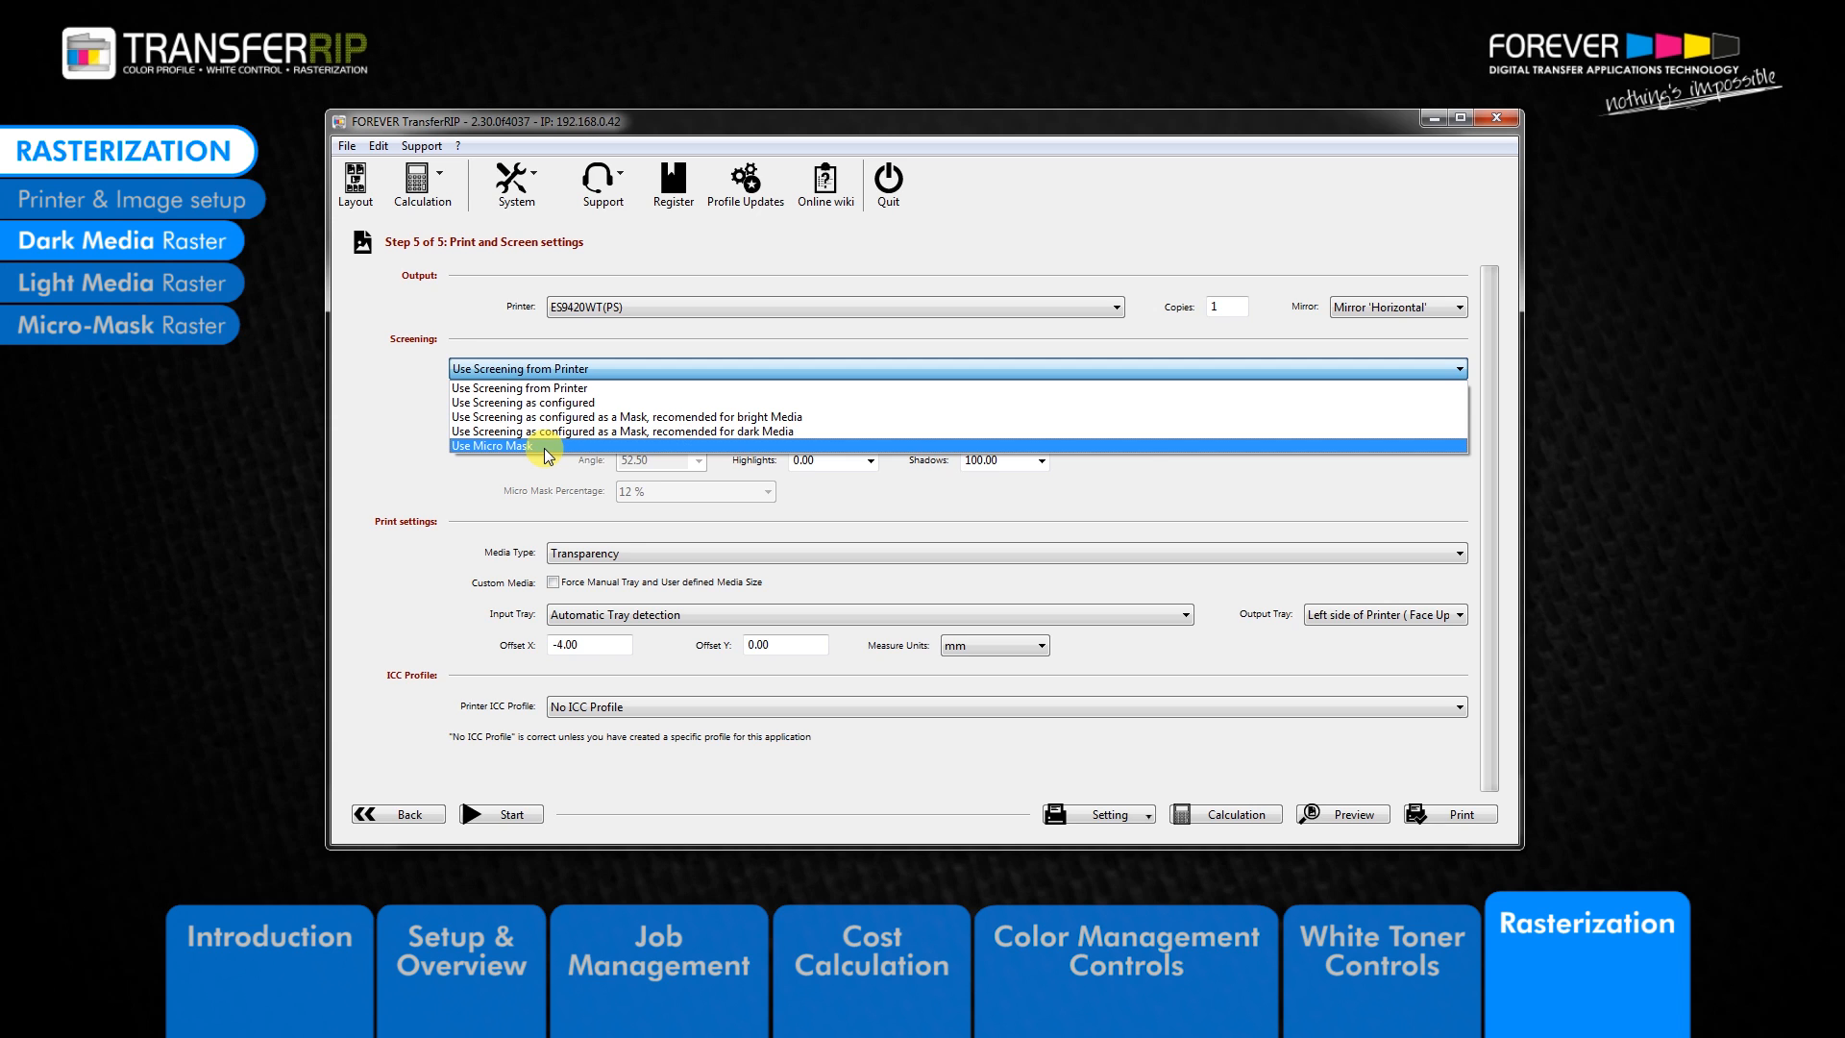
mouse_move(544, 452)
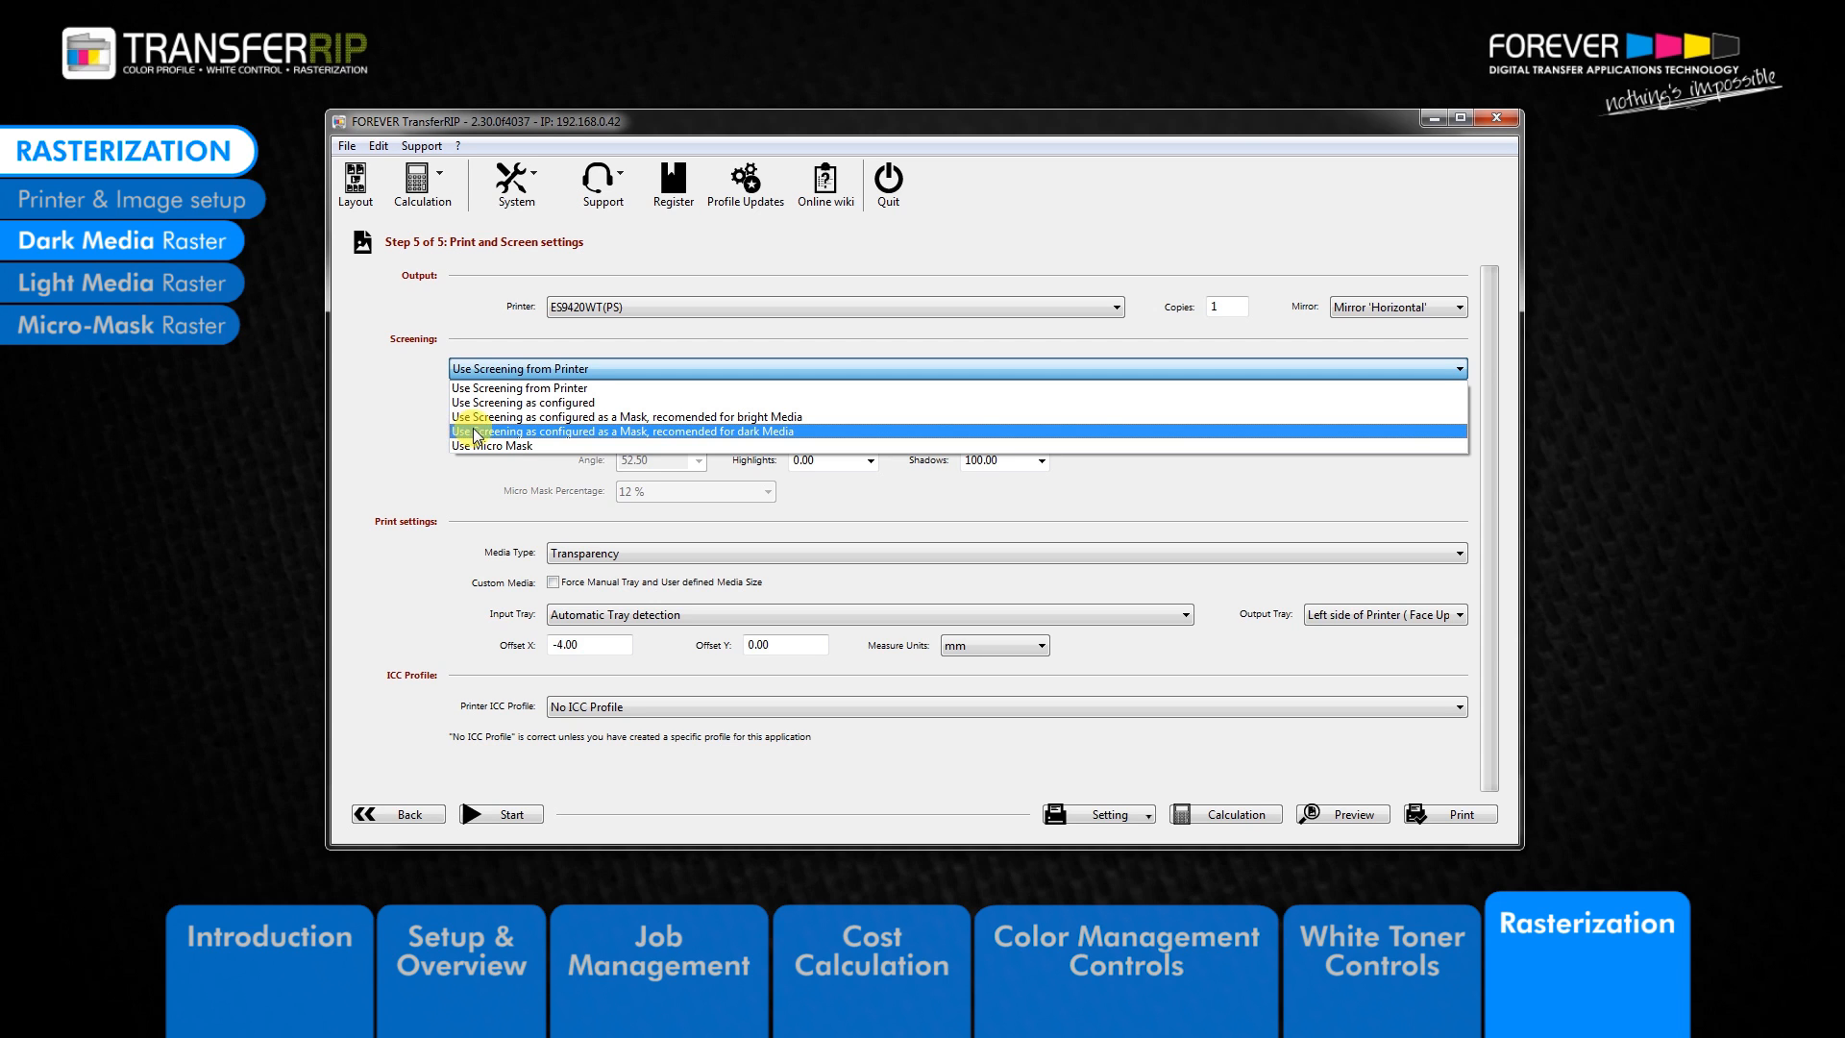
- Select 'Use Screening as configured as a Mask, recomended for dark Media'
click(661, 430)
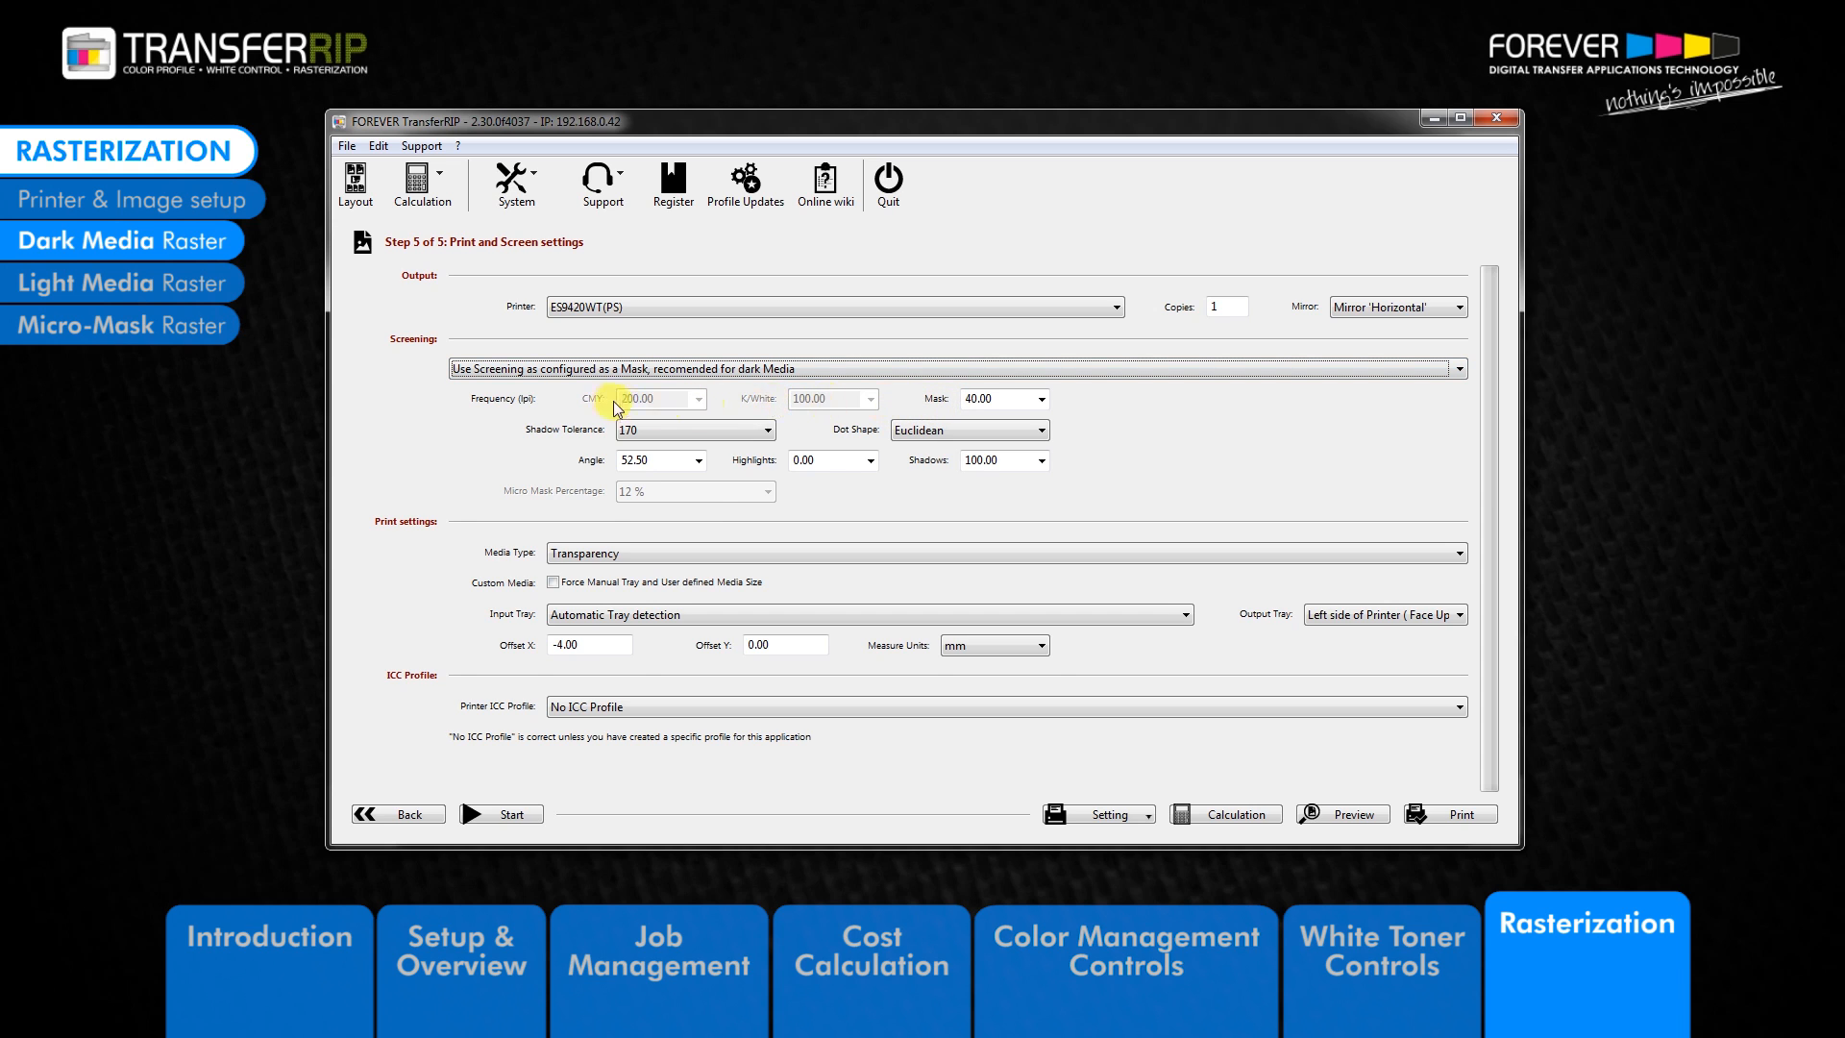
mouse_move(865, 438)
text(27)
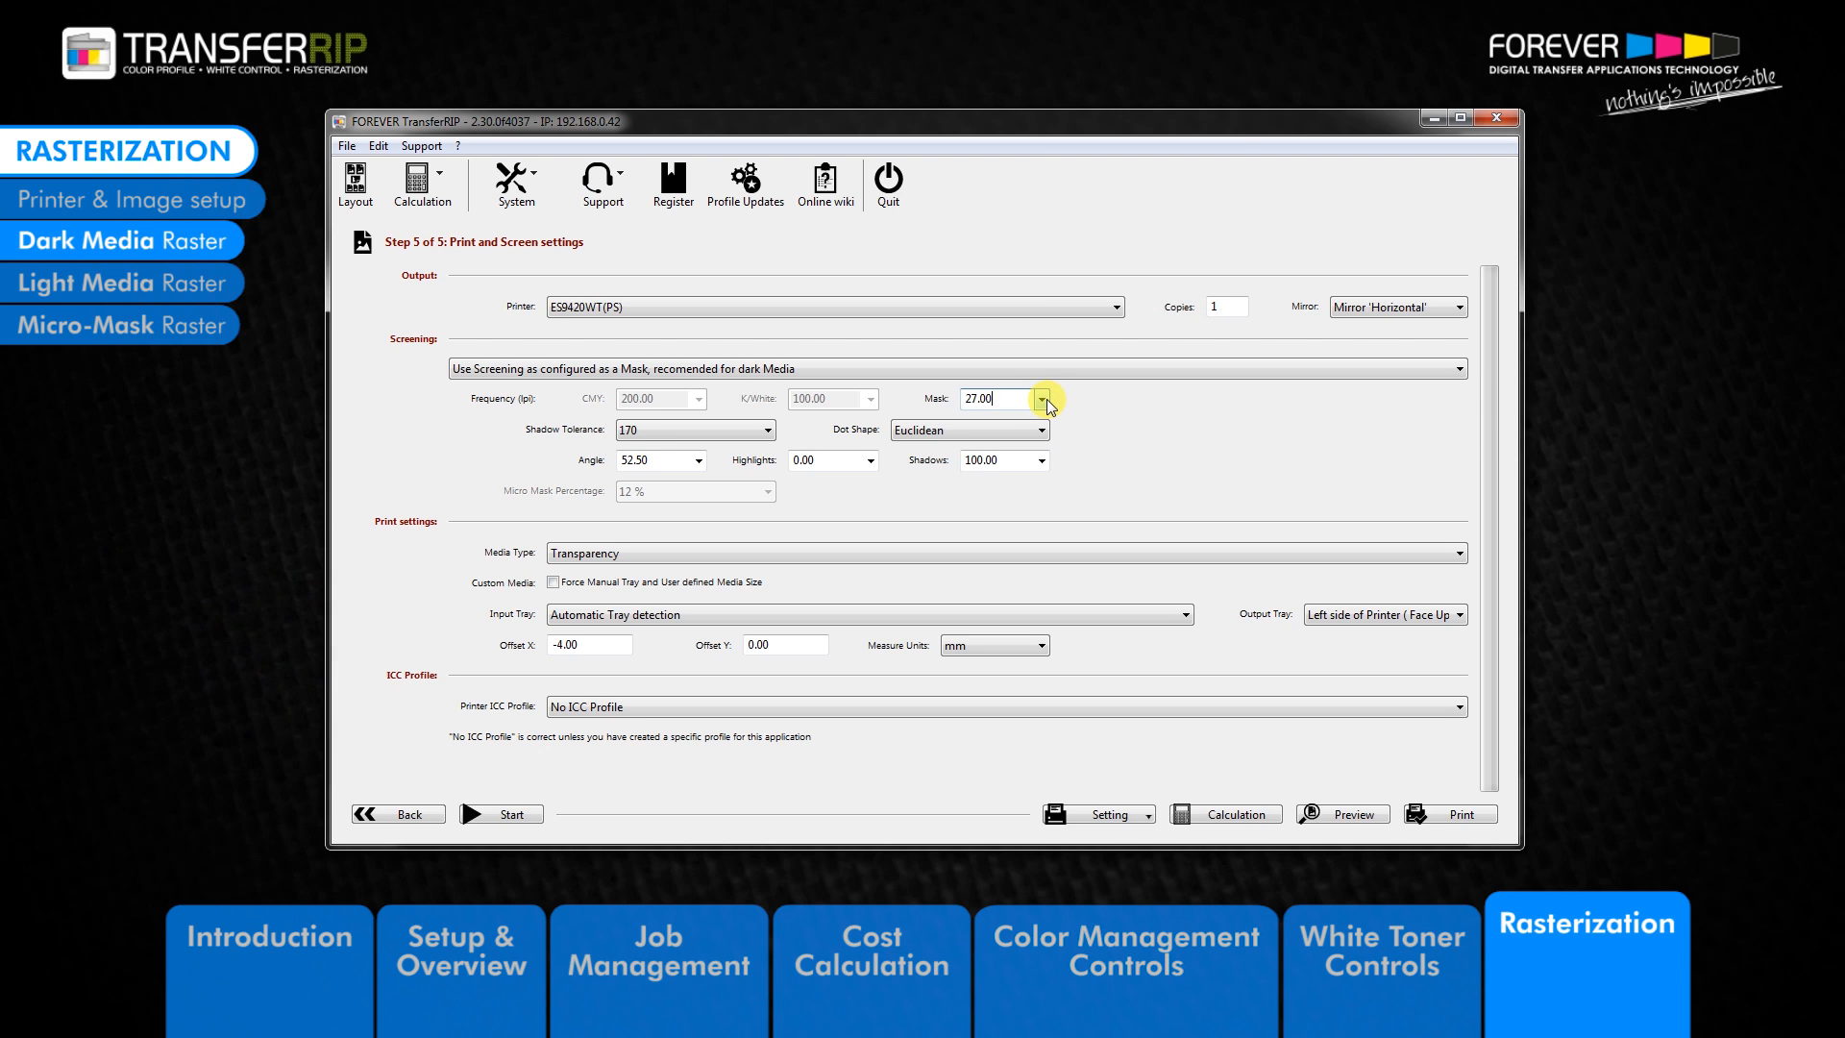
- Confirm the Mask value of 27.00
click(1040, 400)
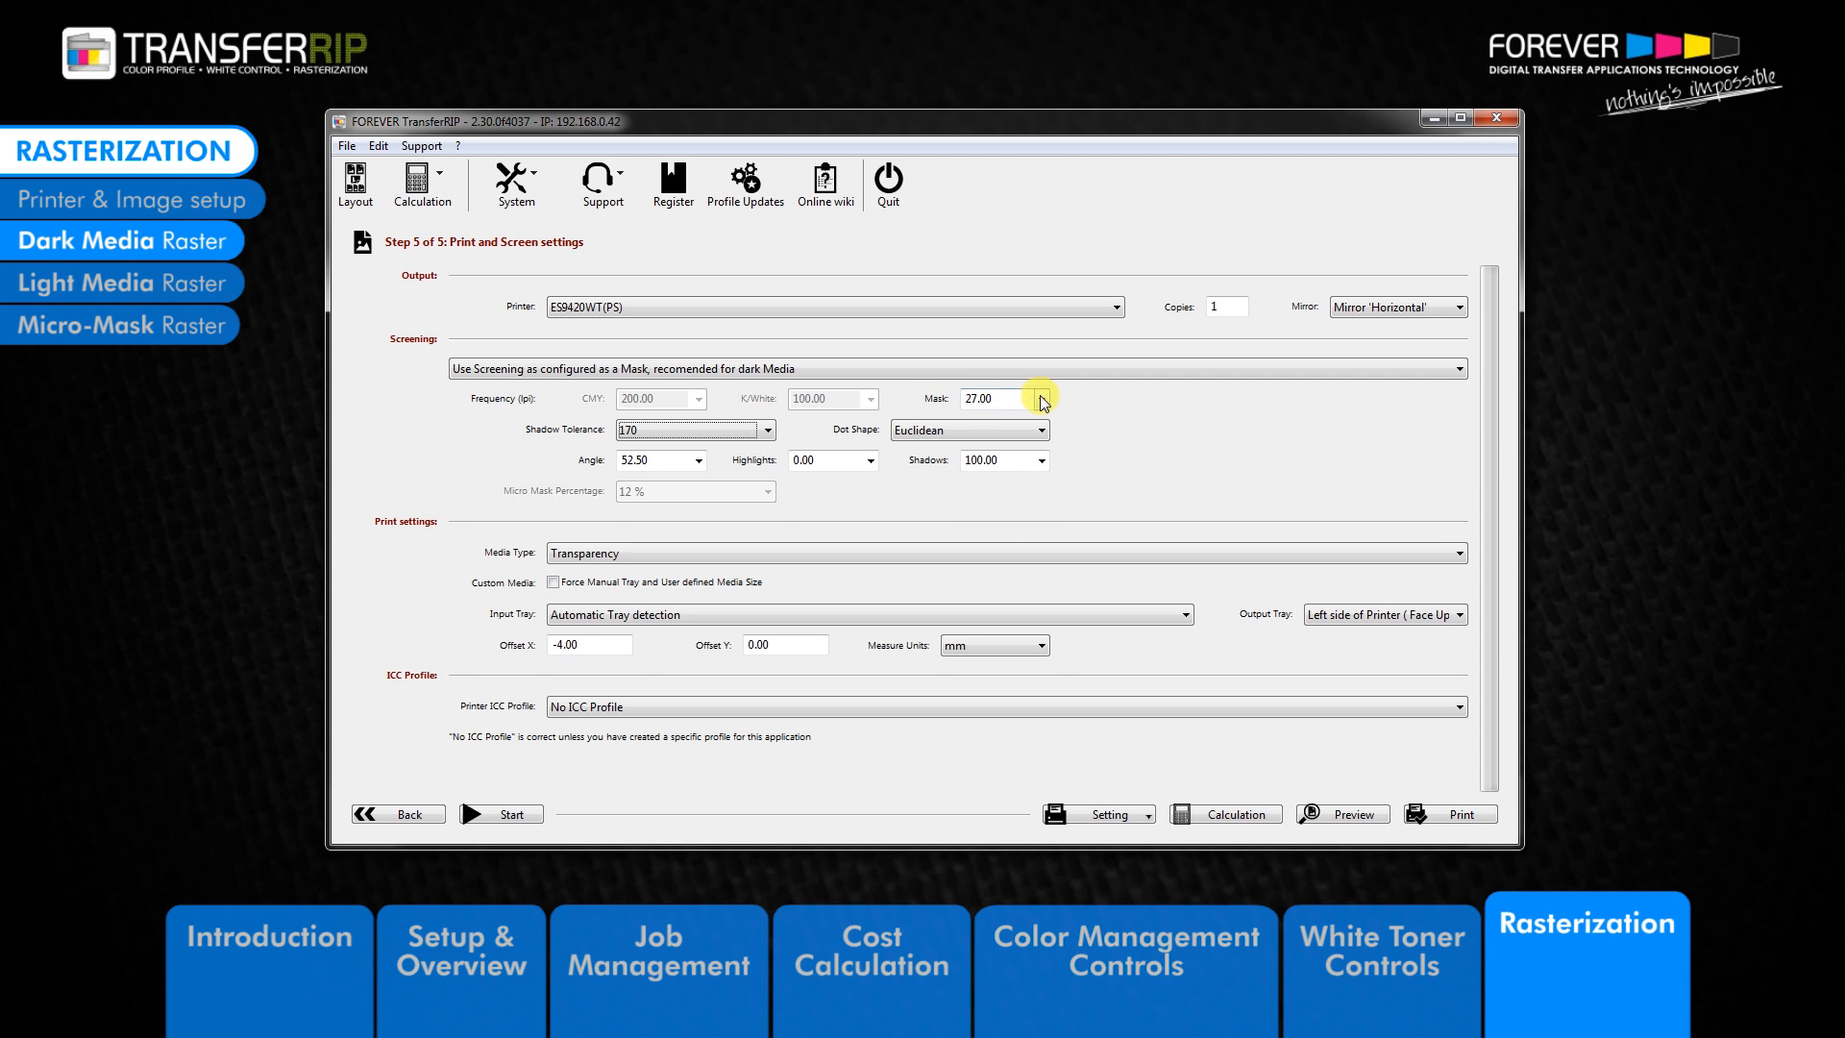
mouse_move(592, 444)
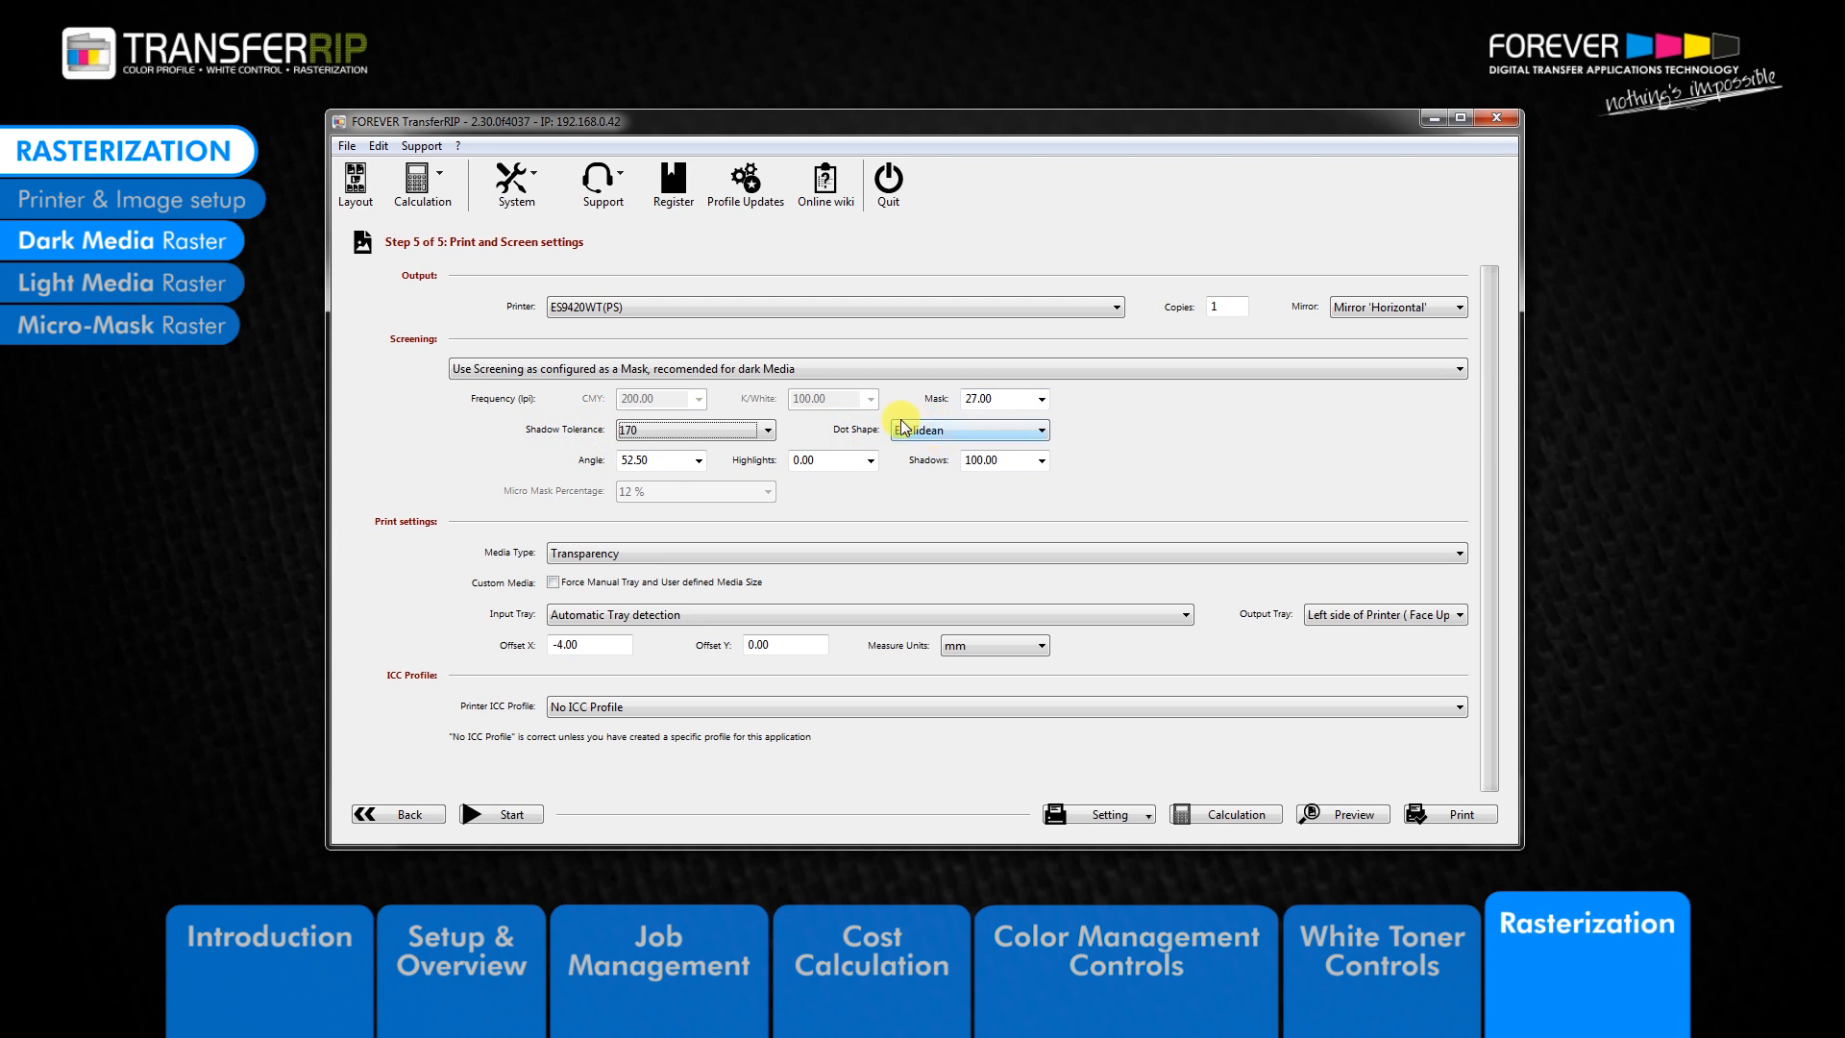
click(771, 431)
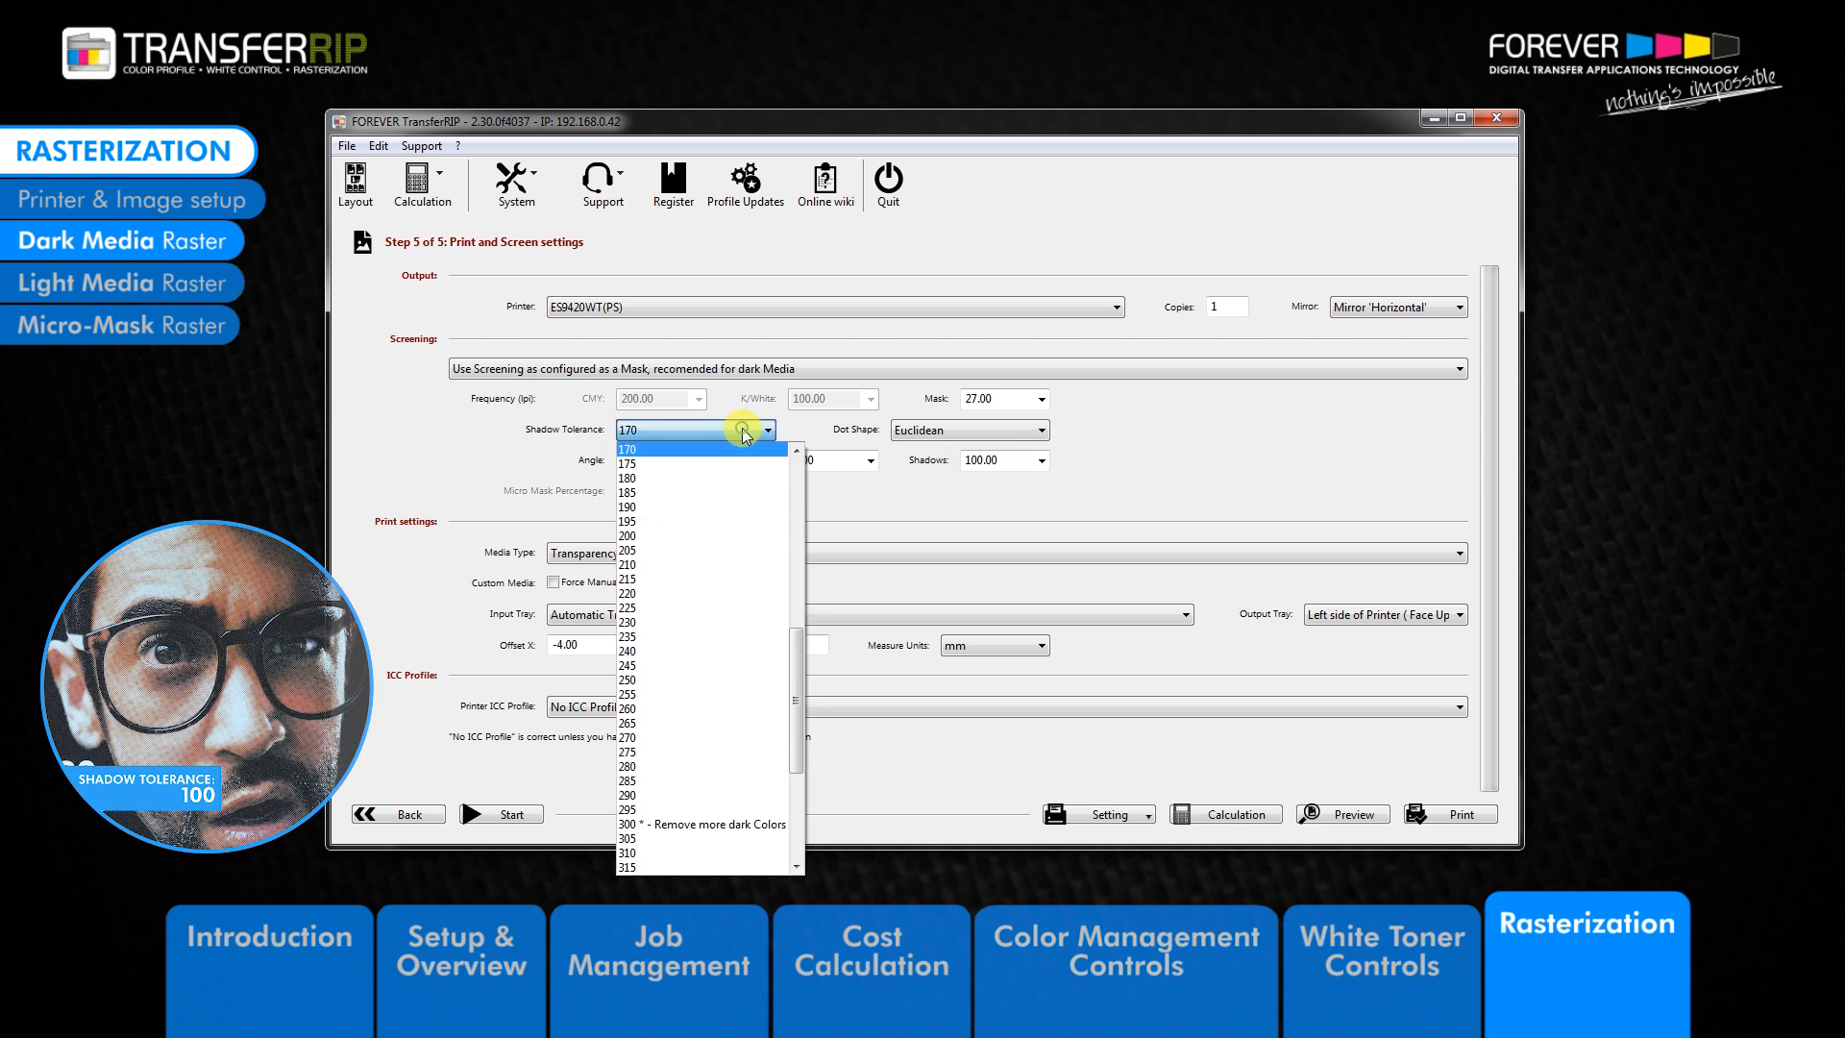
scroll(down, 3)
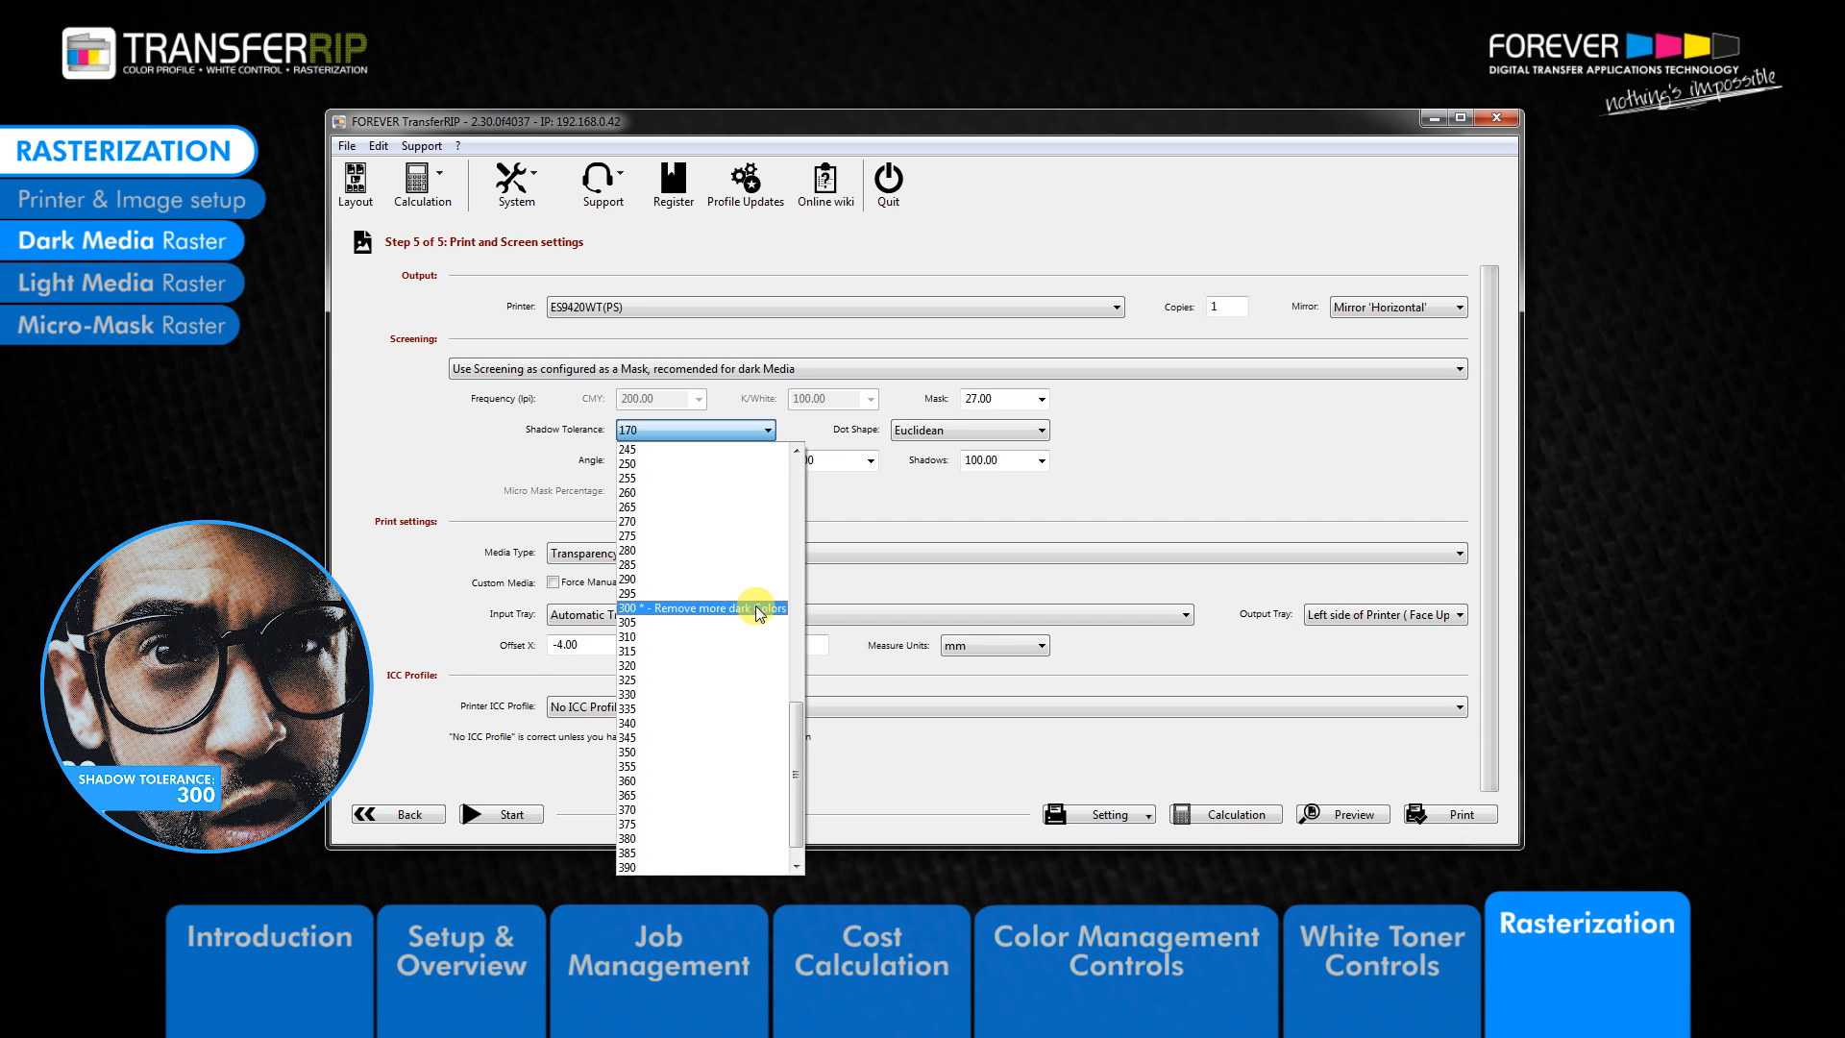
mouse_move(765, 613)
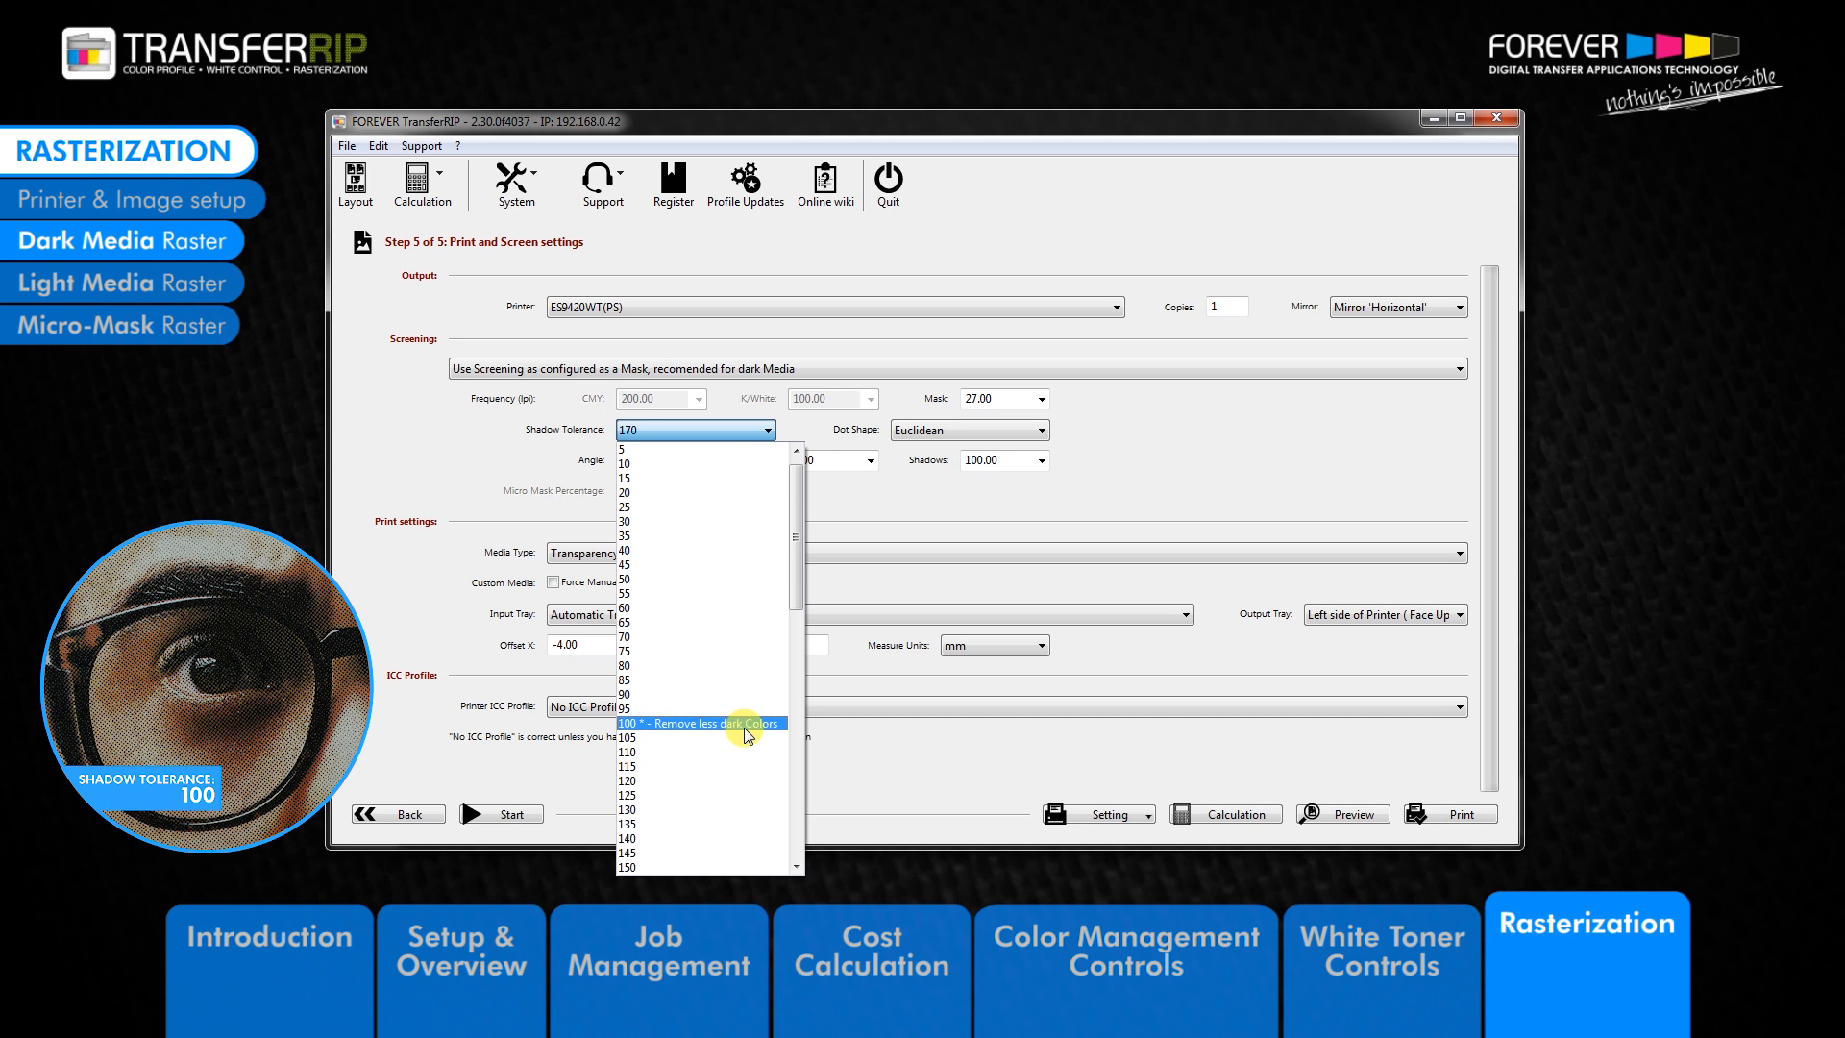
scroll(down, 3)
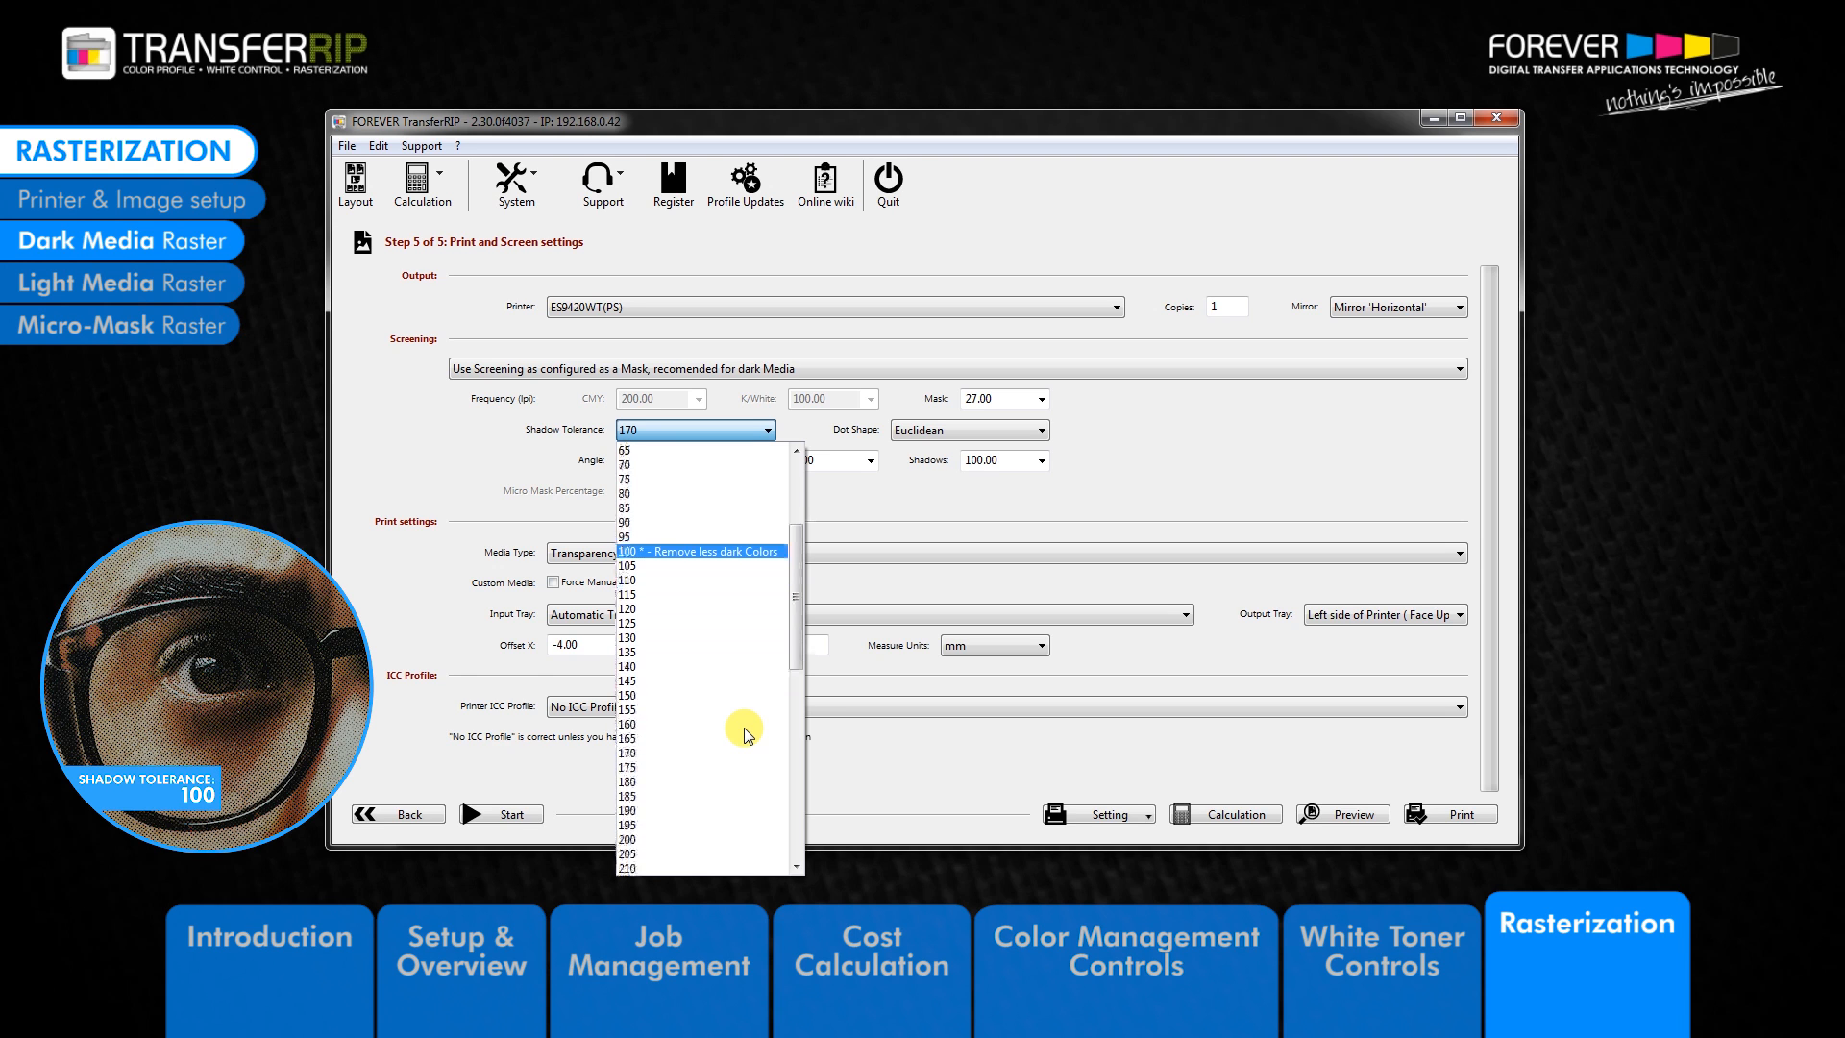
scroll(down, 3)
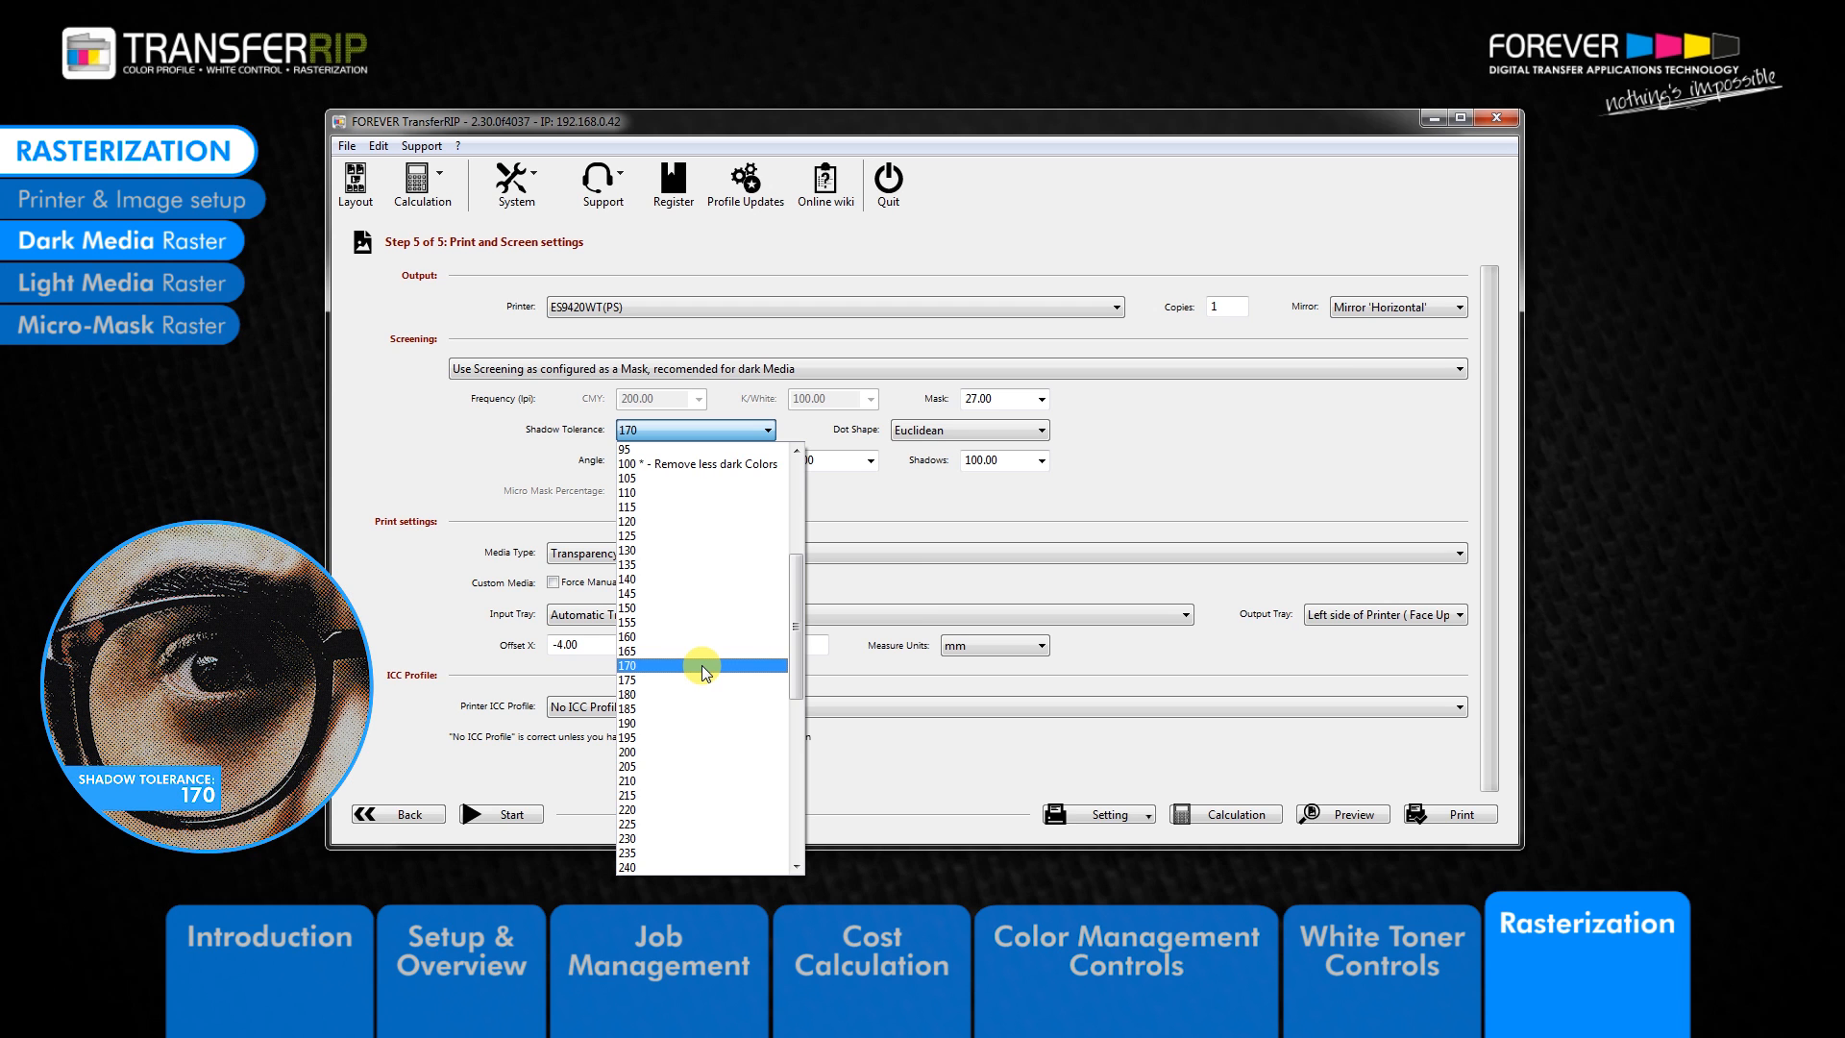
click(654, 665)
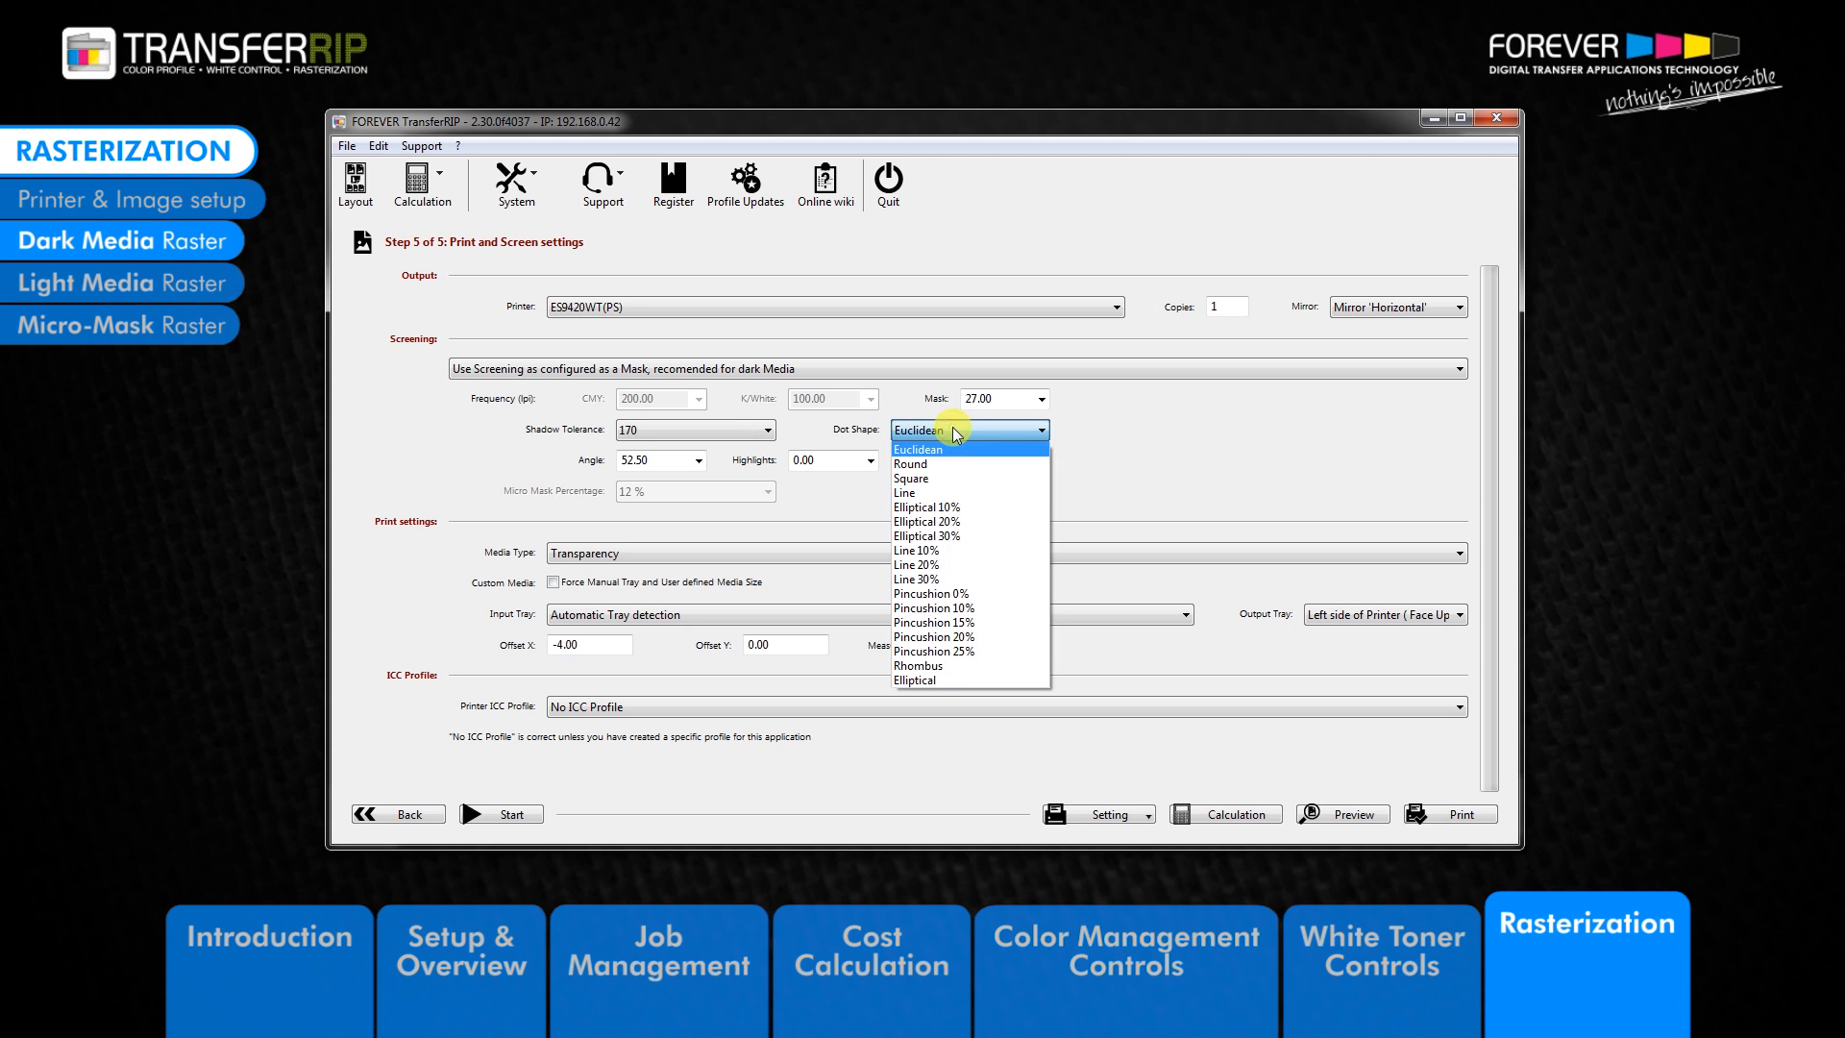
mouse_move(961, 465)
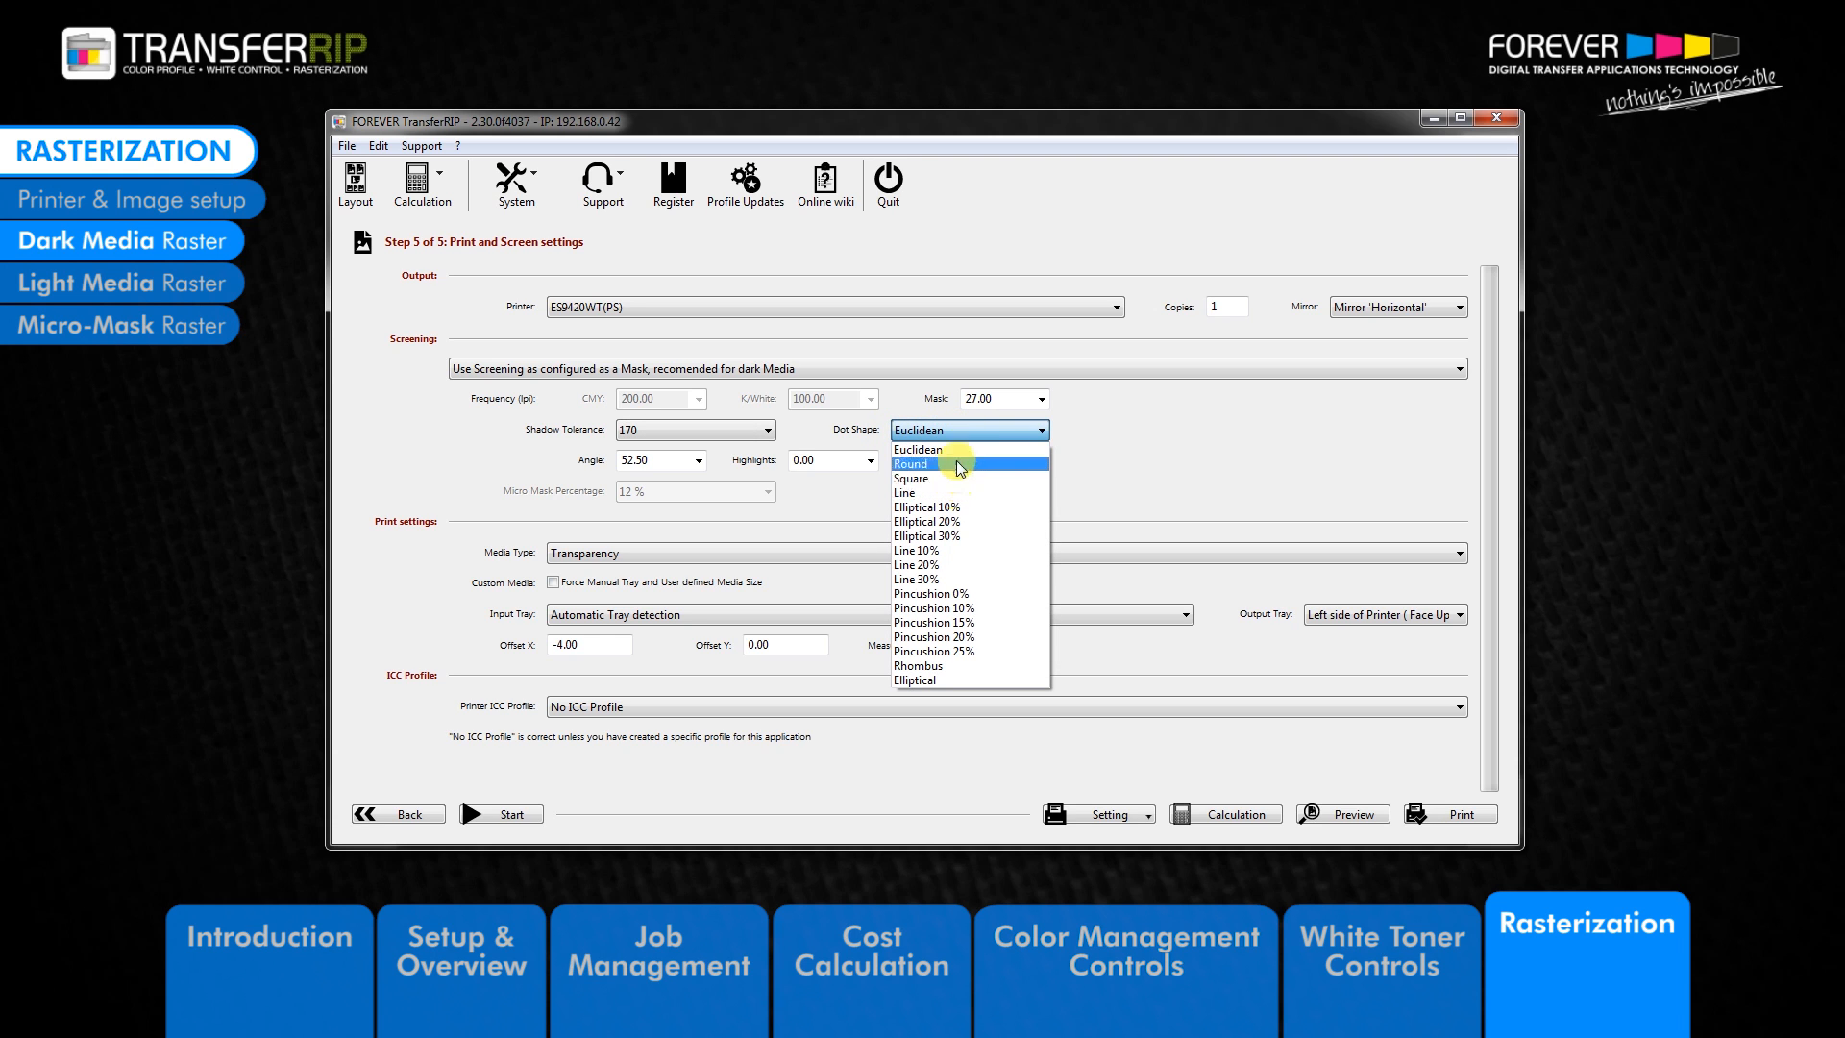
mouse_move(961, 458)
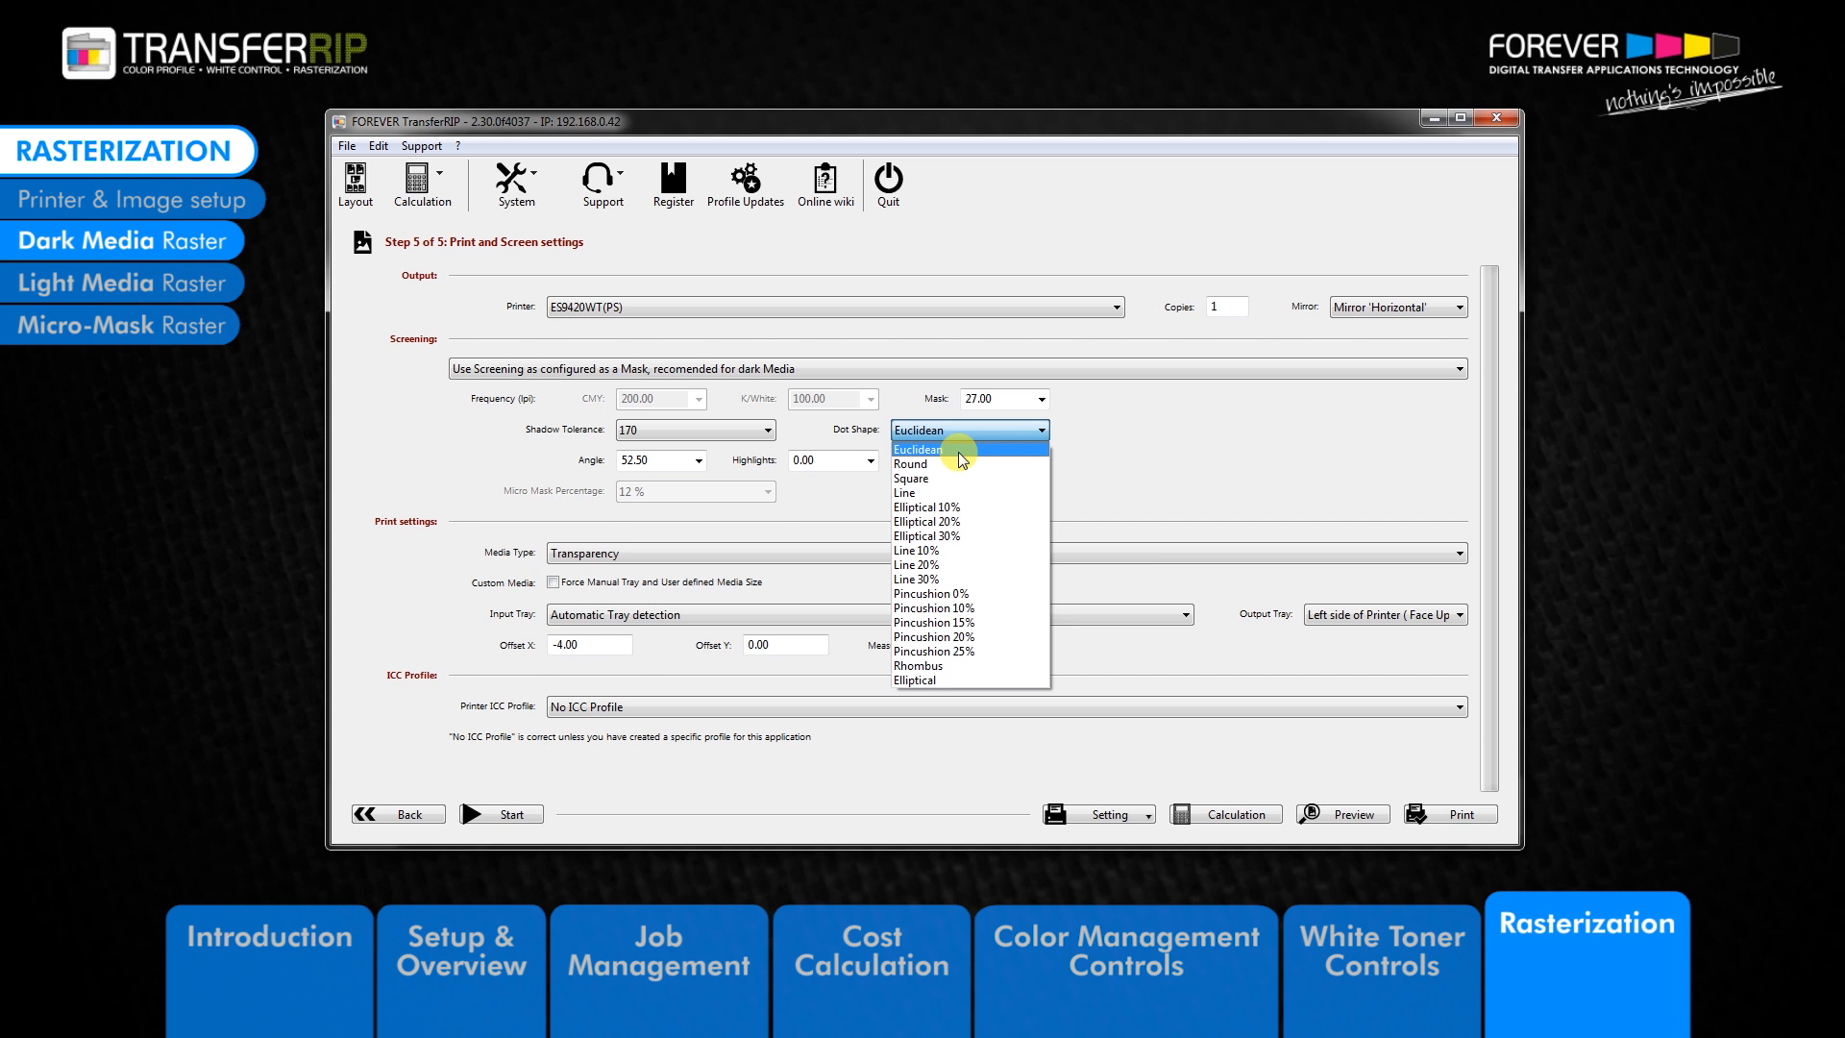
mouse_move(957, 492)
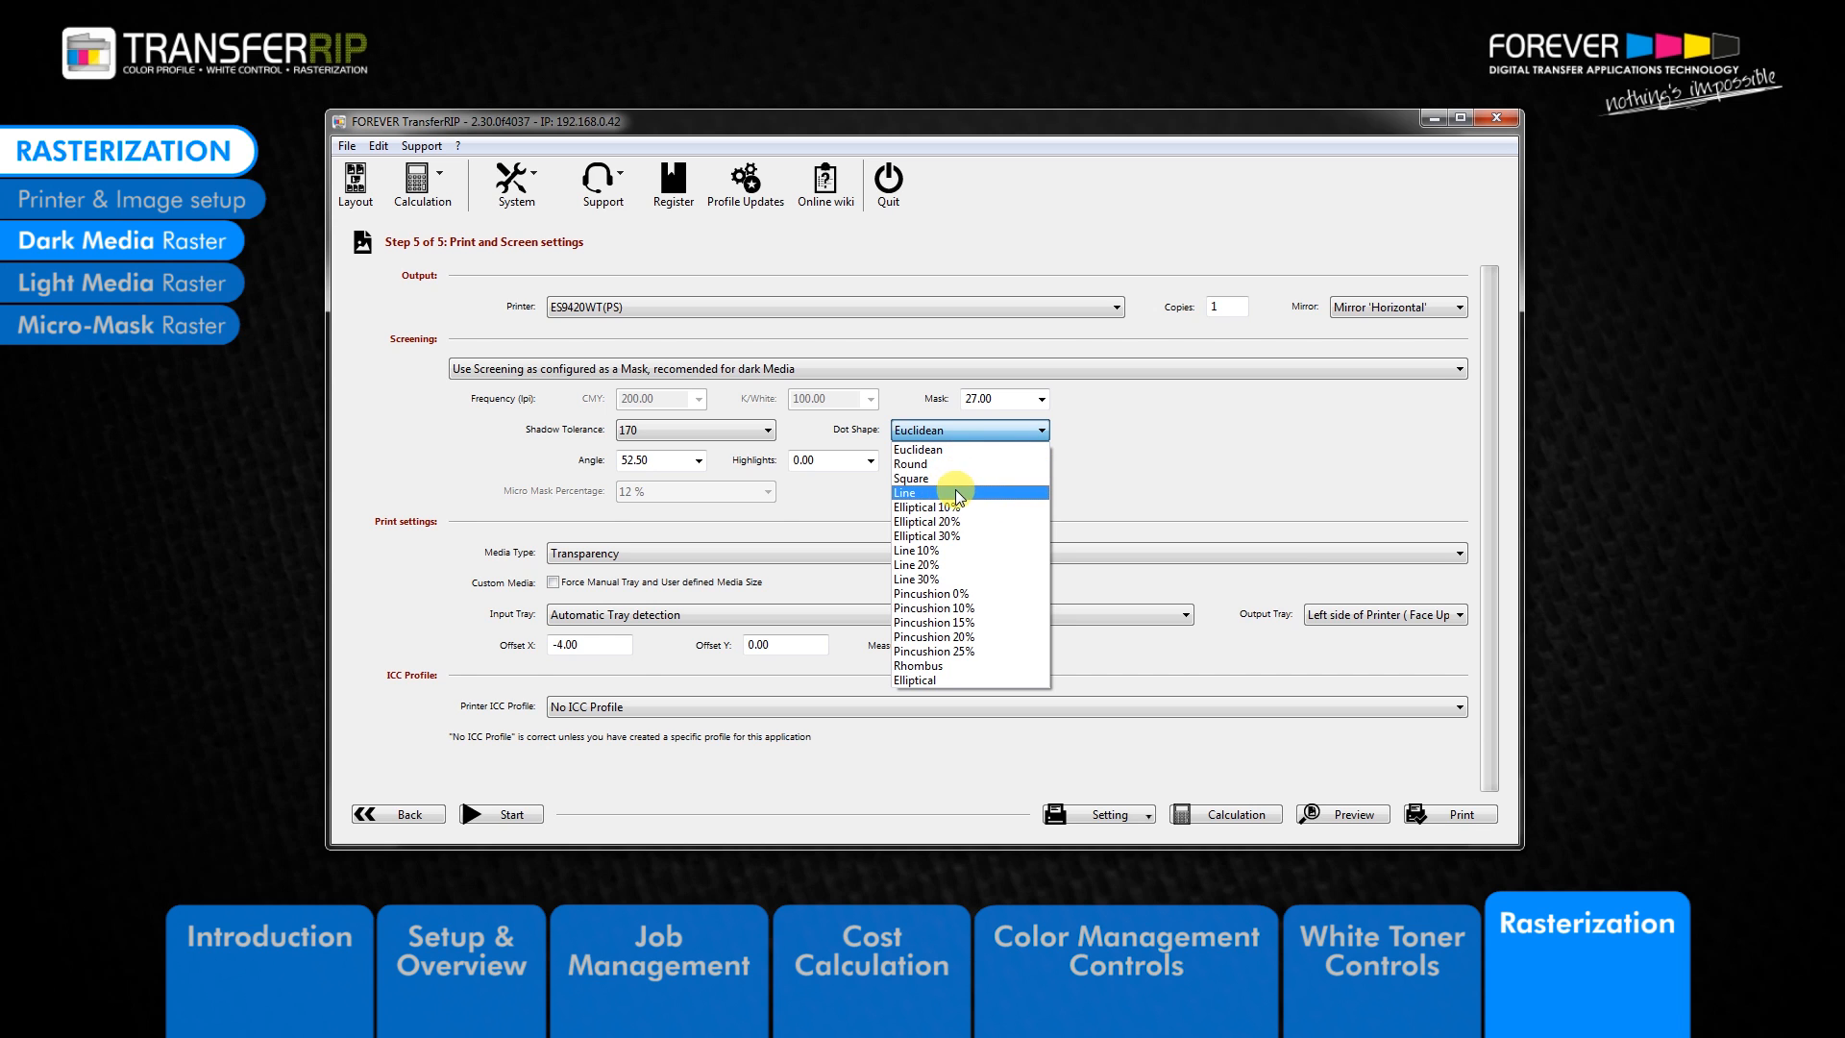
mouse_move(965, 669)
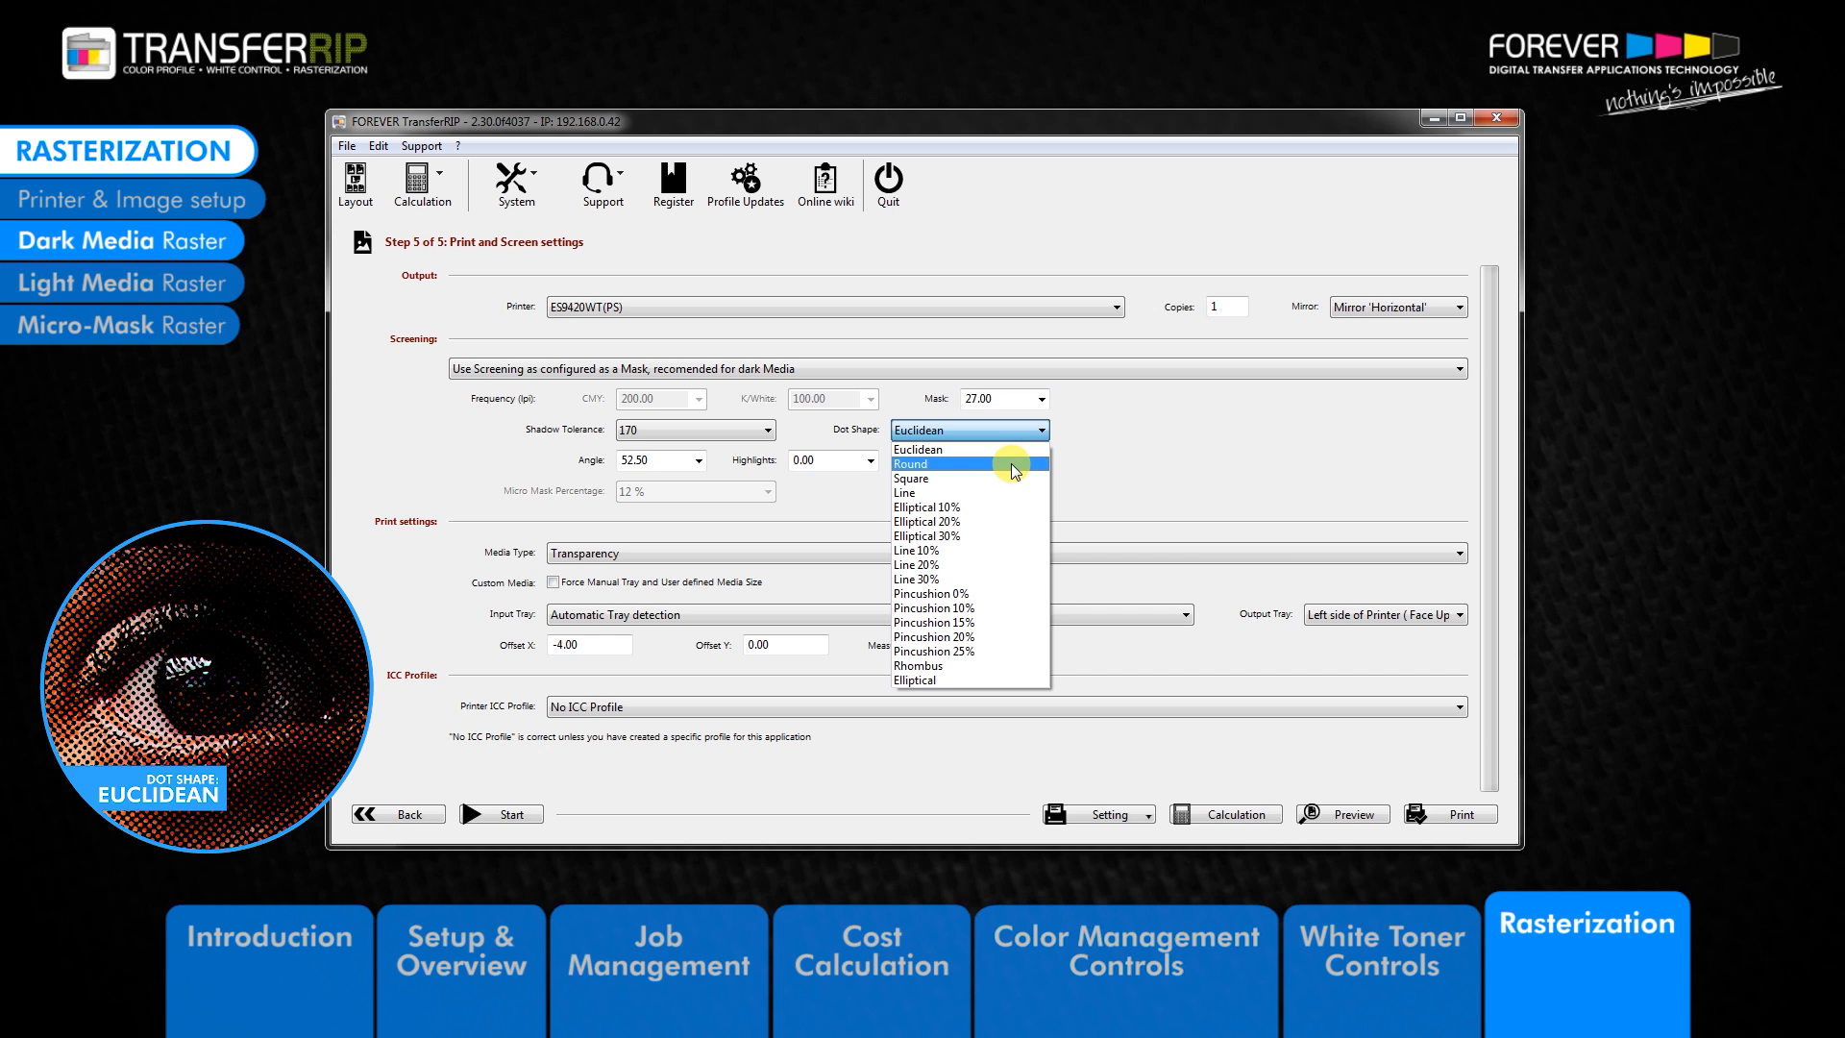
mouse_move(1018, 455)
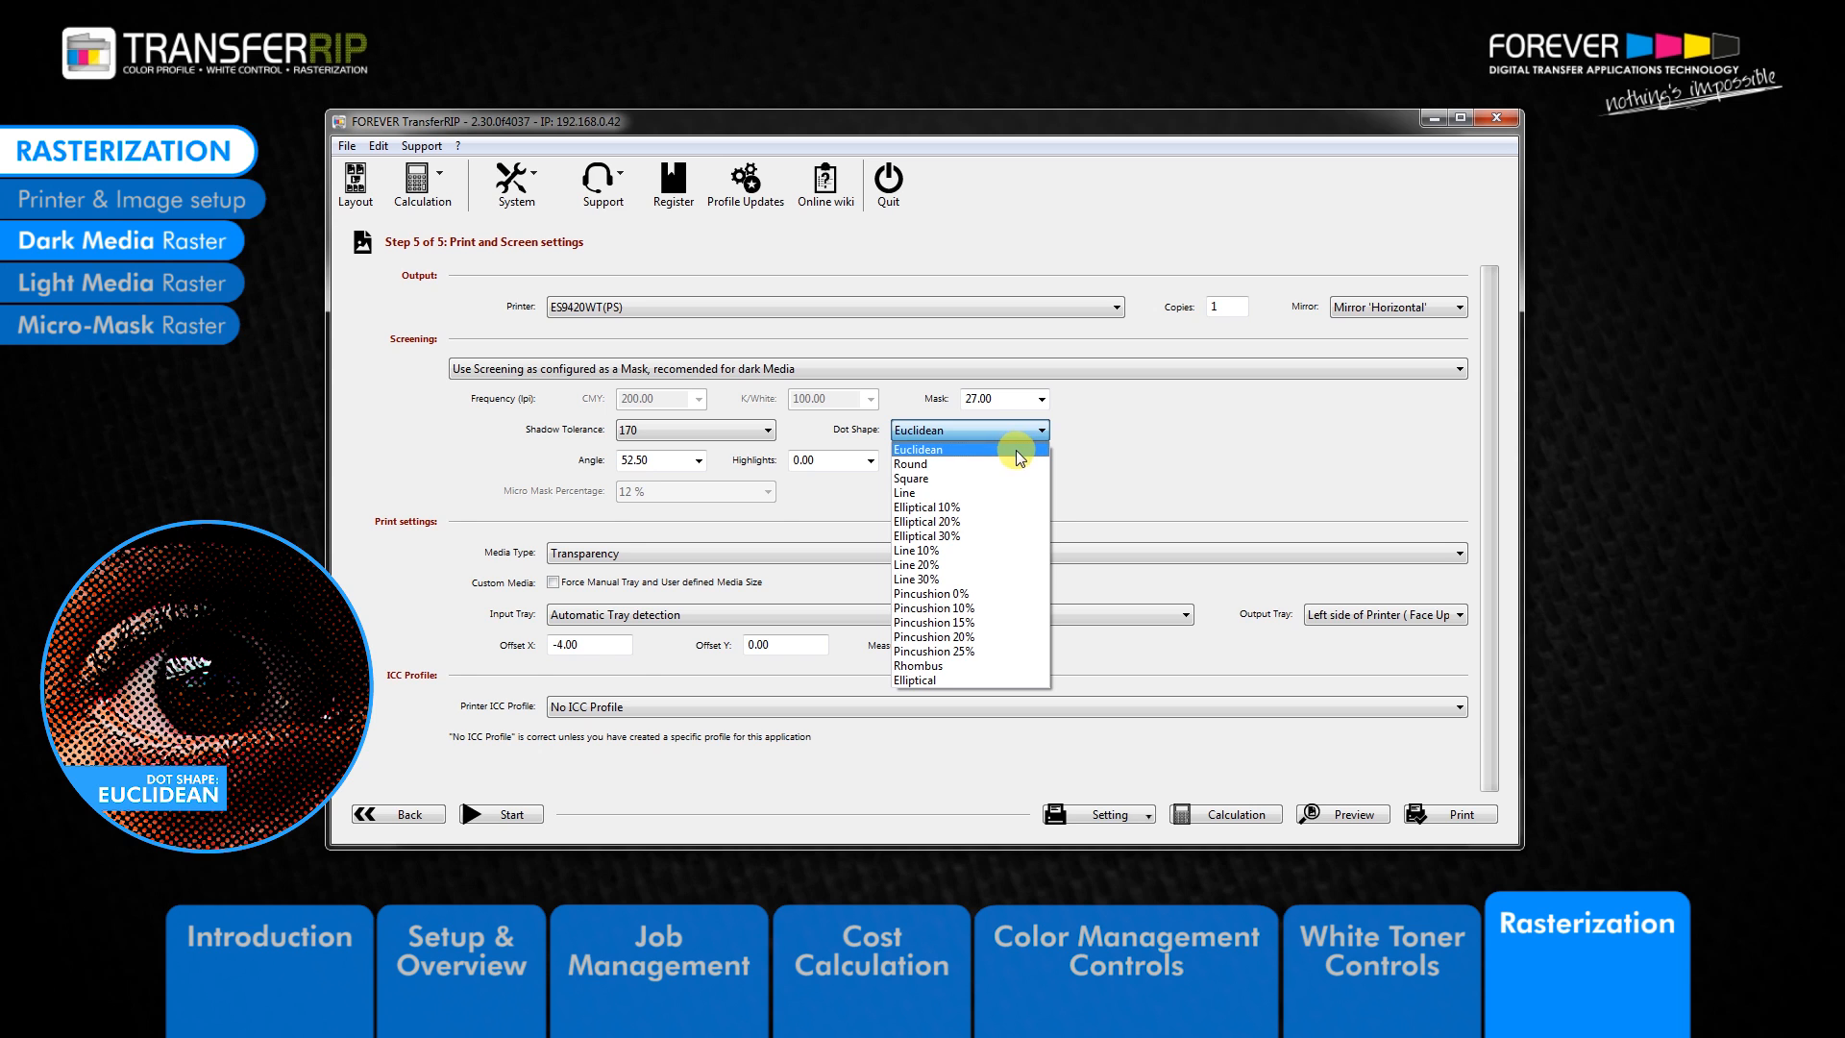
mouse_move(1018, 465)
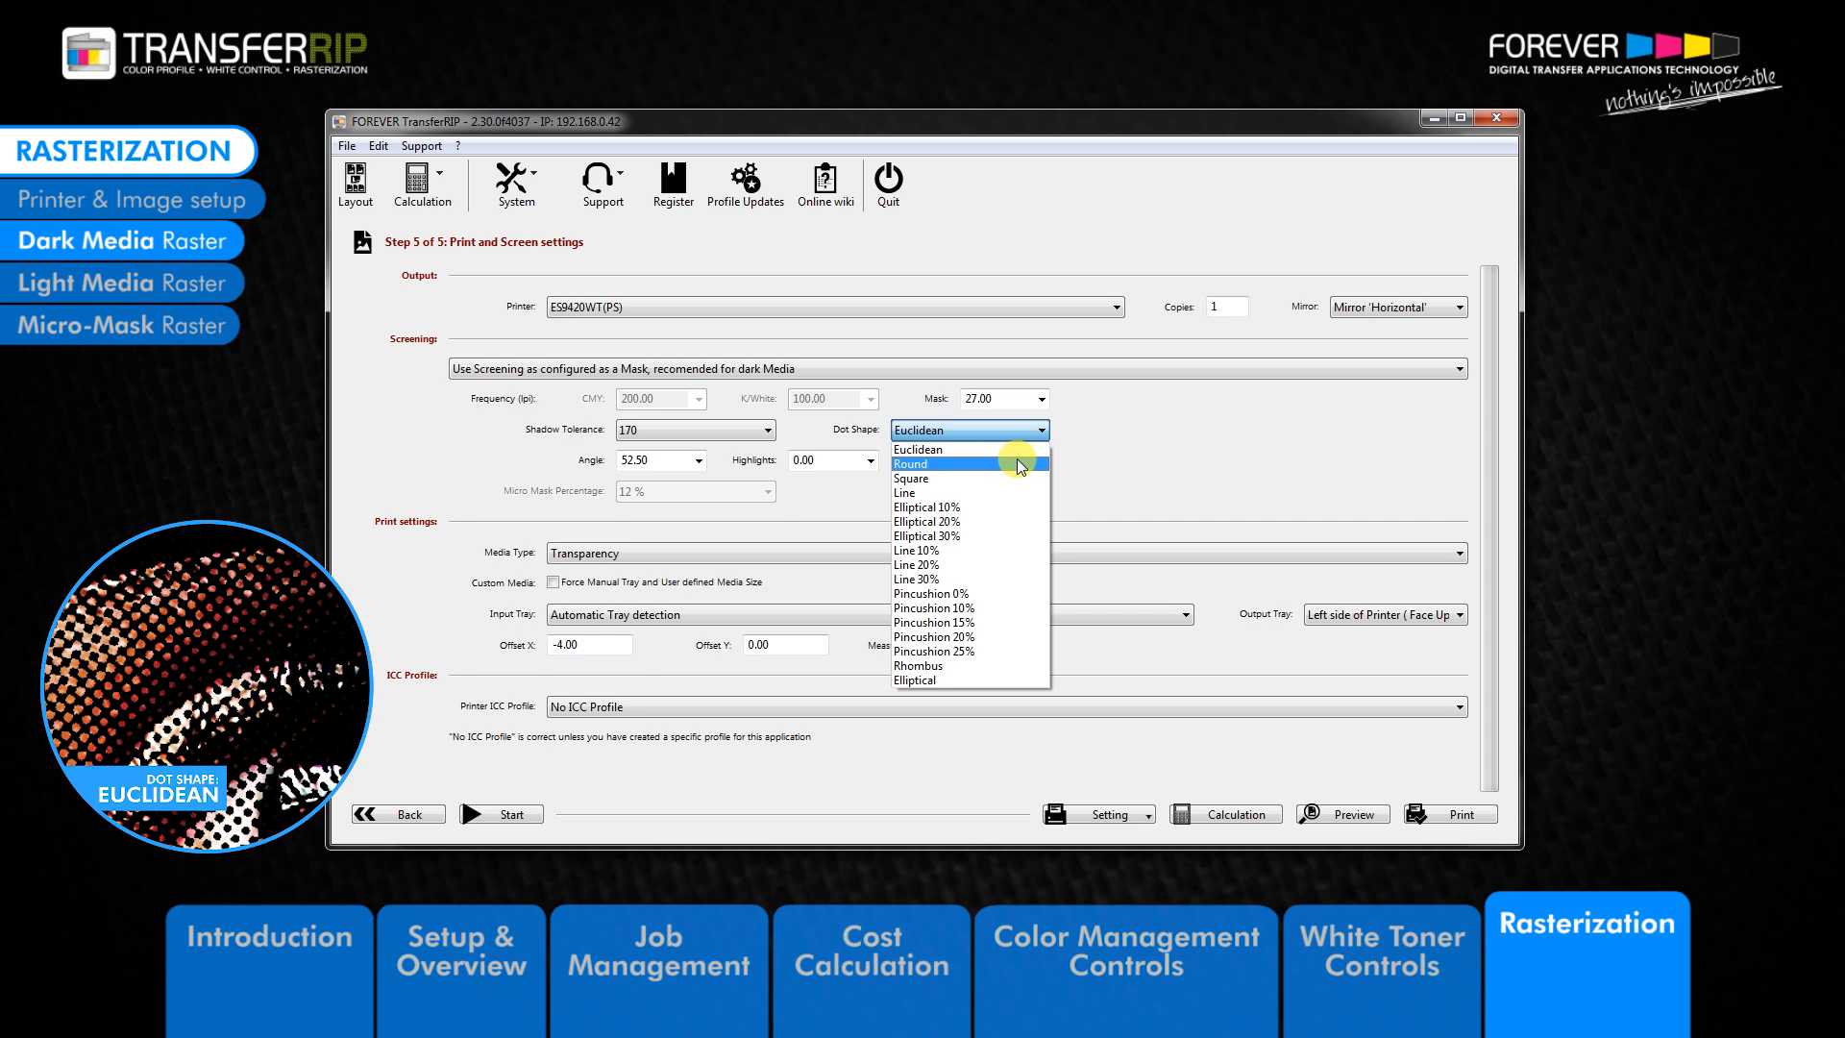
mouse_move(1010, 484)
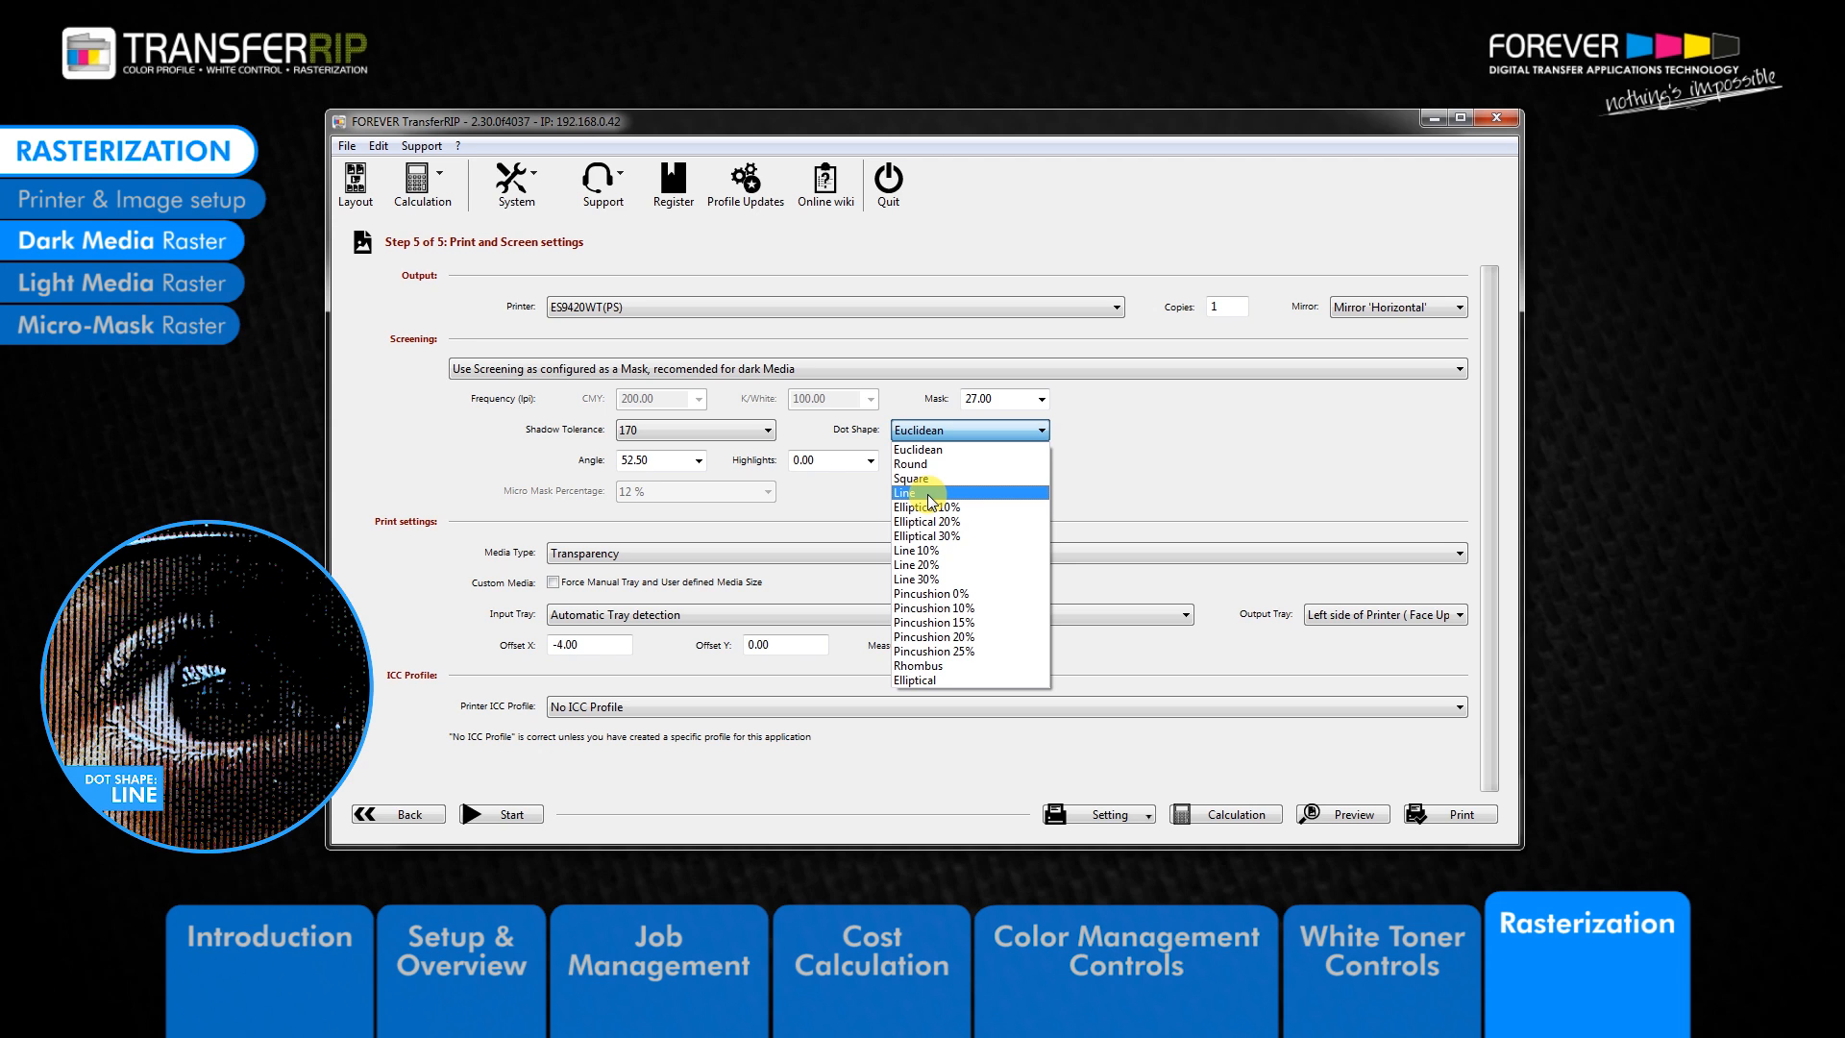
- Choose the Line dot shape and keep it after reviewing the dot shape list
click(906, 492)
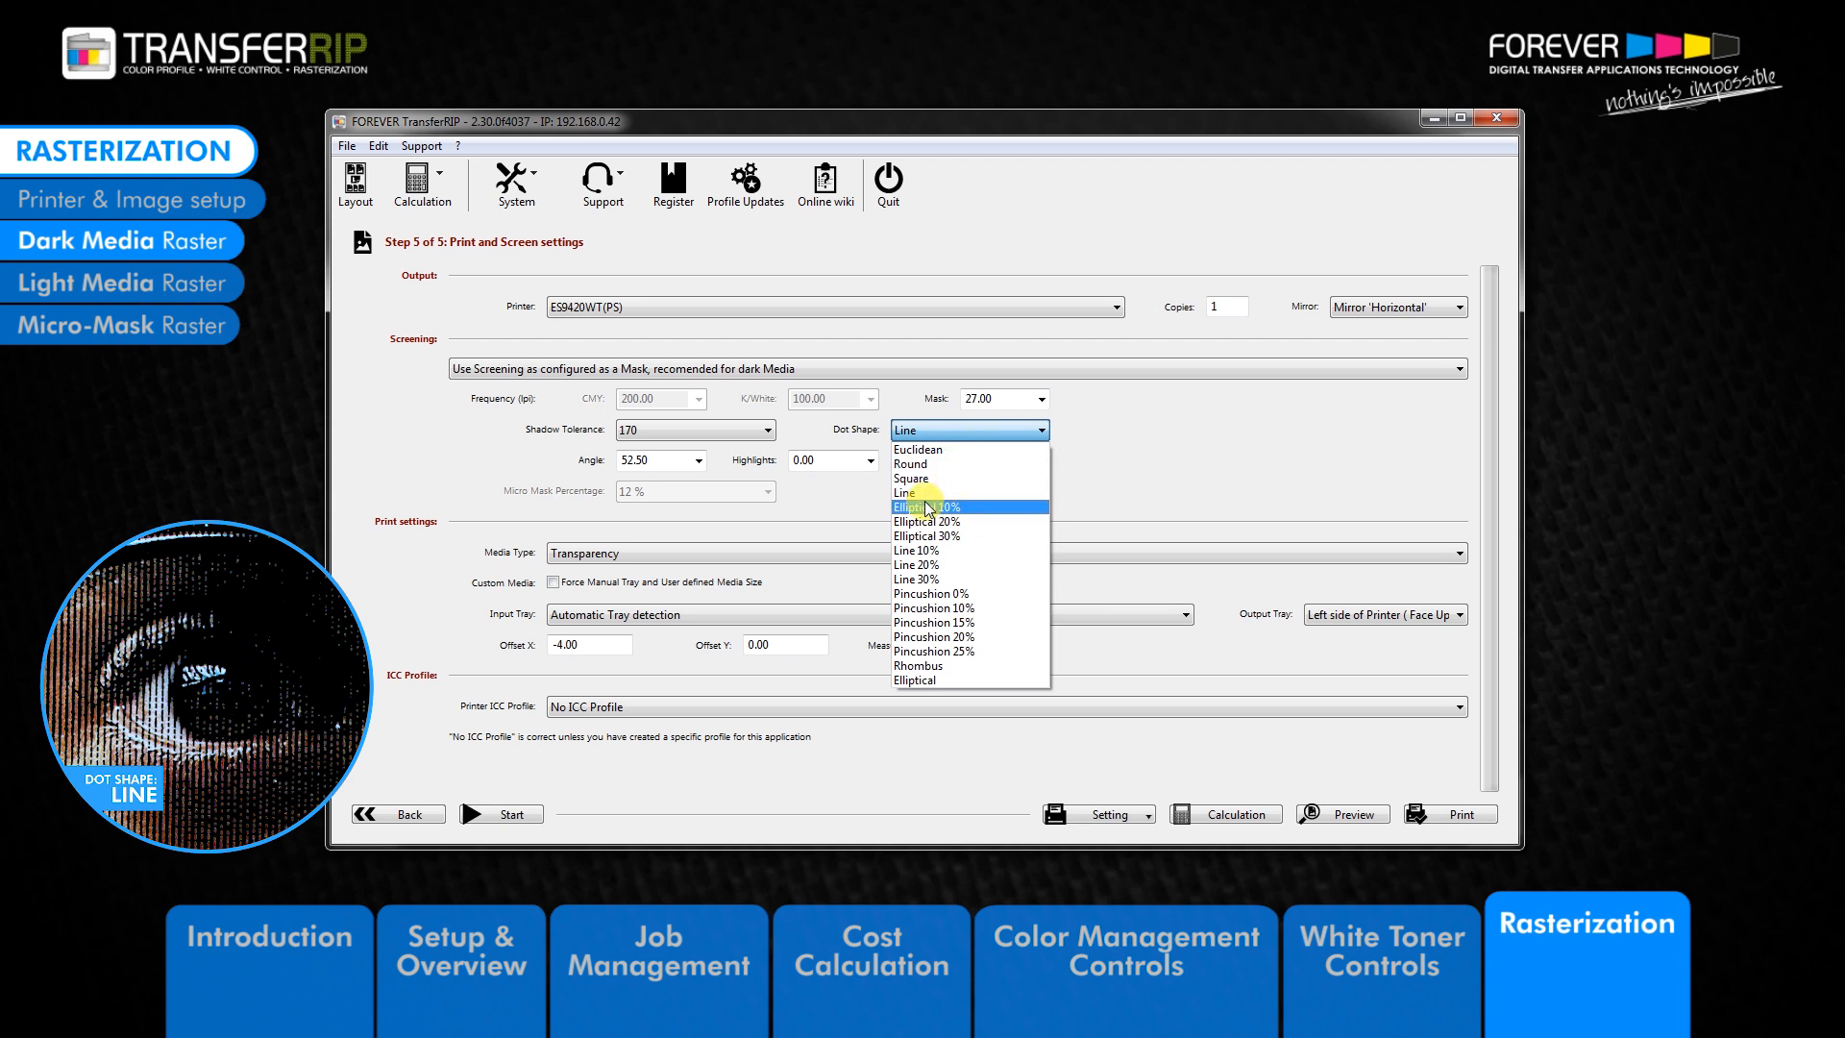
mouse_move(924, 496)
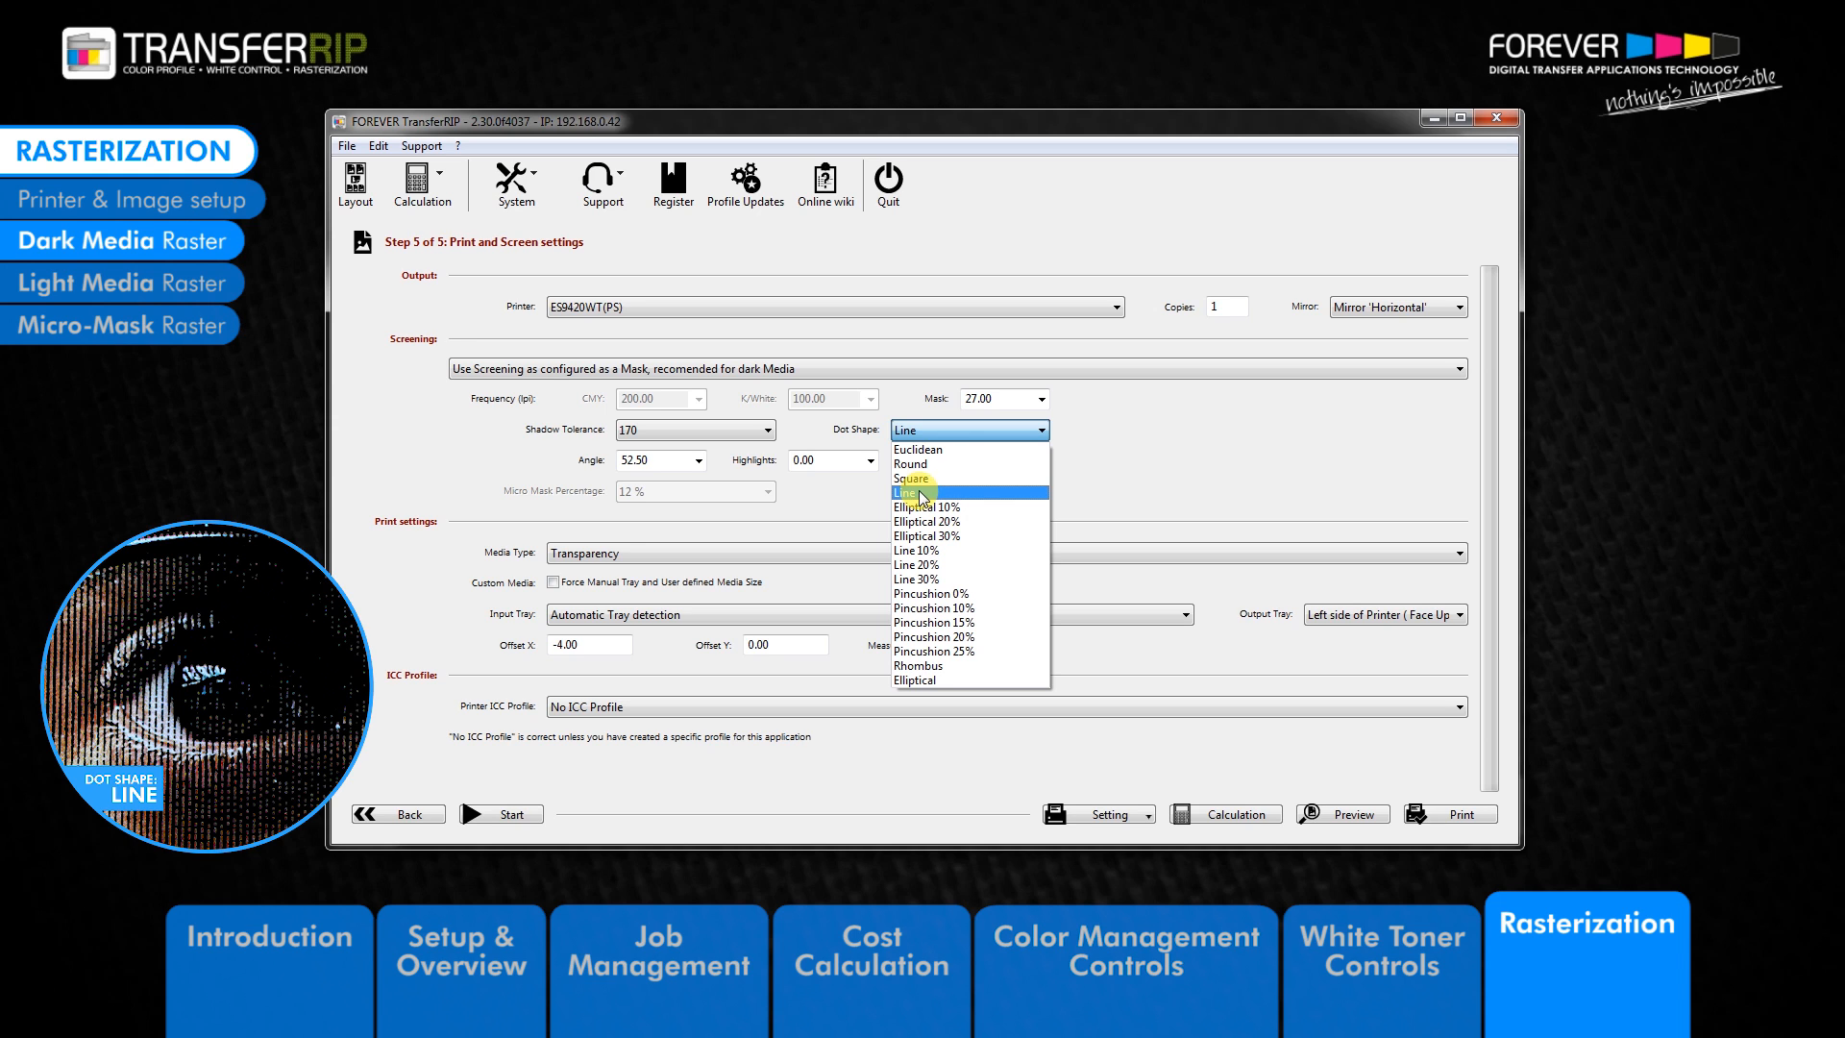
click(917, 492)
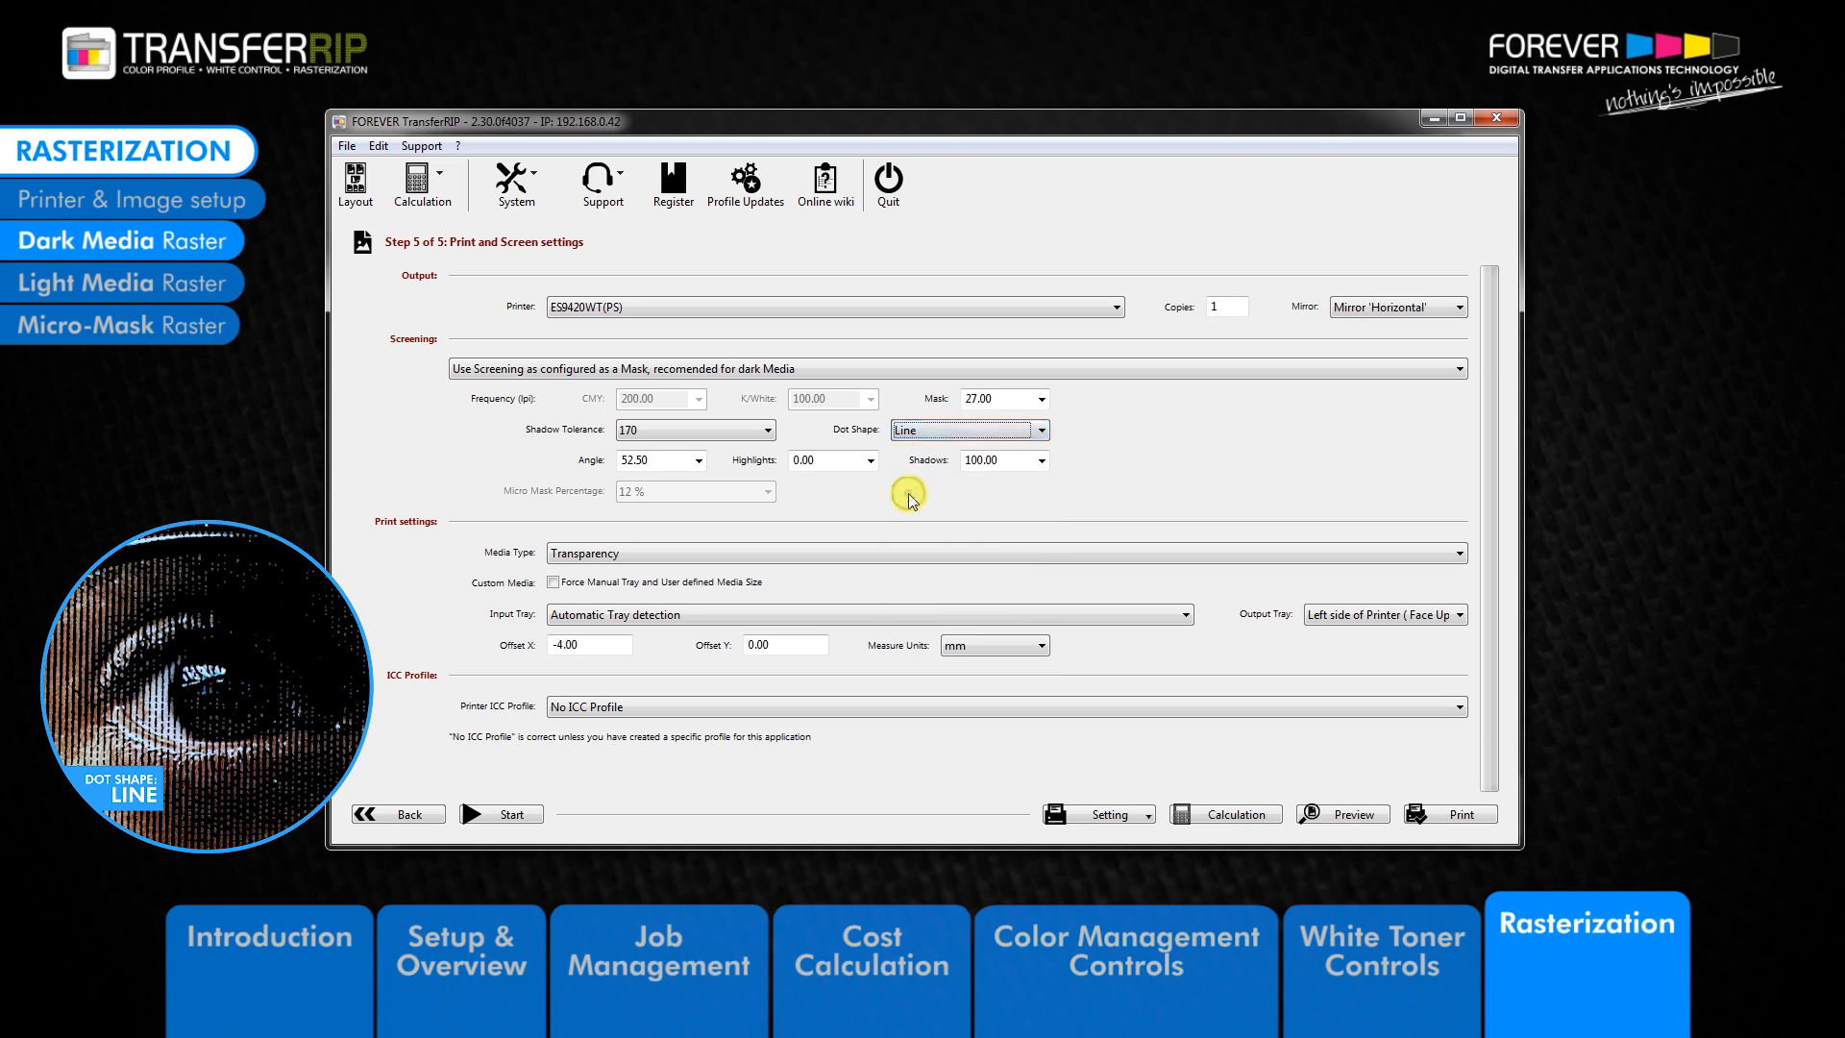
click(1041, 430)
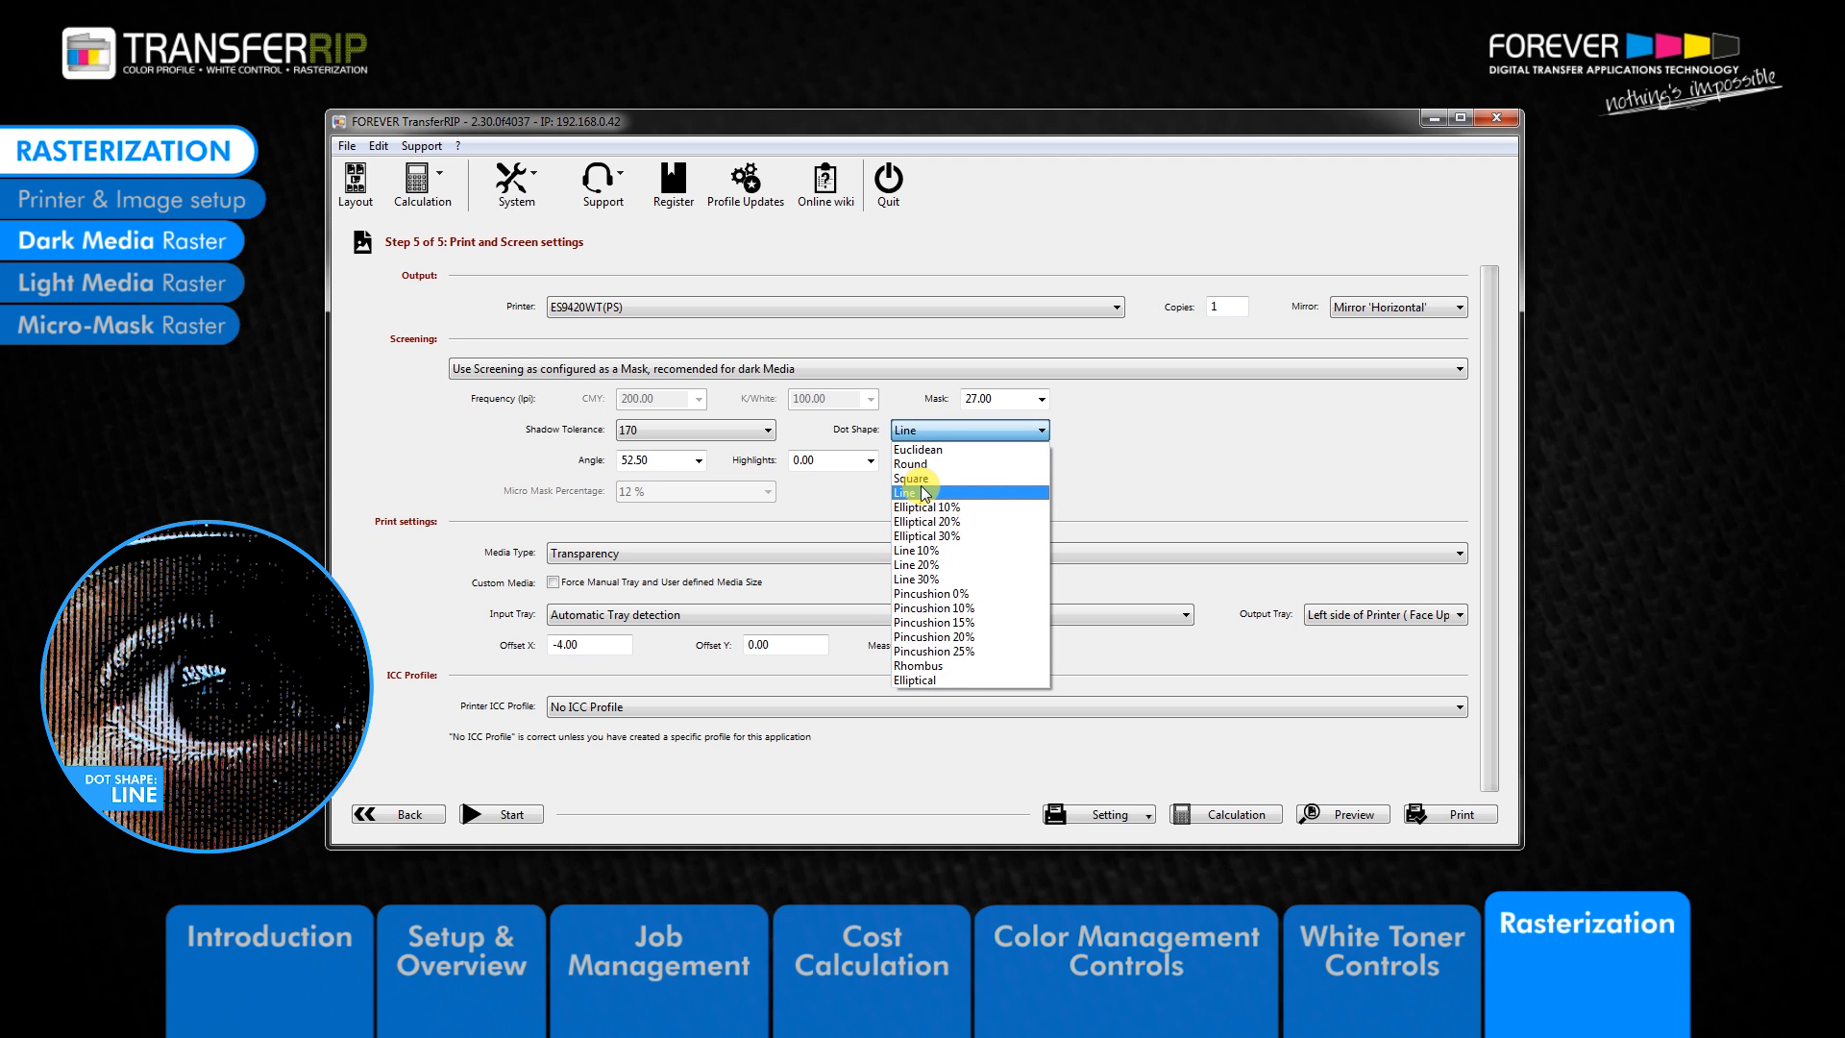
mouse_move(909, 496)
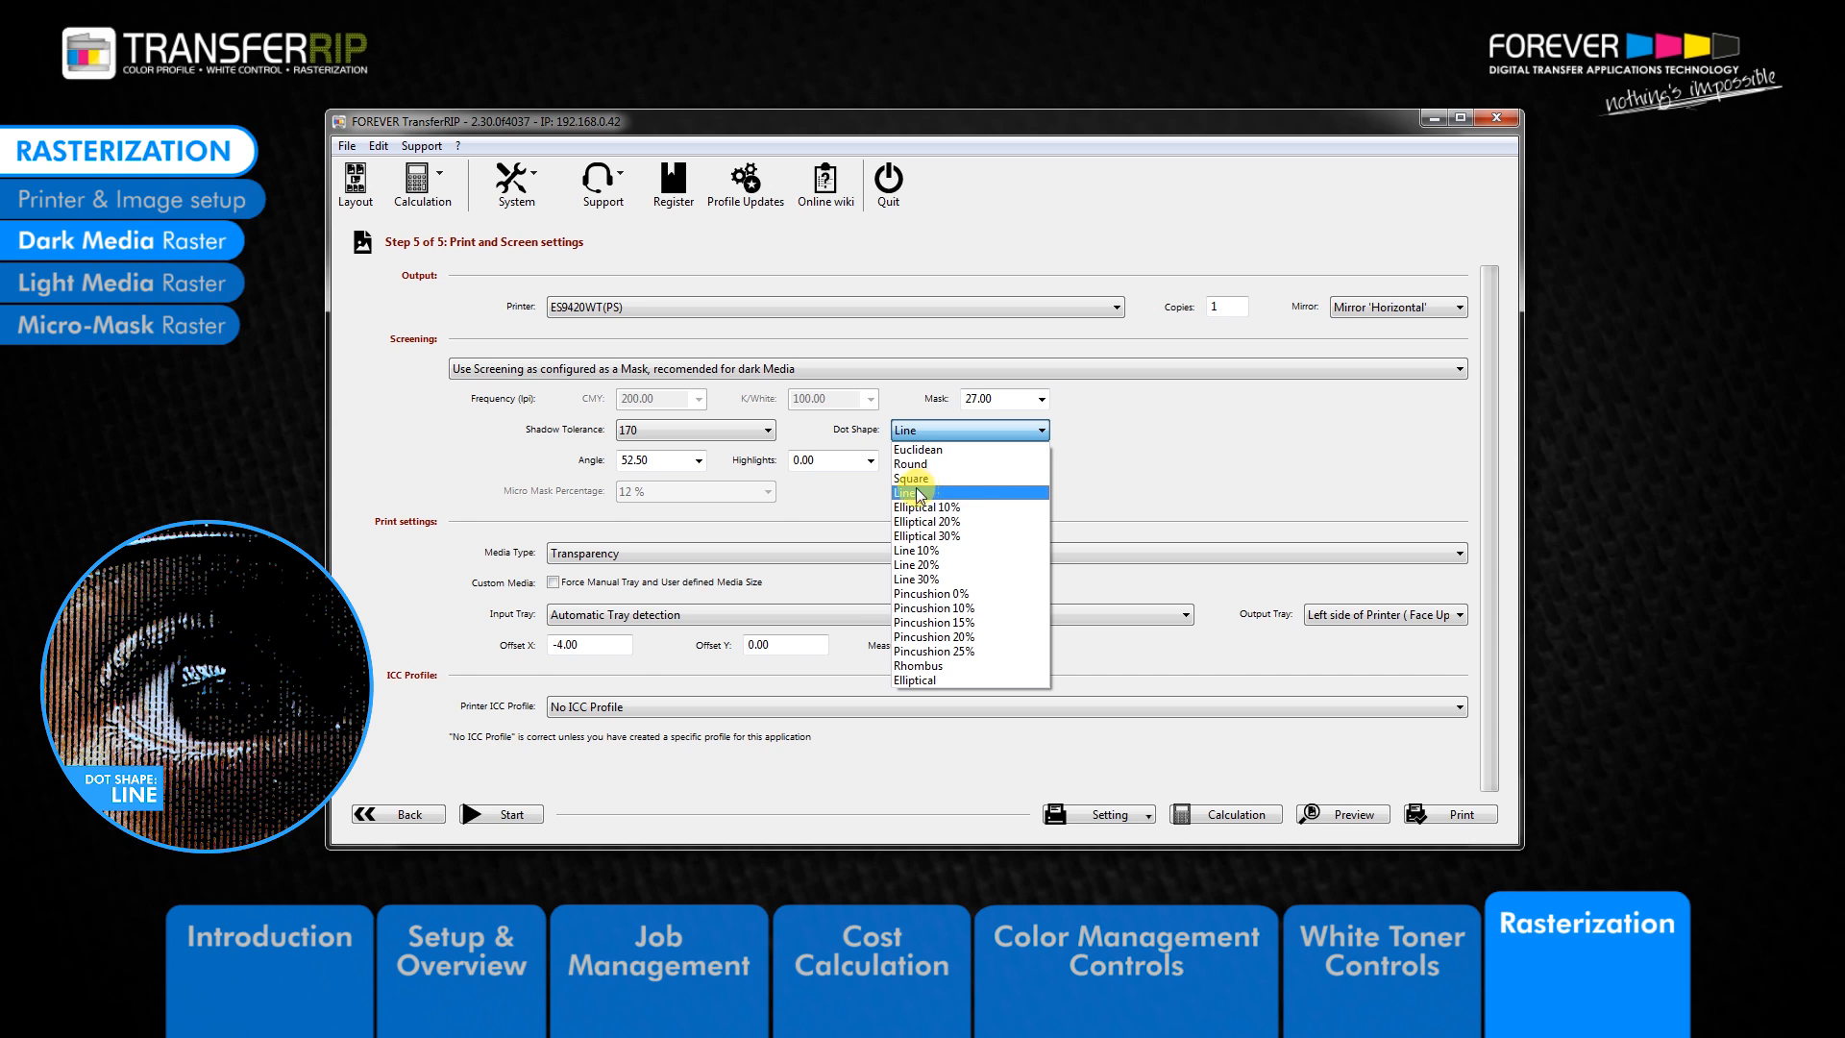
click(915, 492)
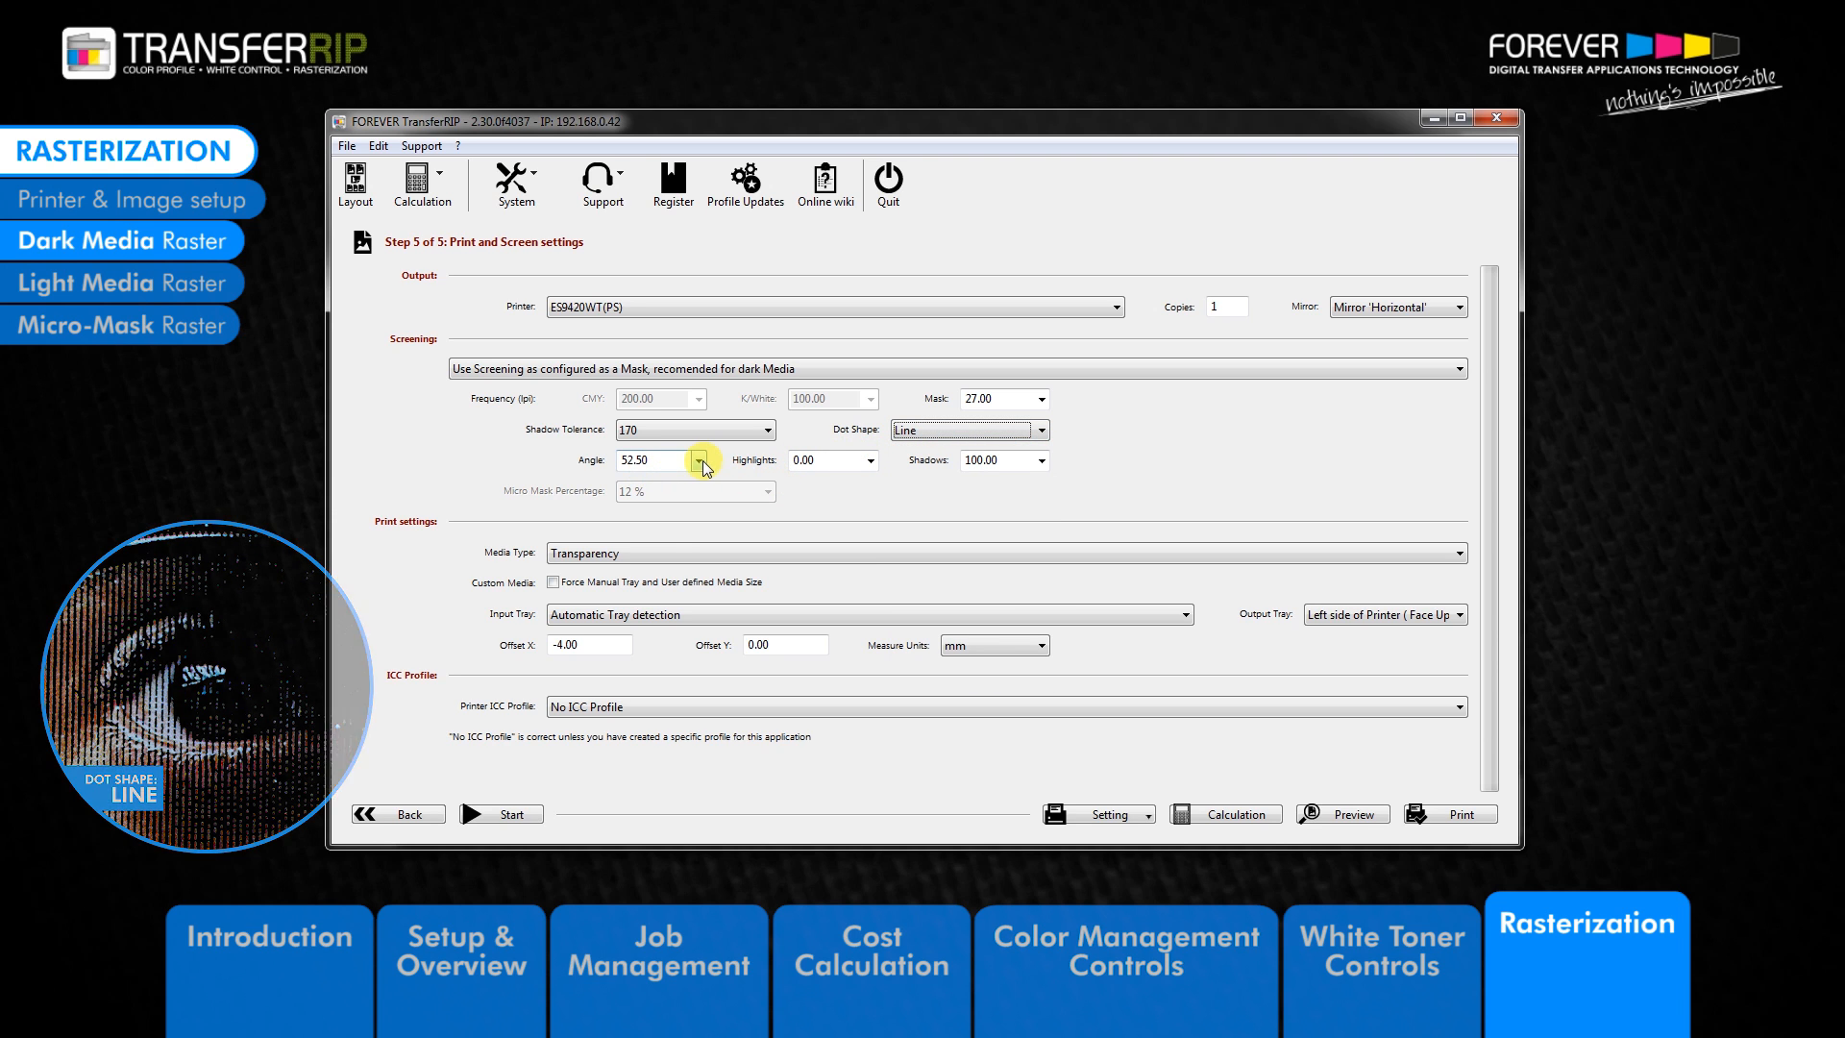
- Browse the screen angle values and keep 52.50
click(700, 461)
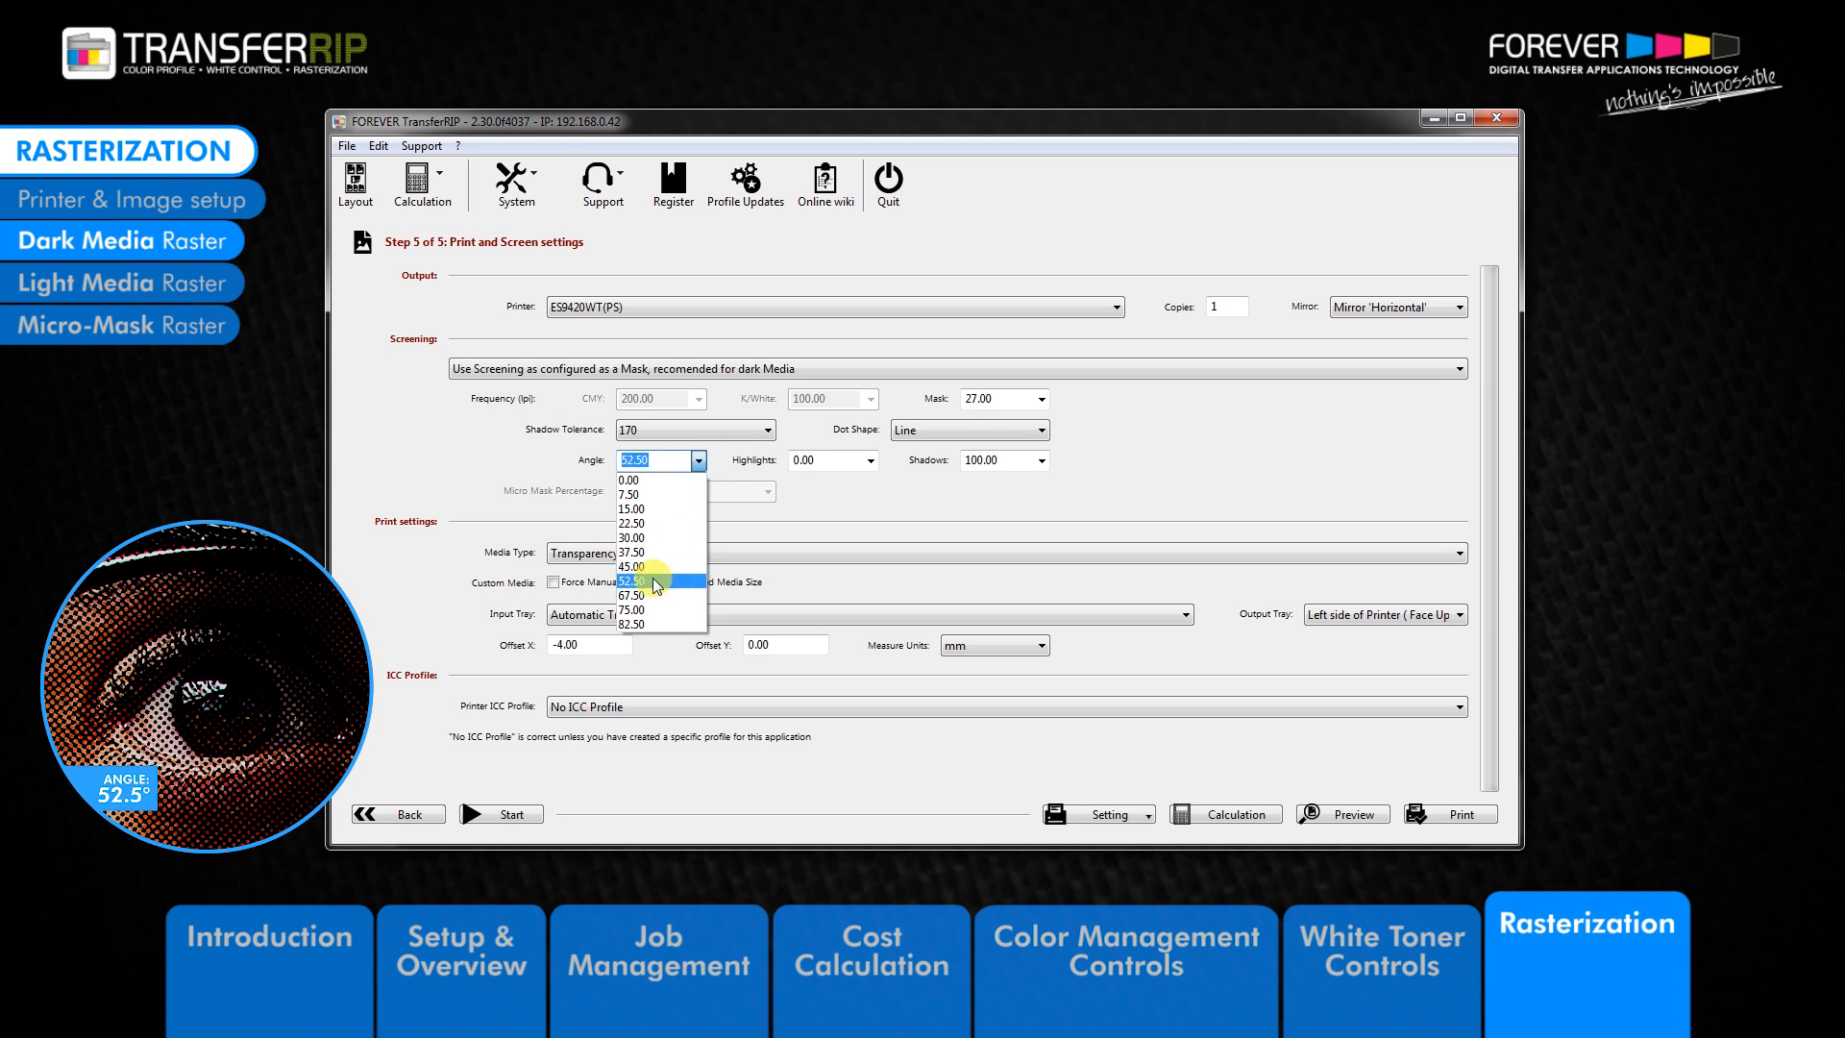
mouse_move(636, 596)
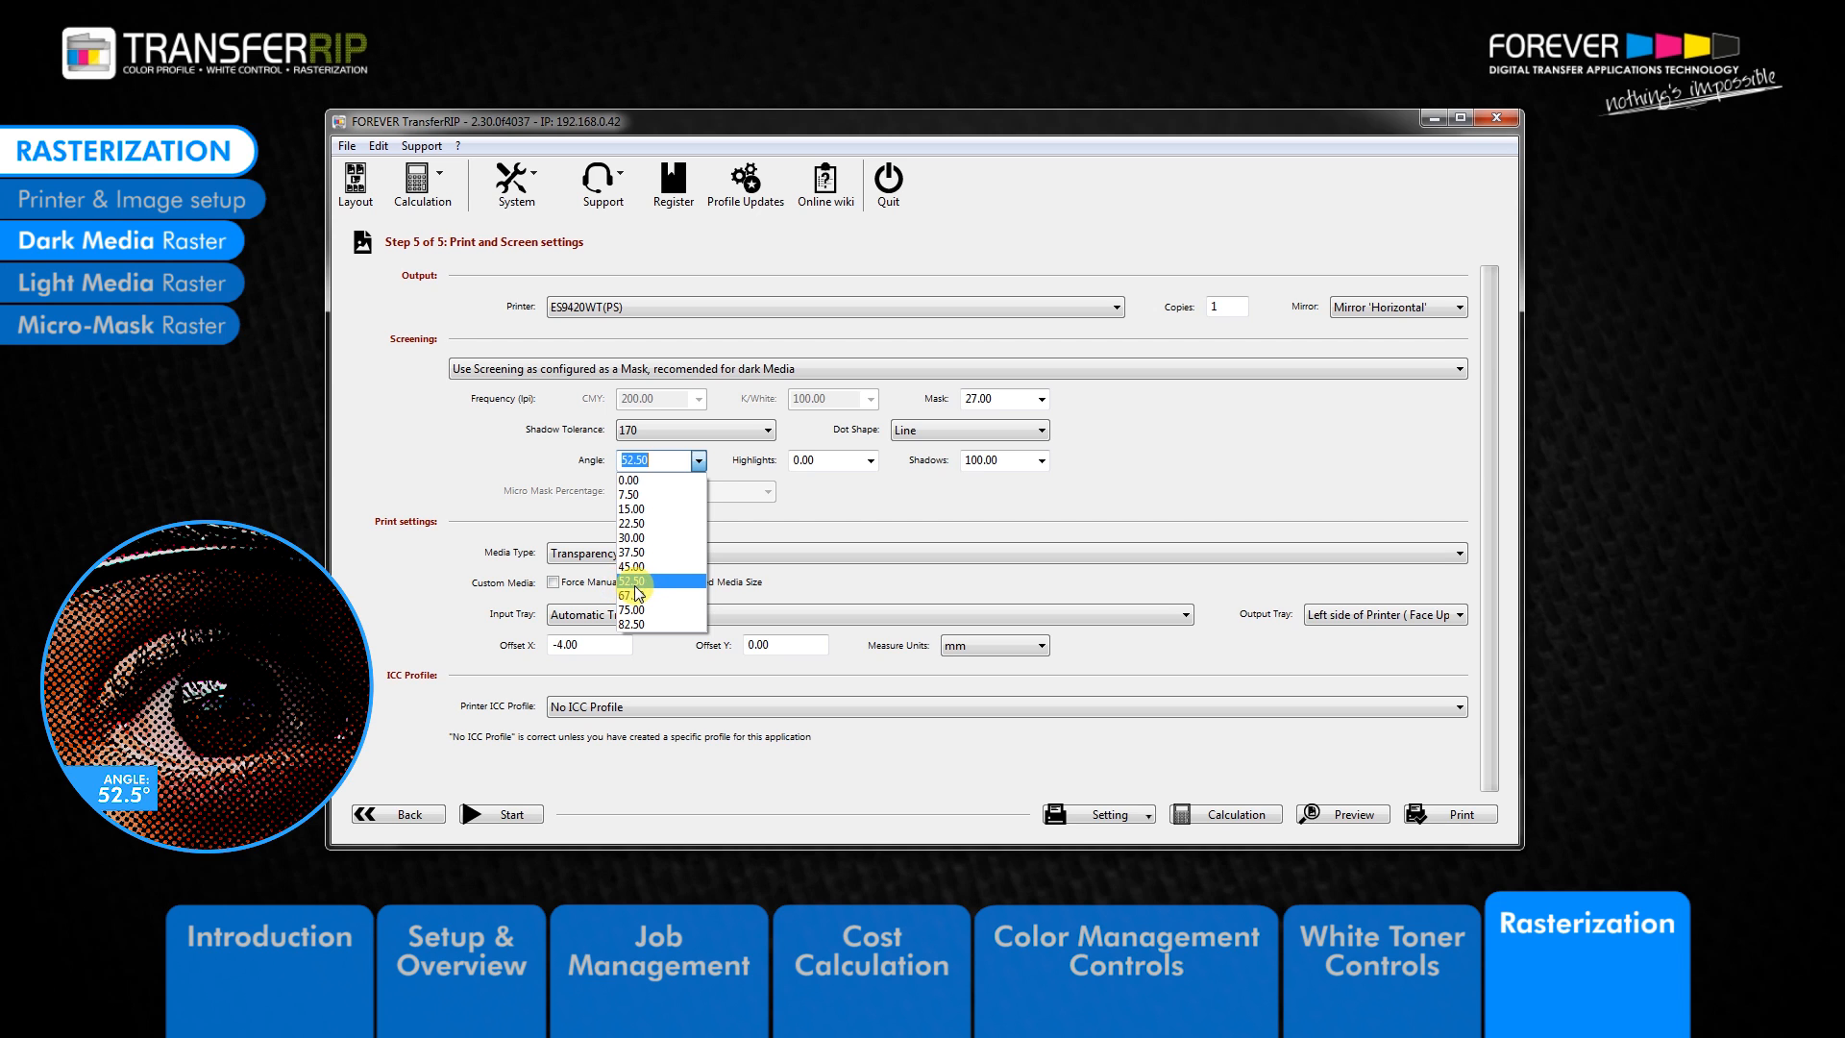
mouse_move(644, 584)
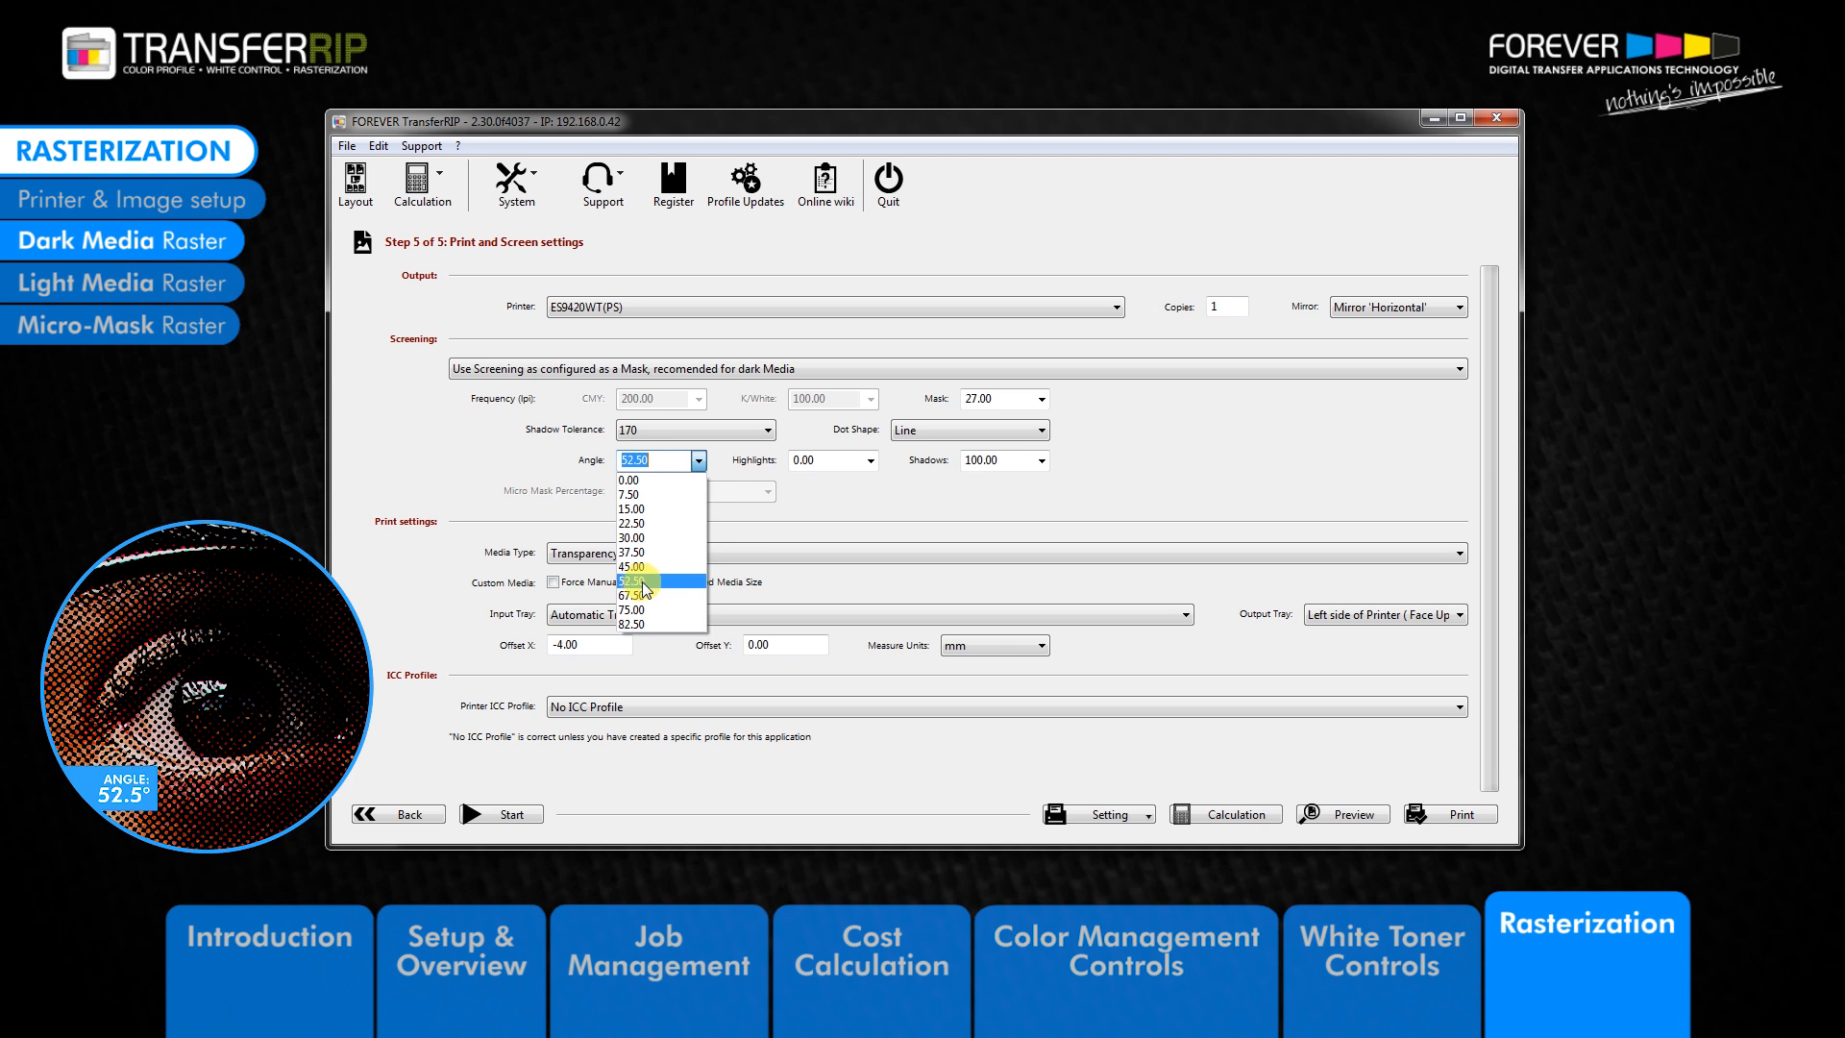
click(1050, 430)
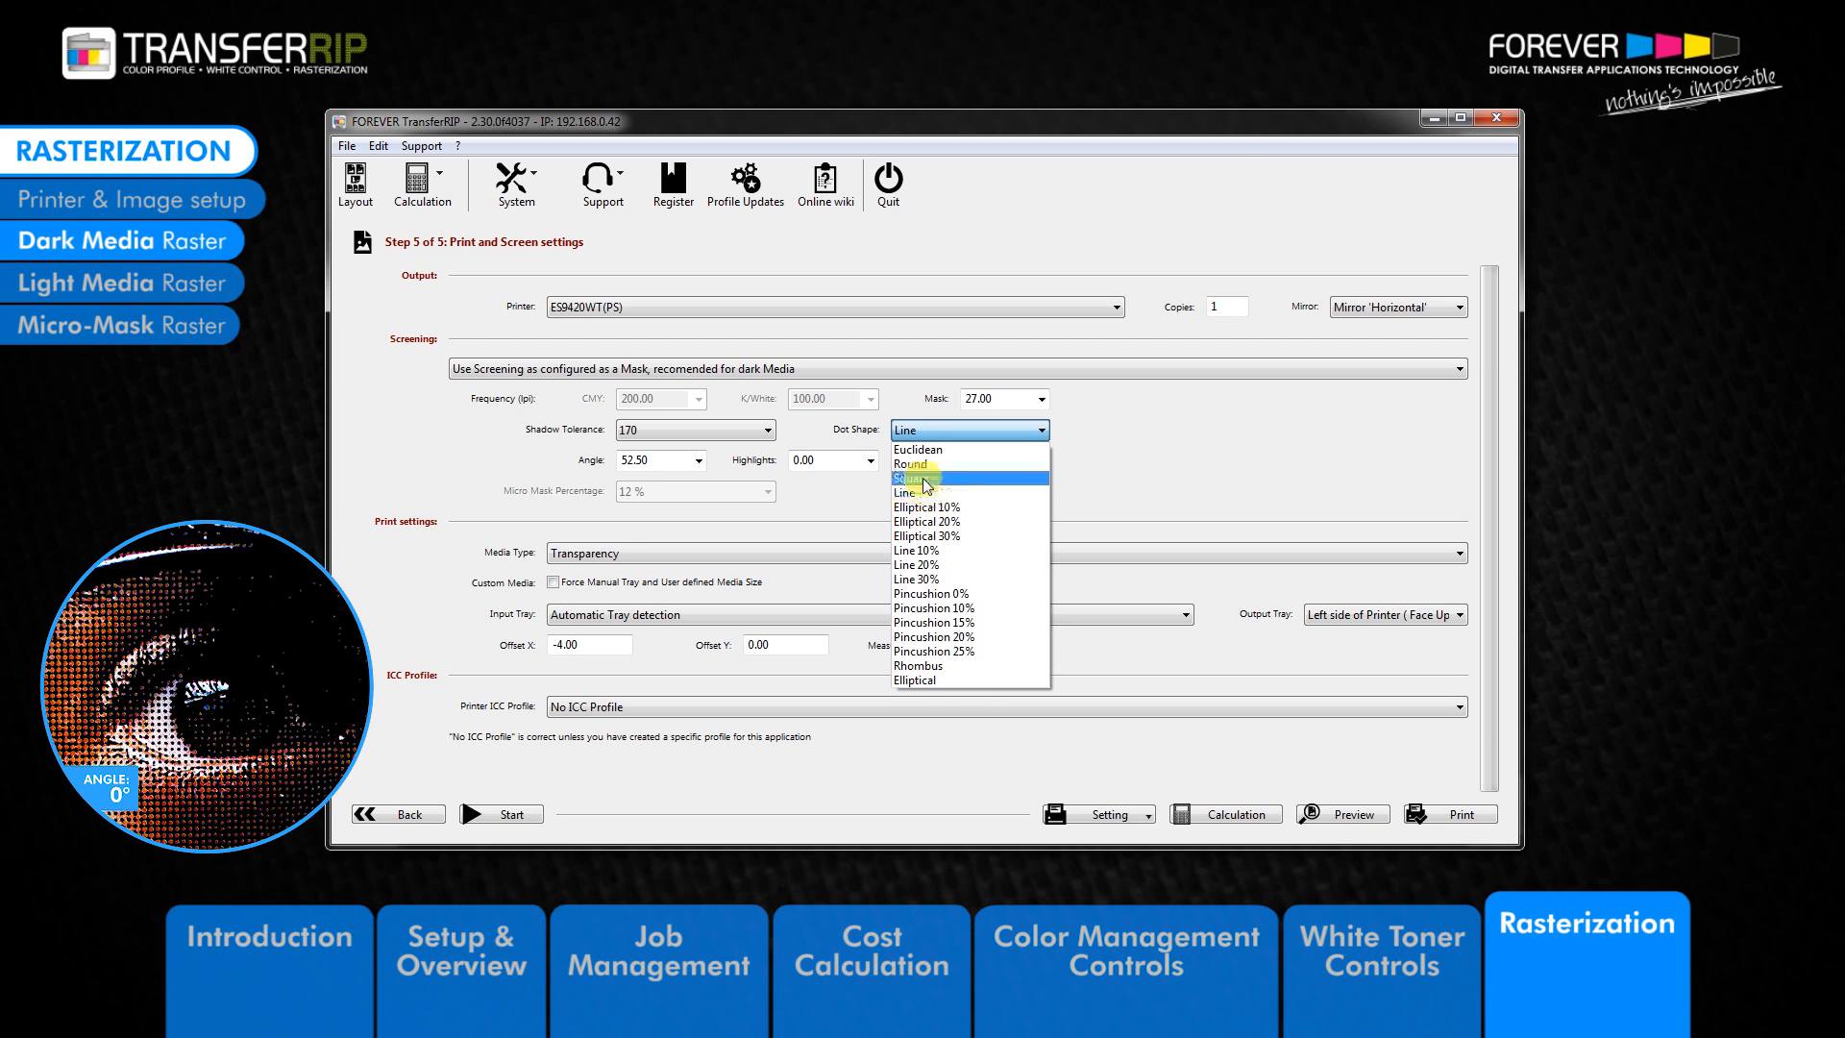
mouse_move(928, 451)
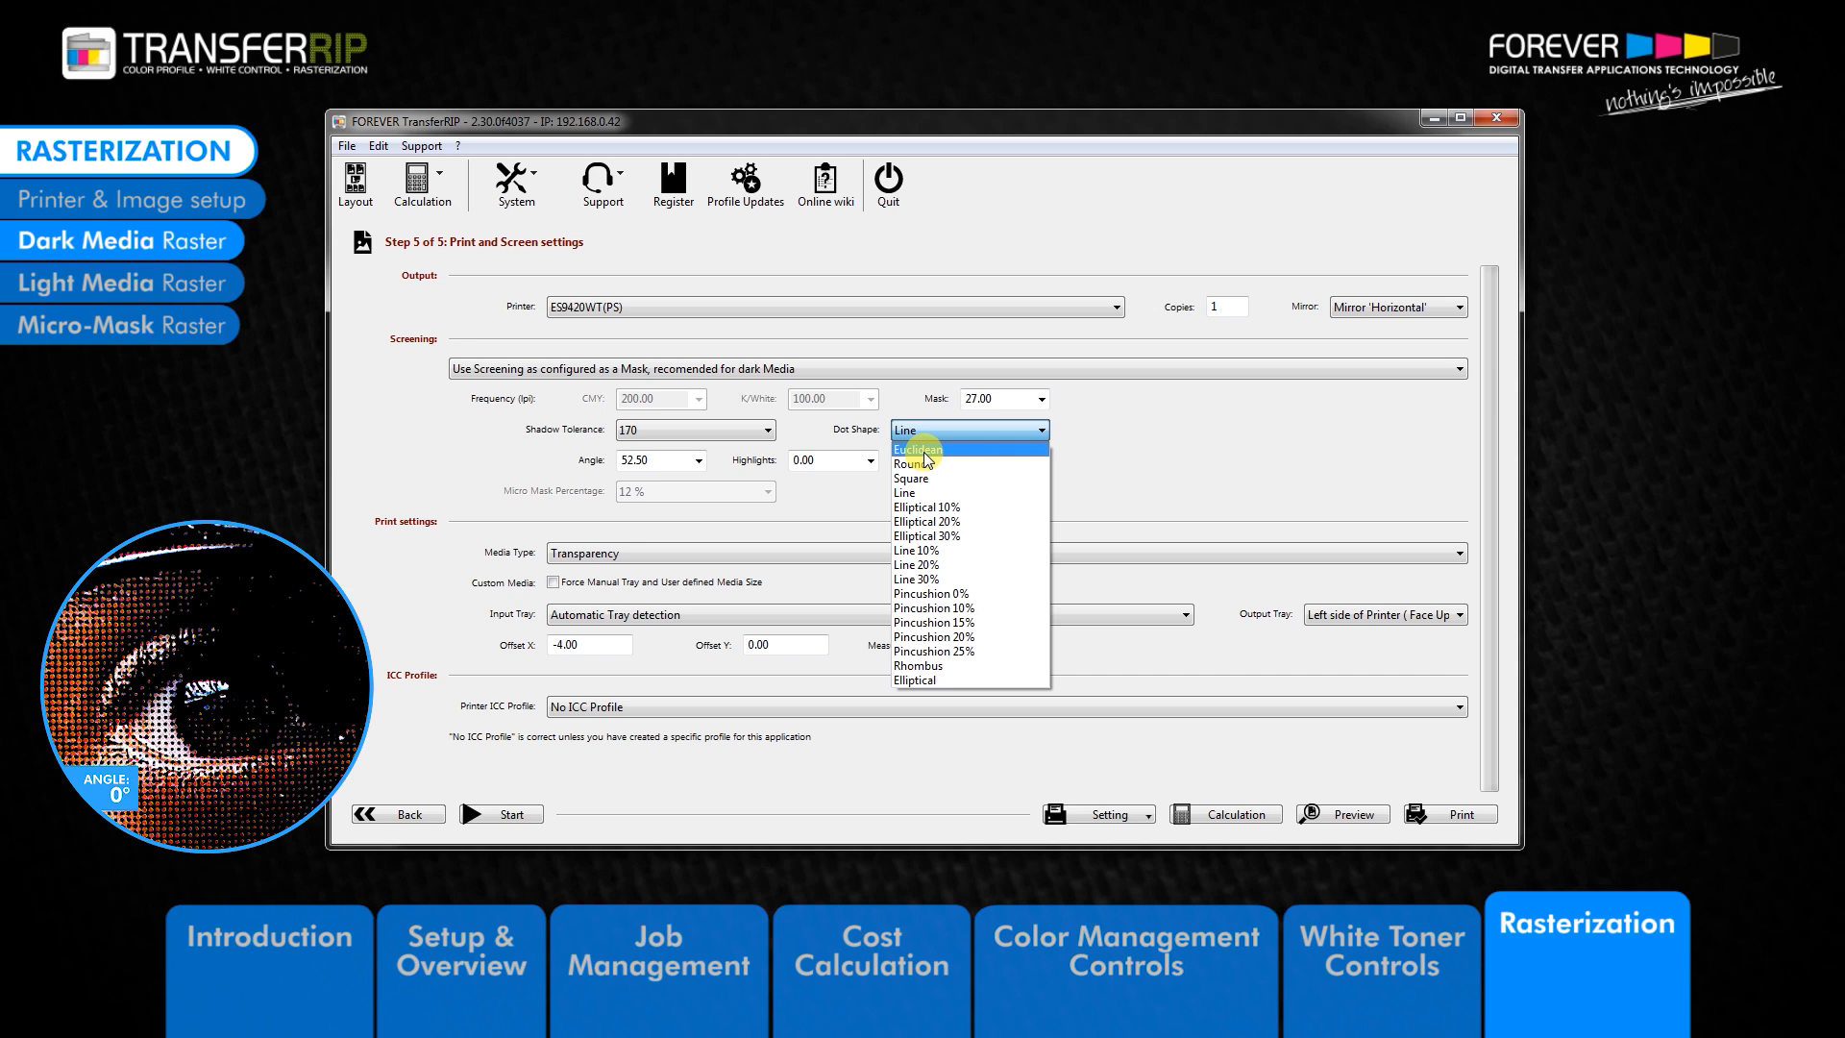
mouse_move(911, 492)
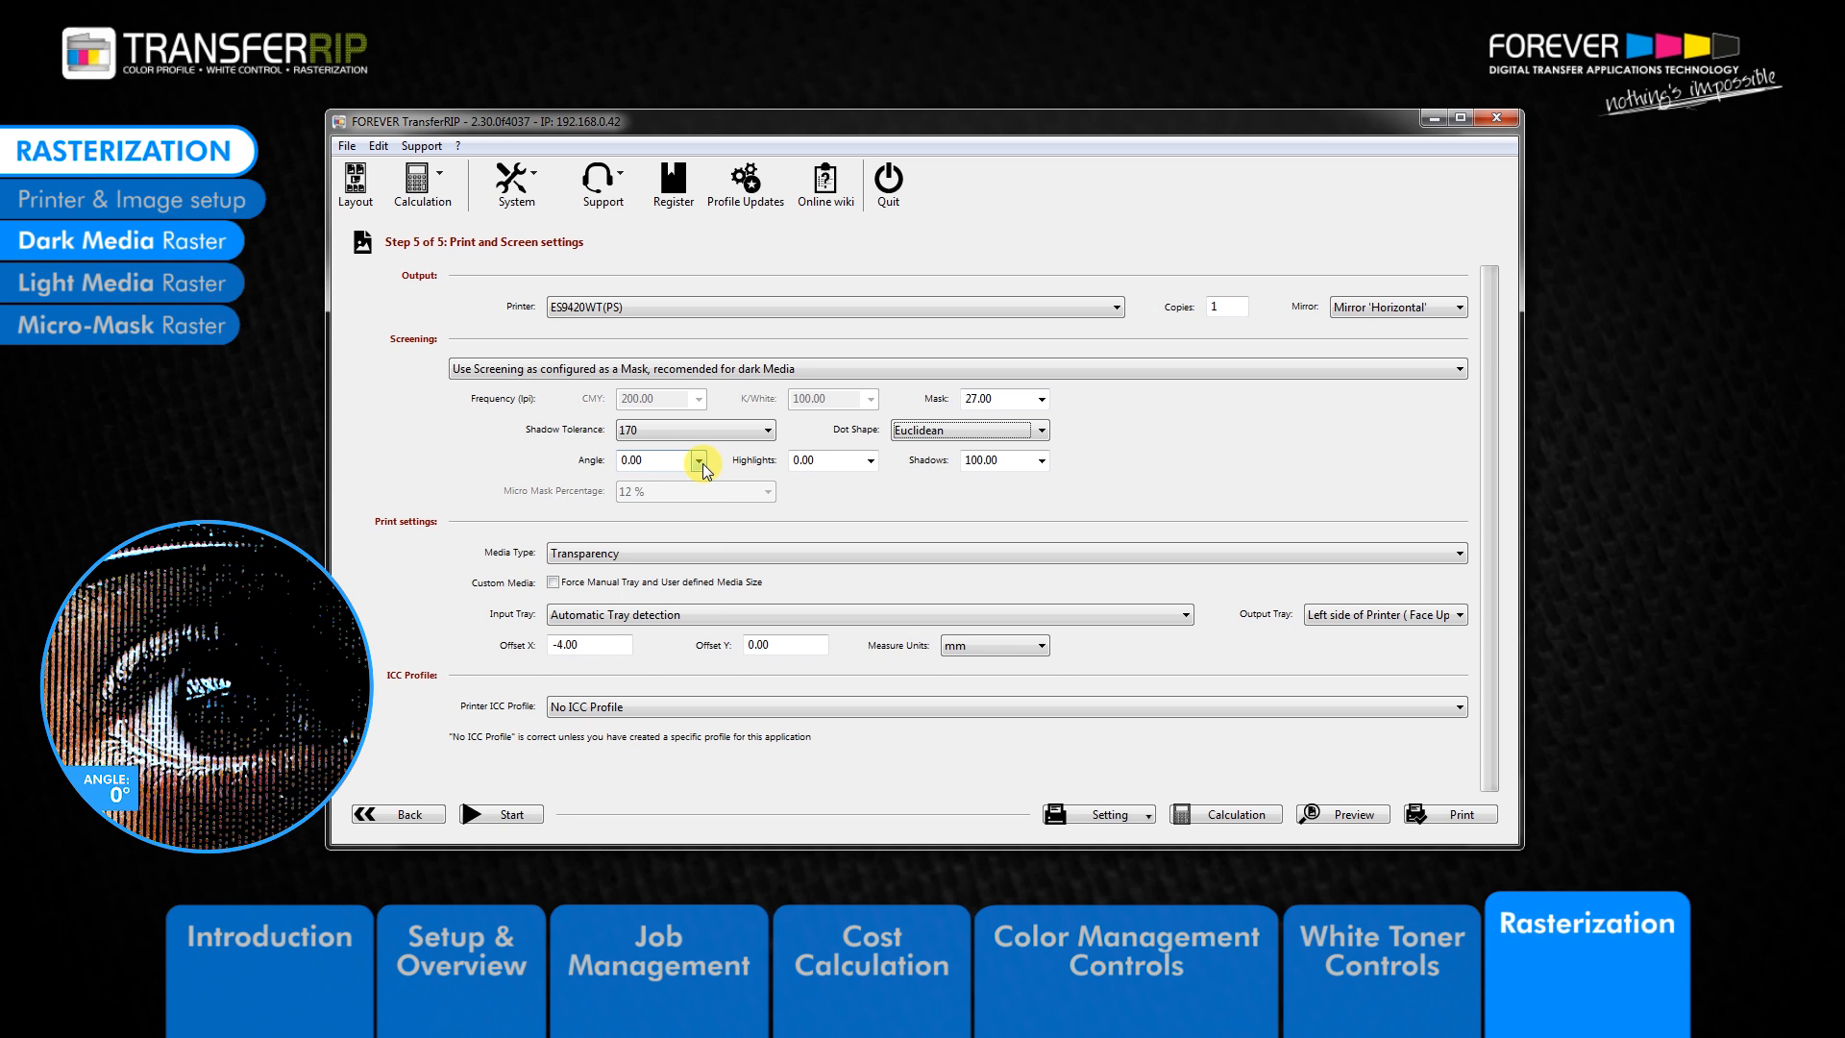
- Set the dot shape to Line with the screen angle at 0.00, ready to replace the angle
click(1048, 430)
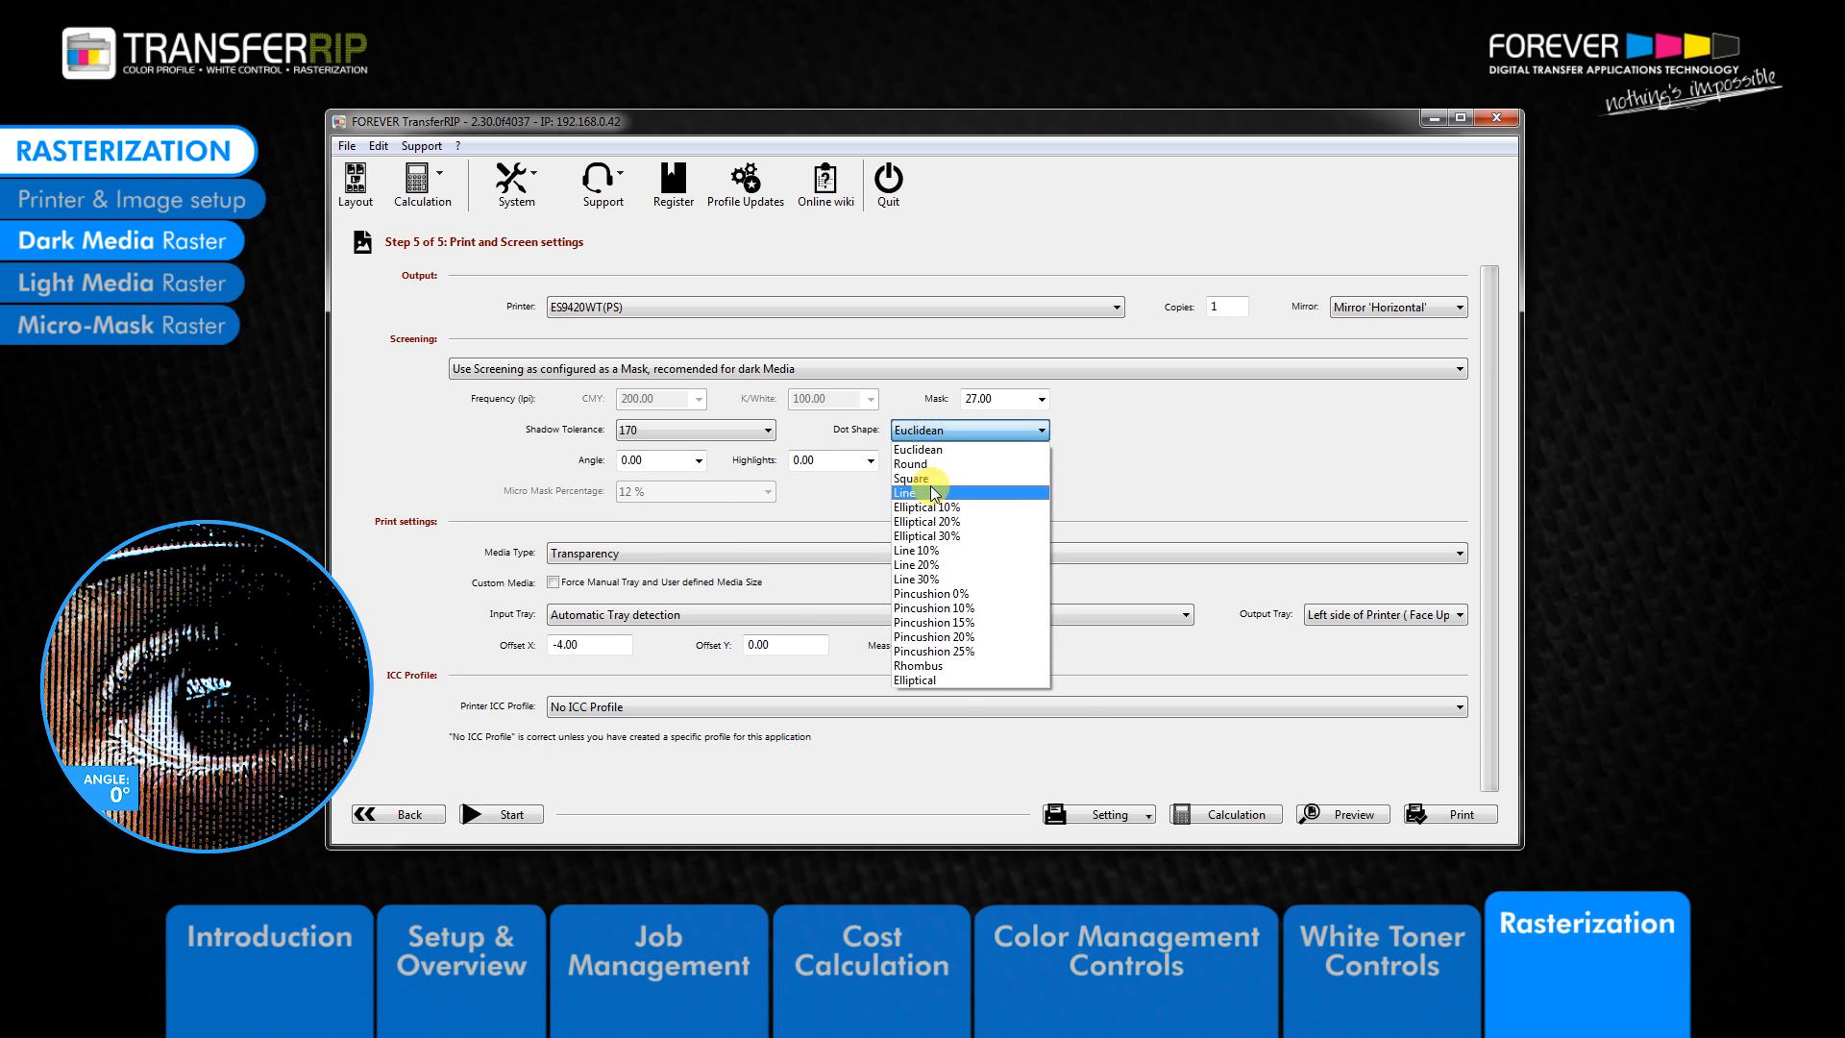
click(917, 492)
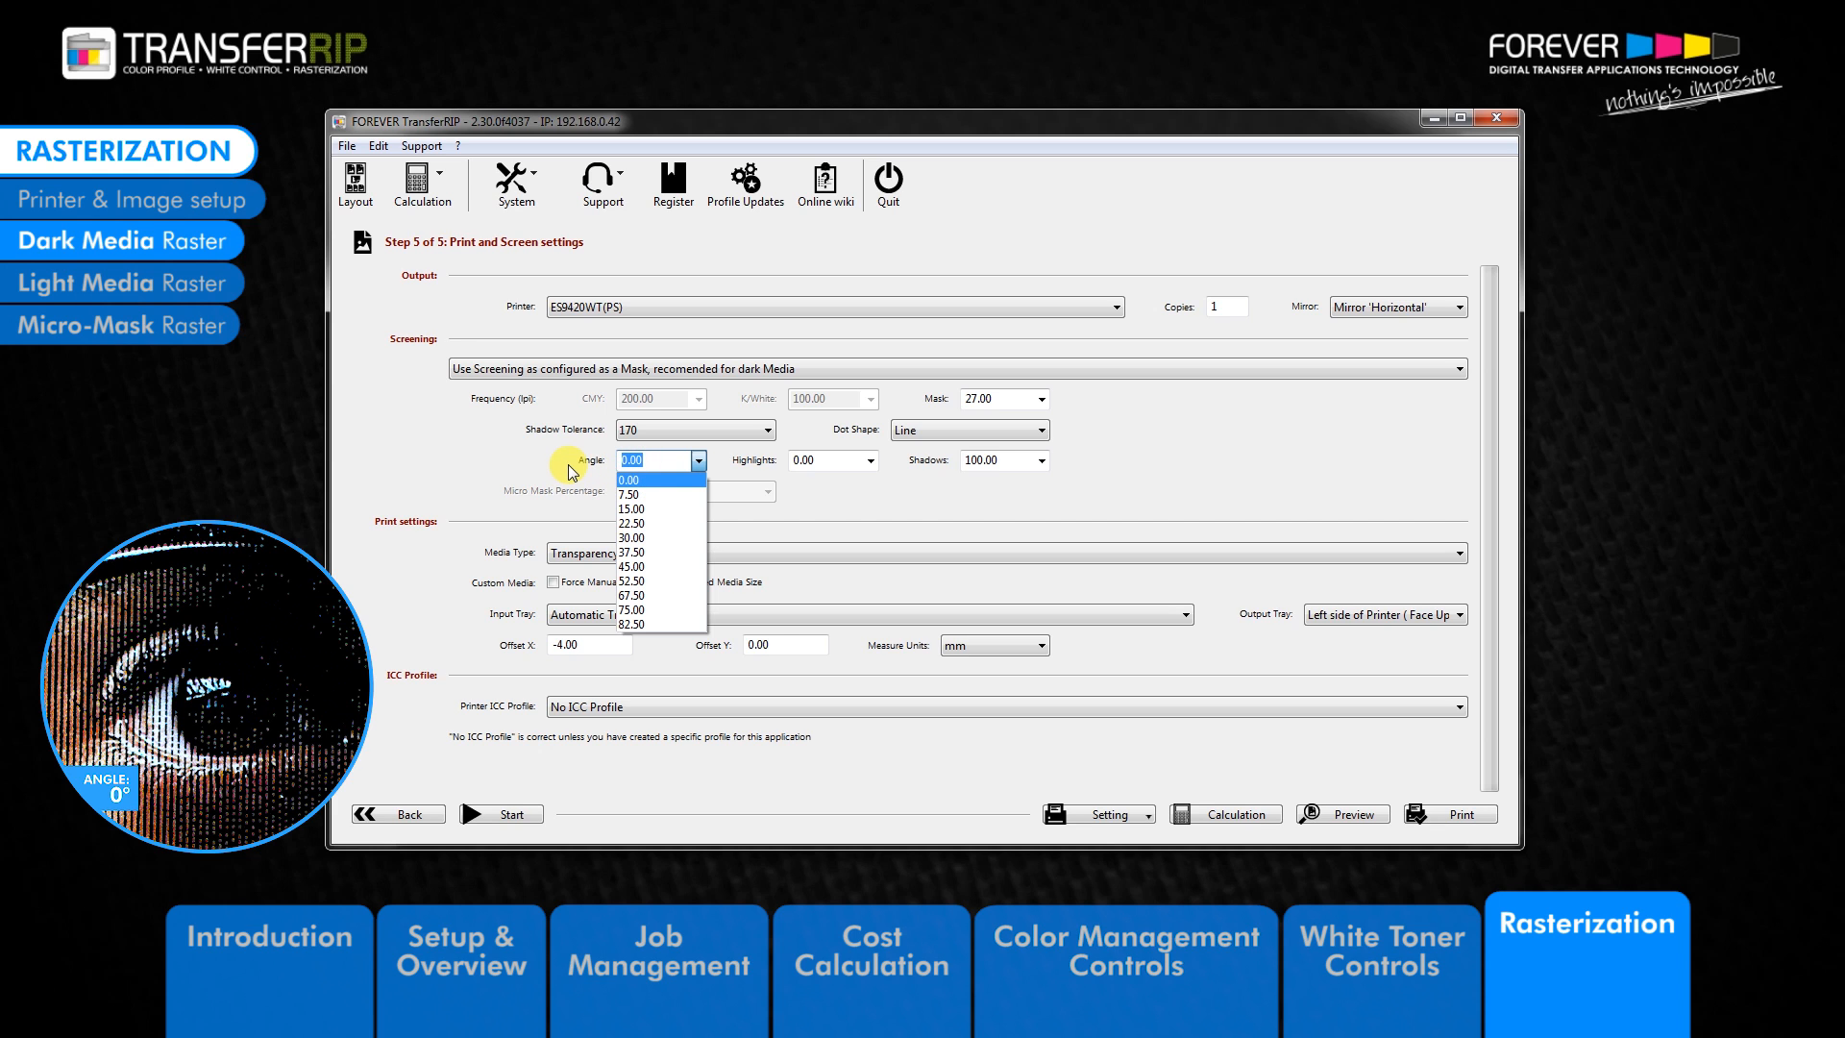
mouse_move(599, 466)
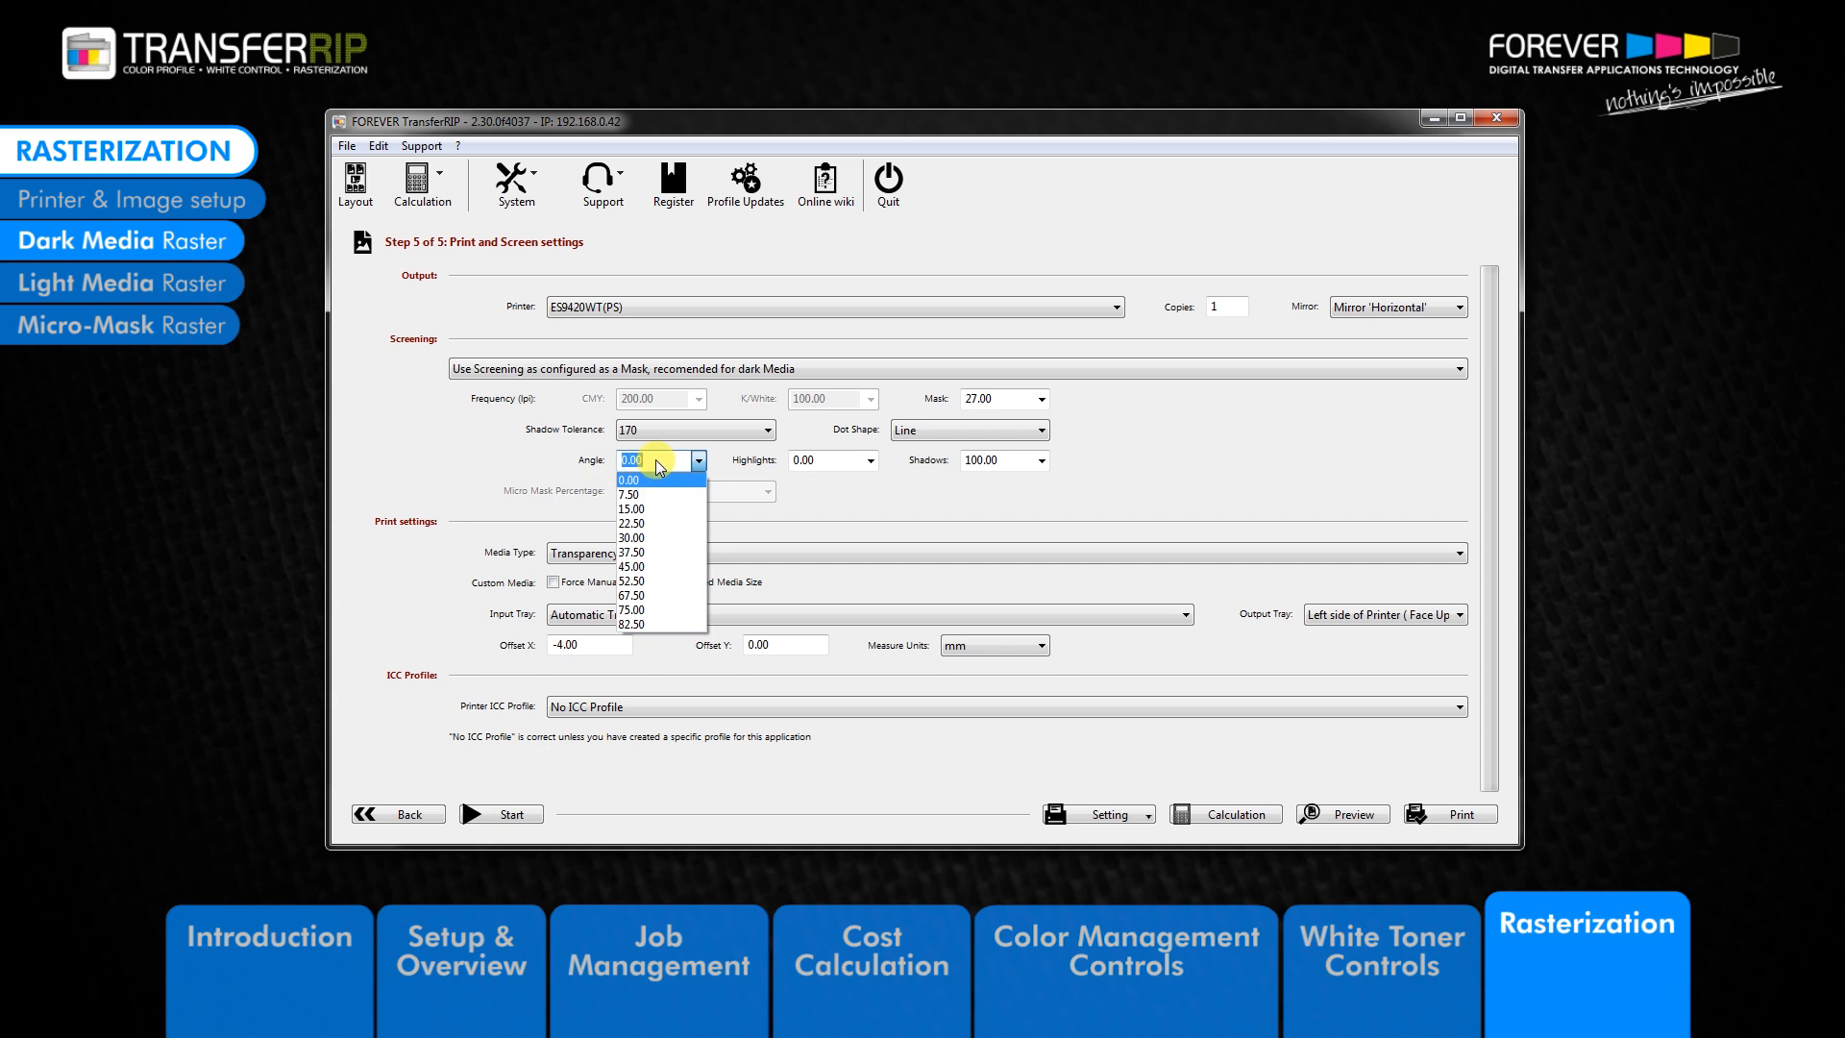
click(626, 481)
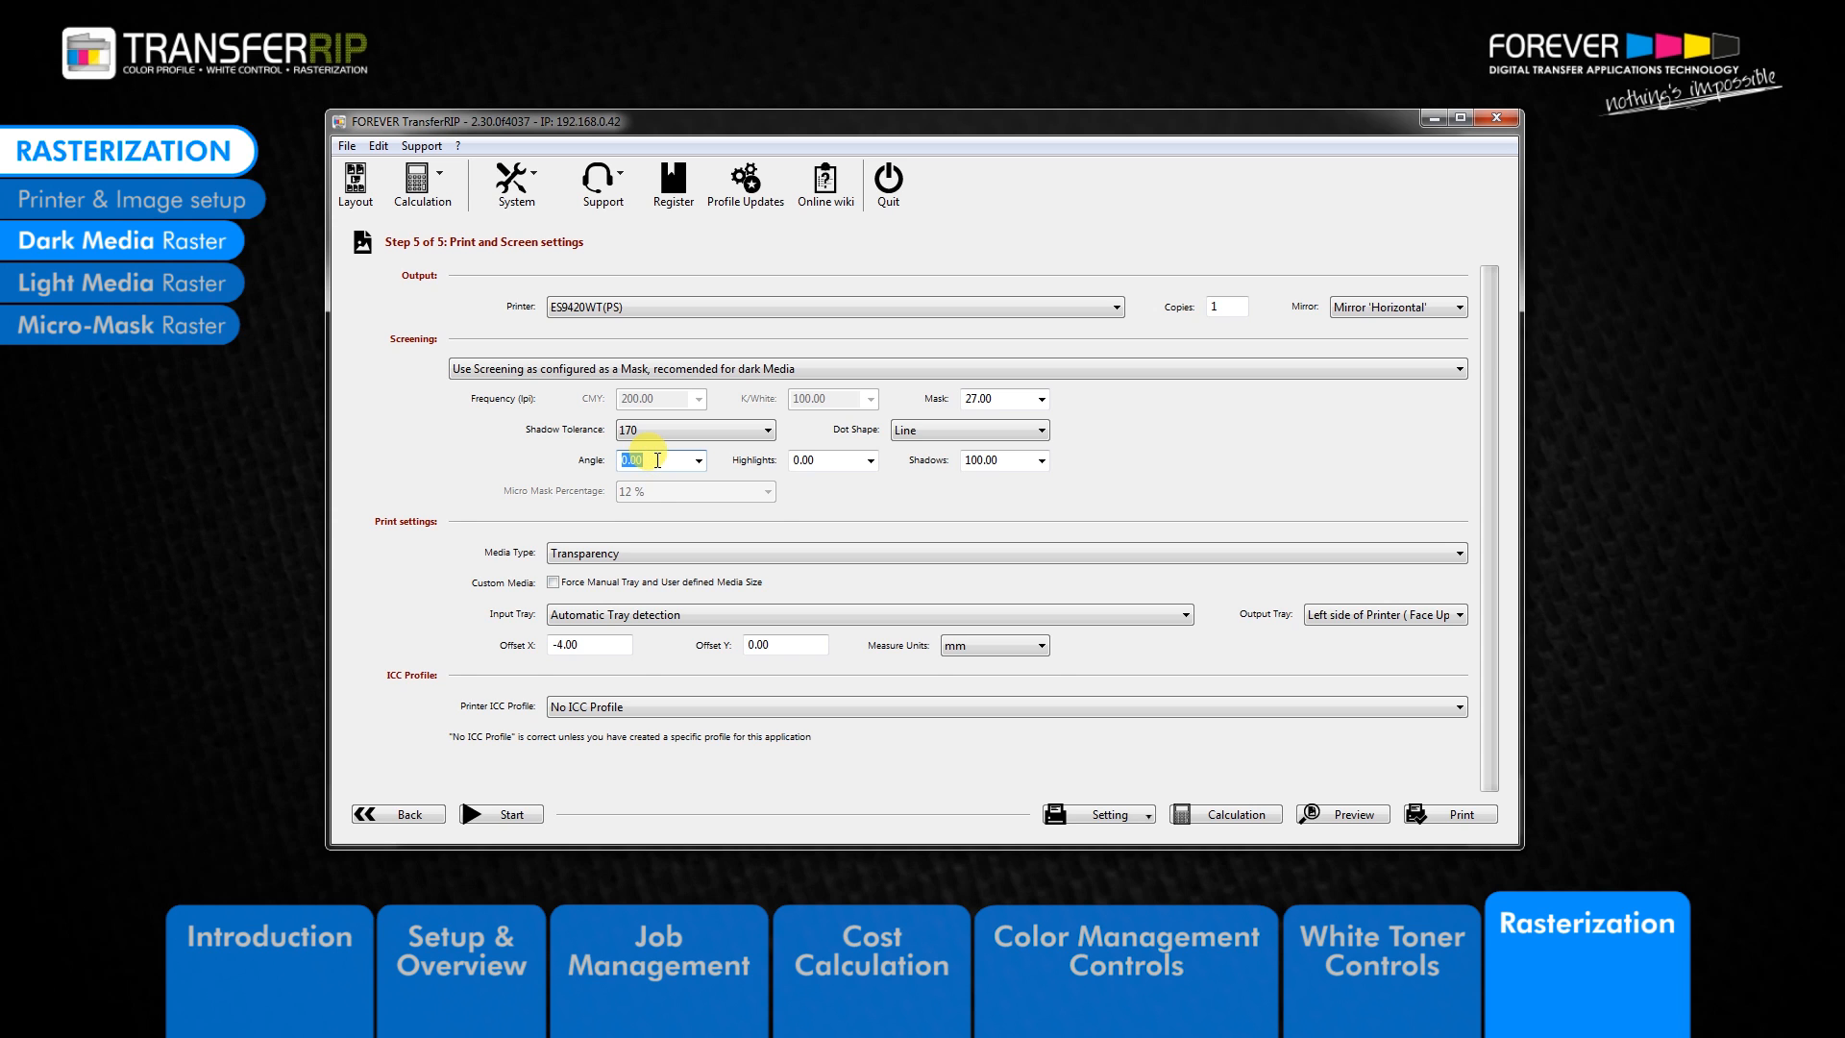
click(698, 461)
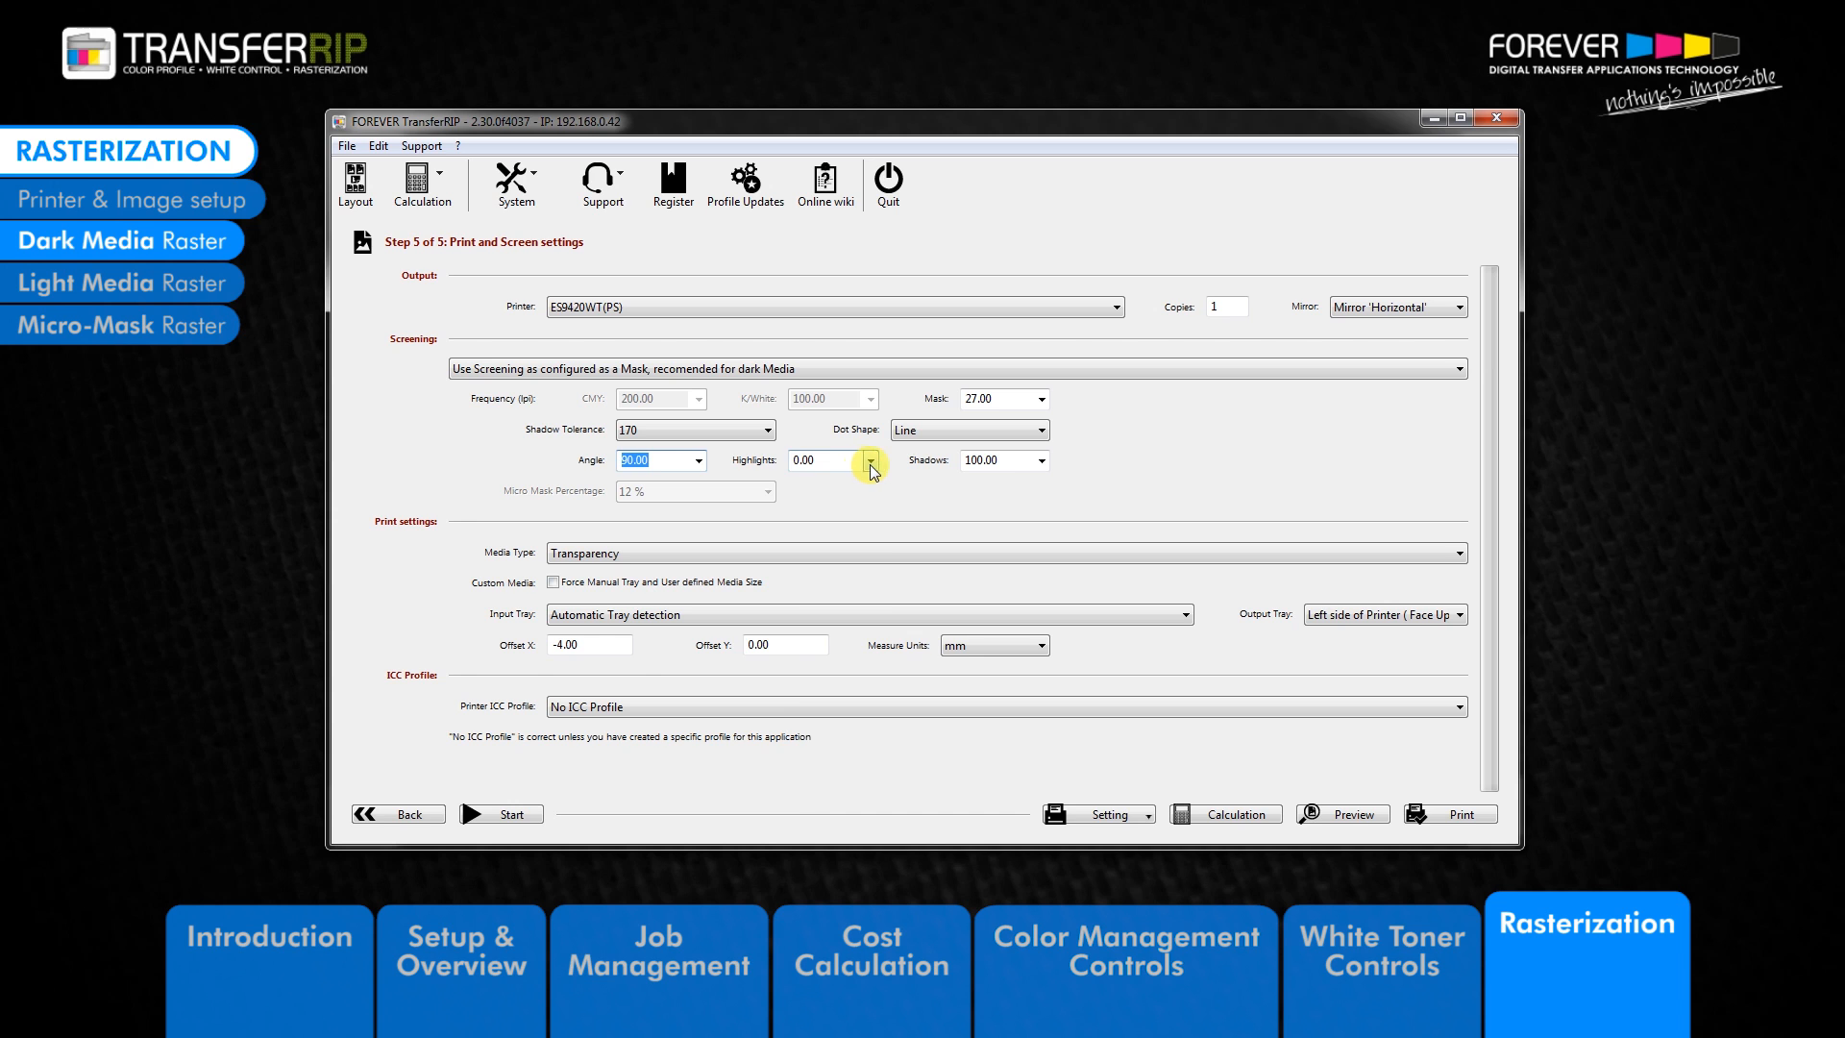
- Browse the Highlights values and leave Highlights at 0.00
click(869, 462)
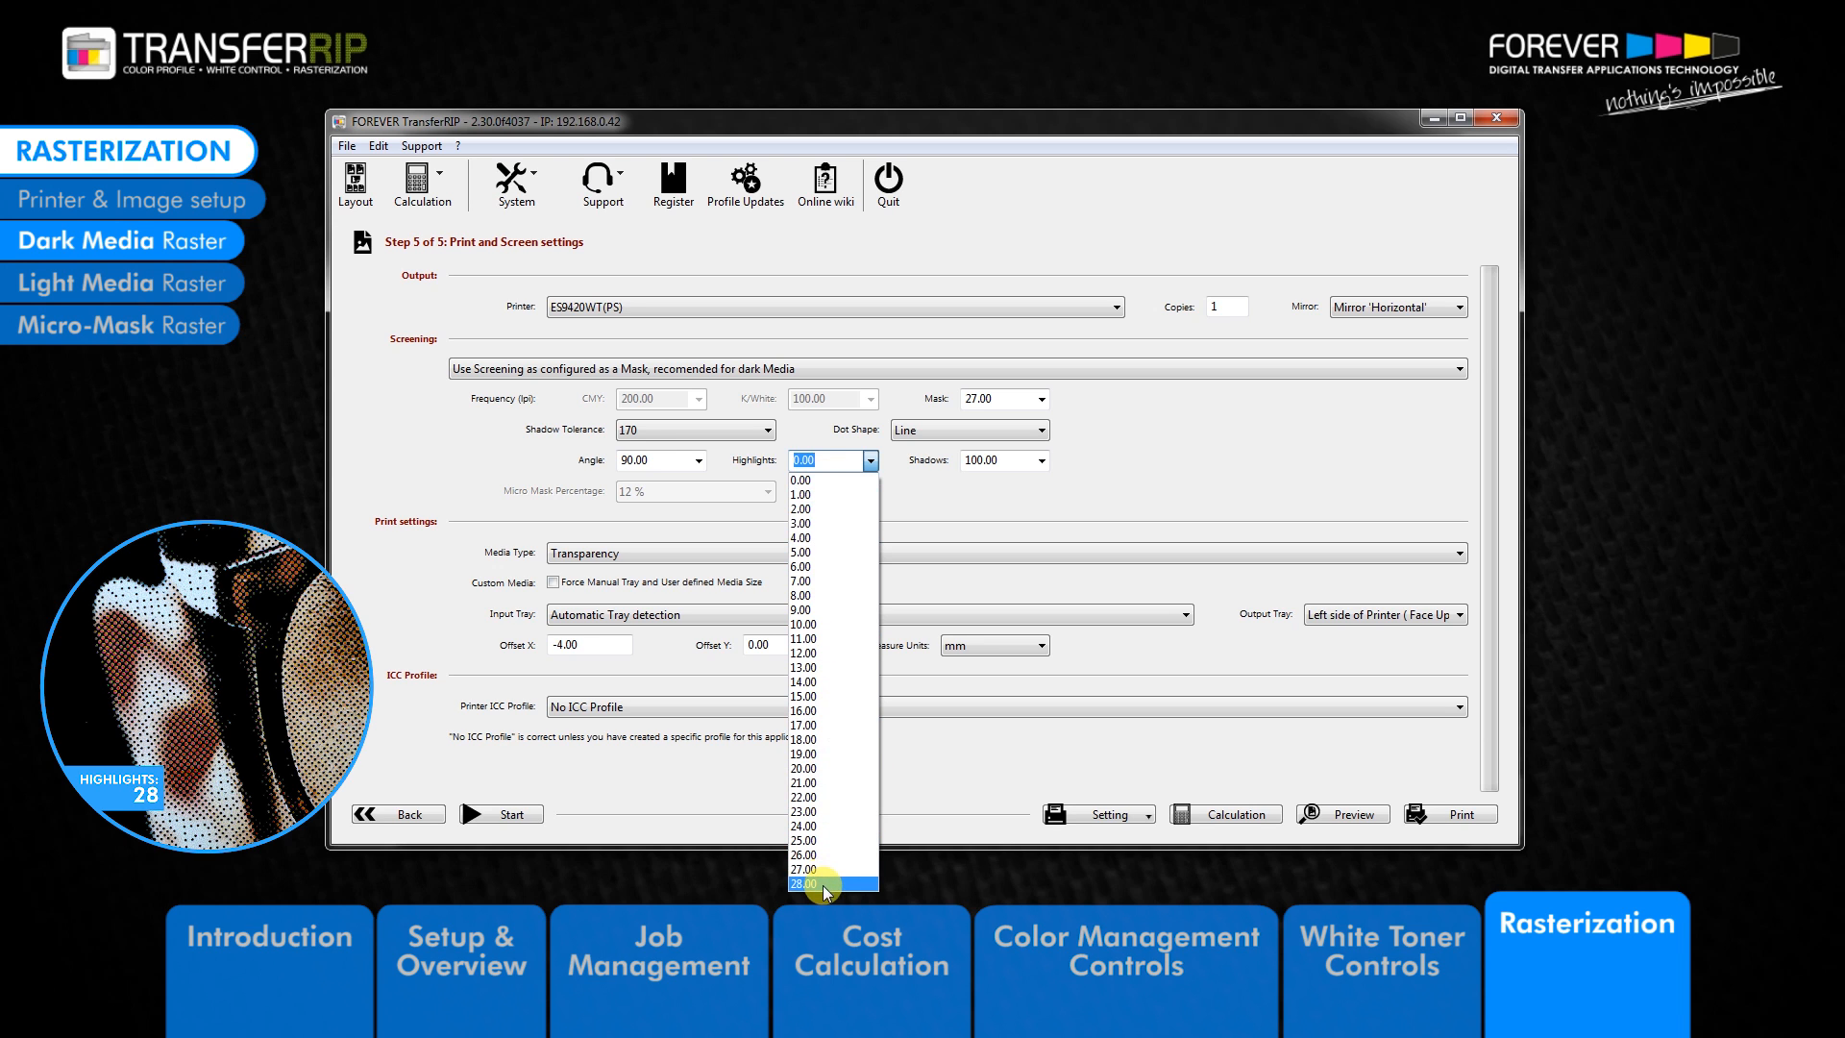
mouse_move(827, 870)
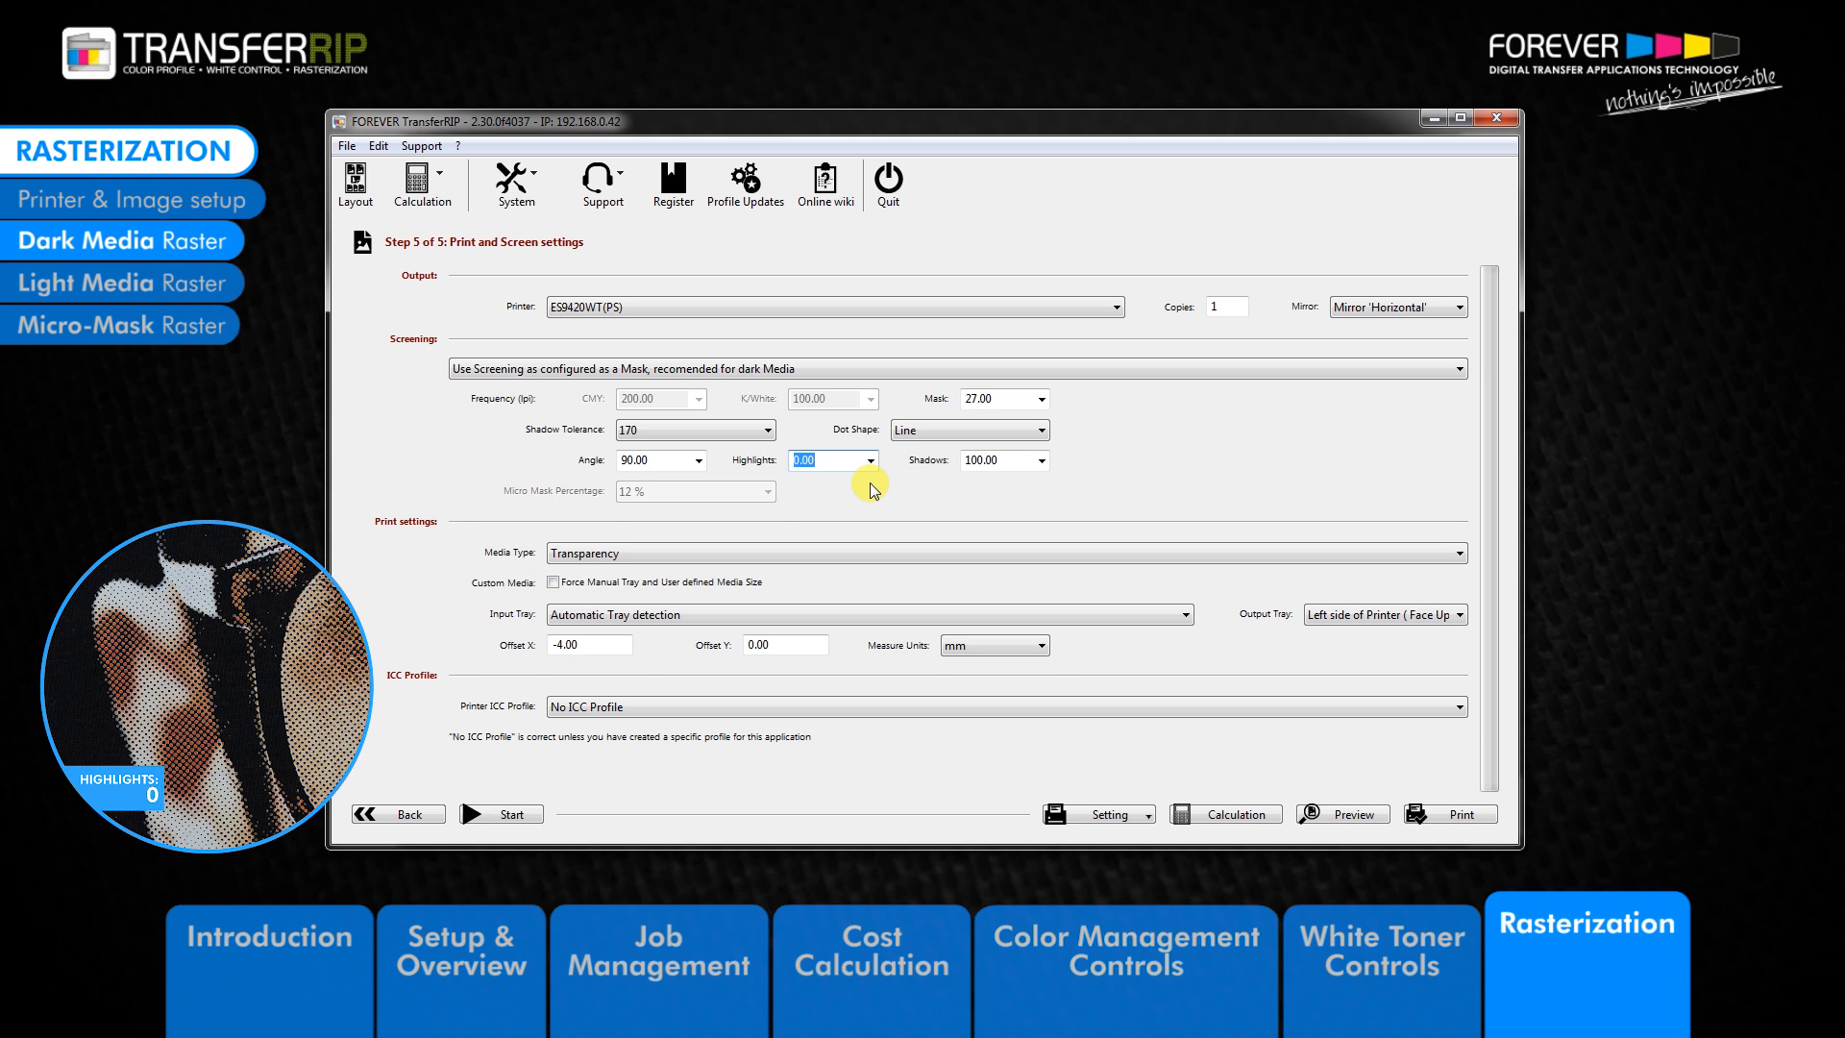
mouse_move(881, 485)
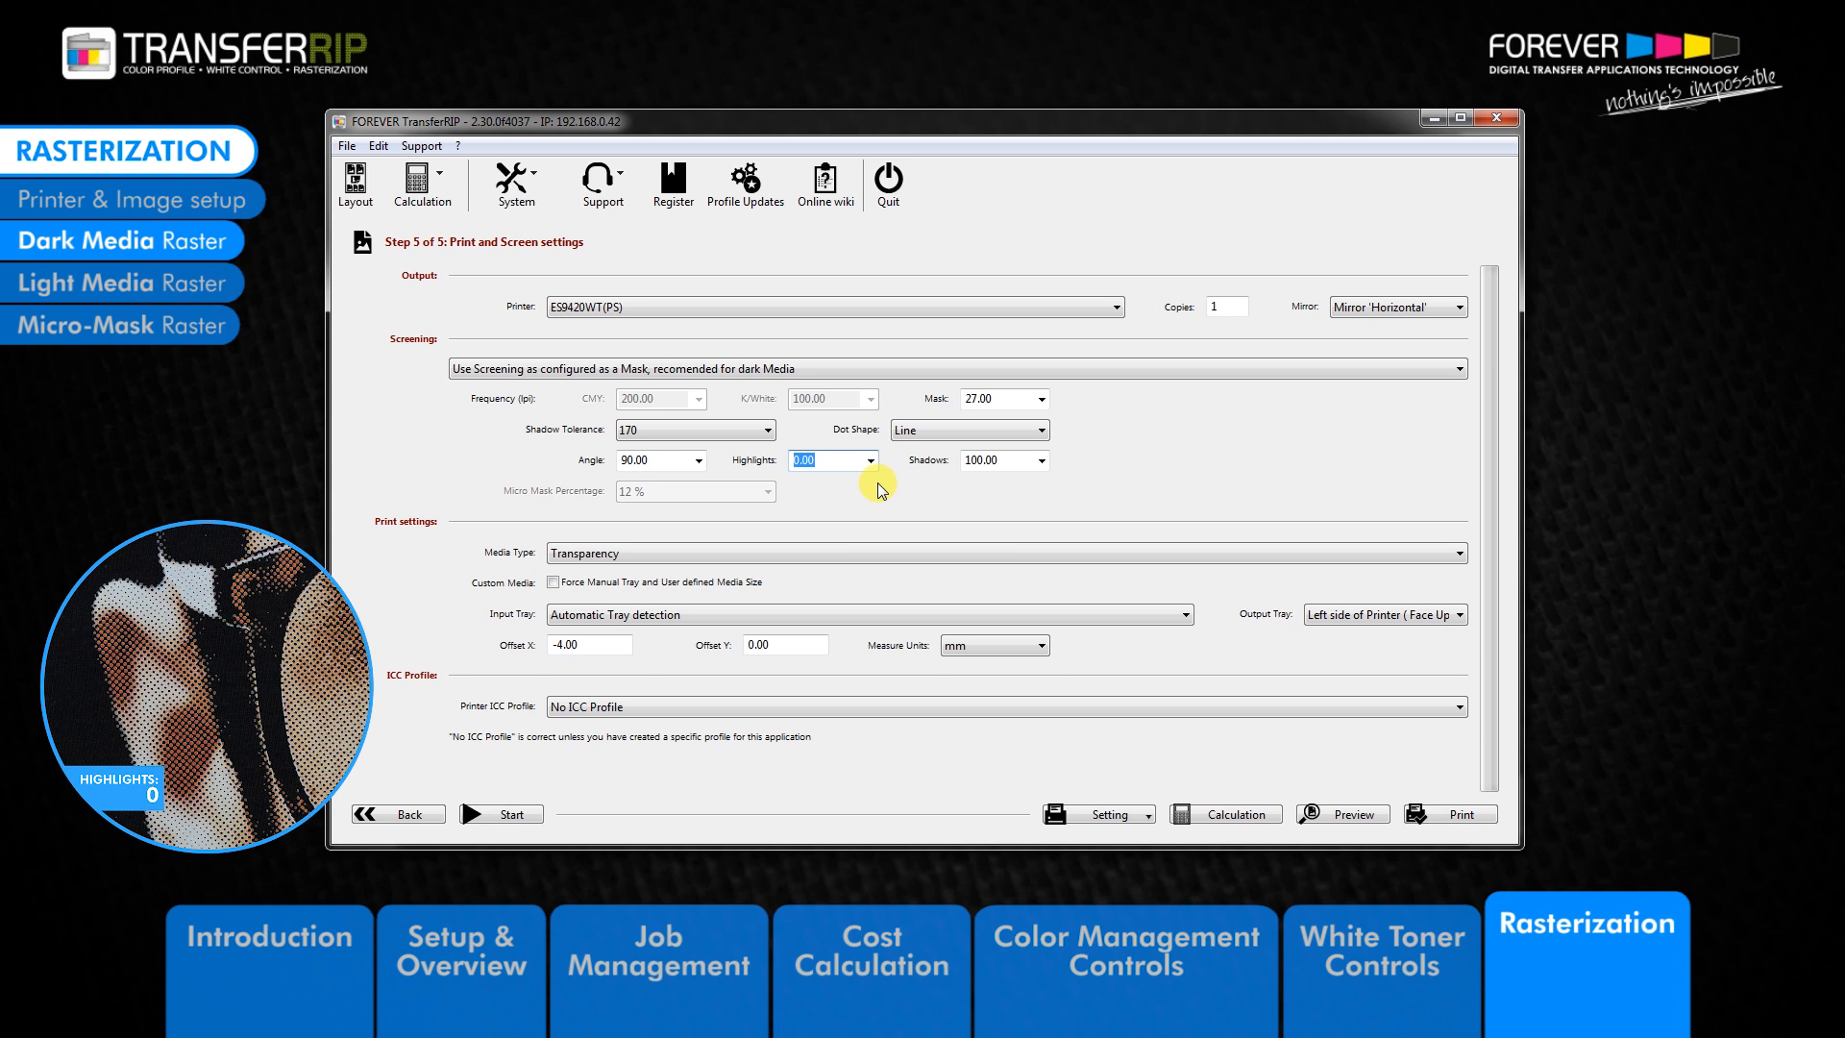
click(864, 465)
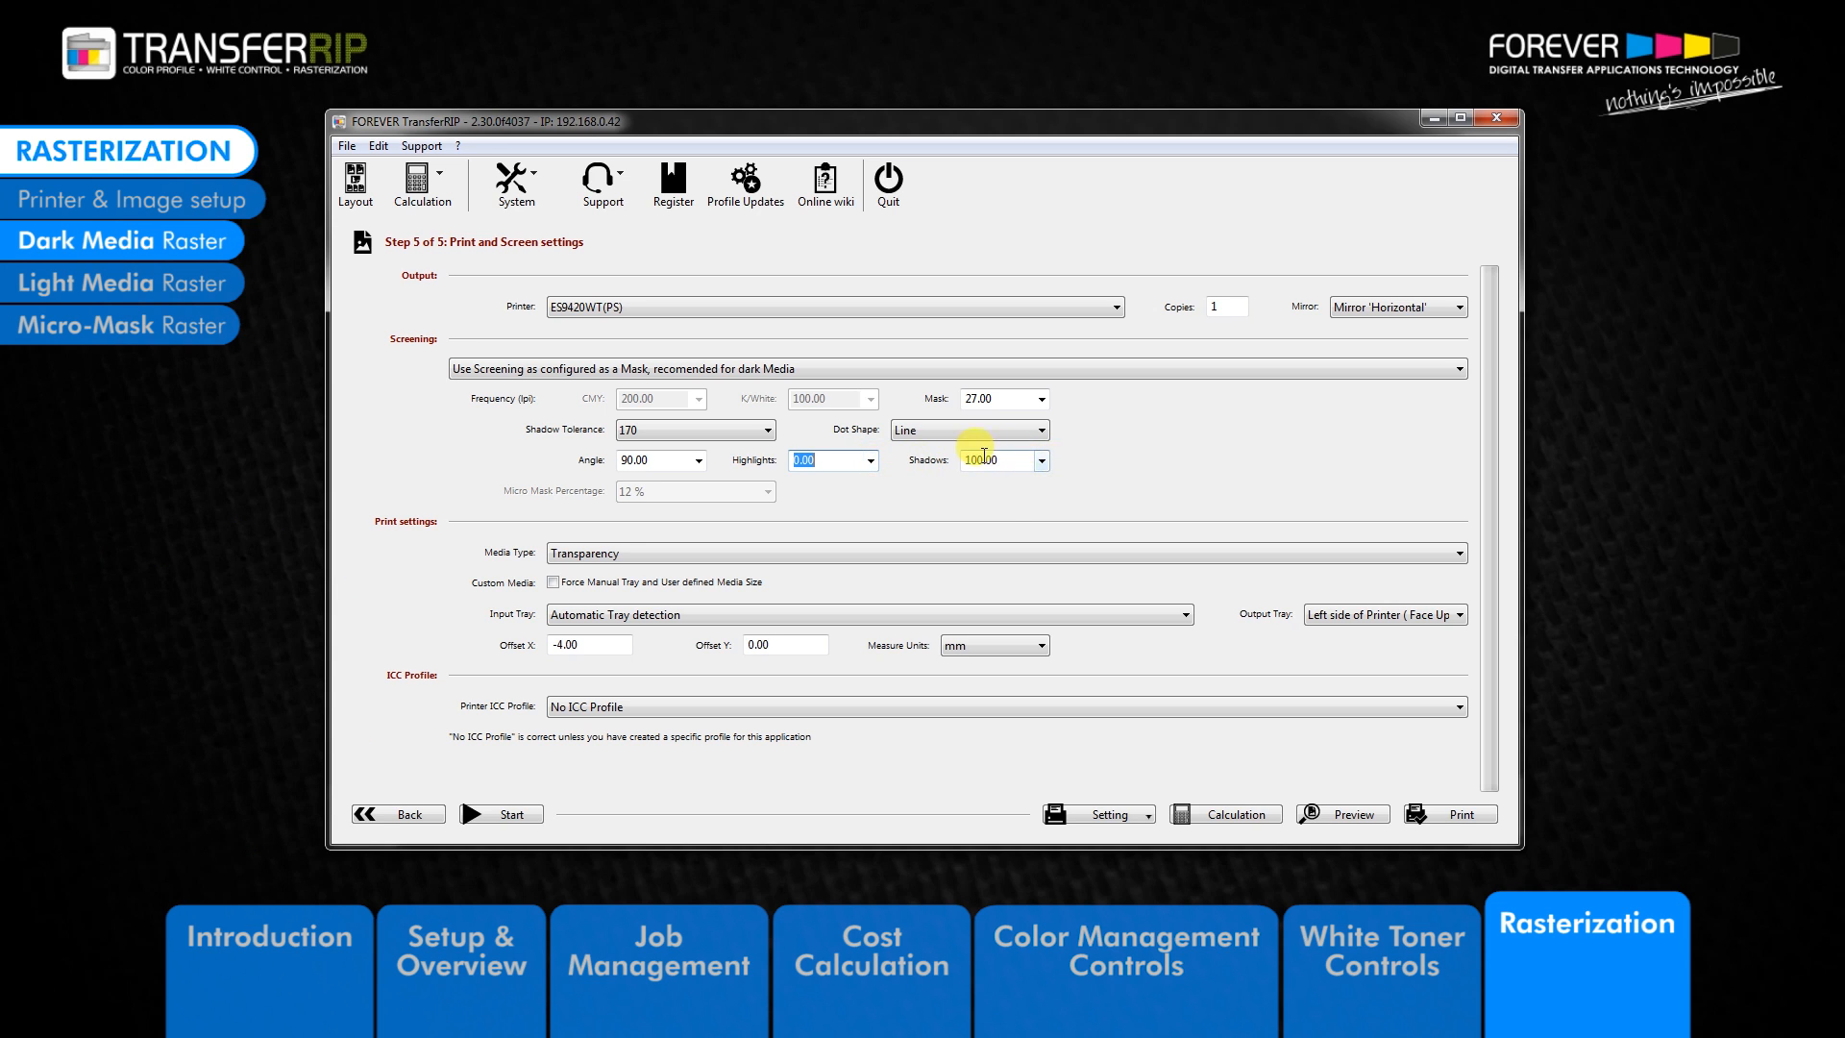
click(1040, 461)
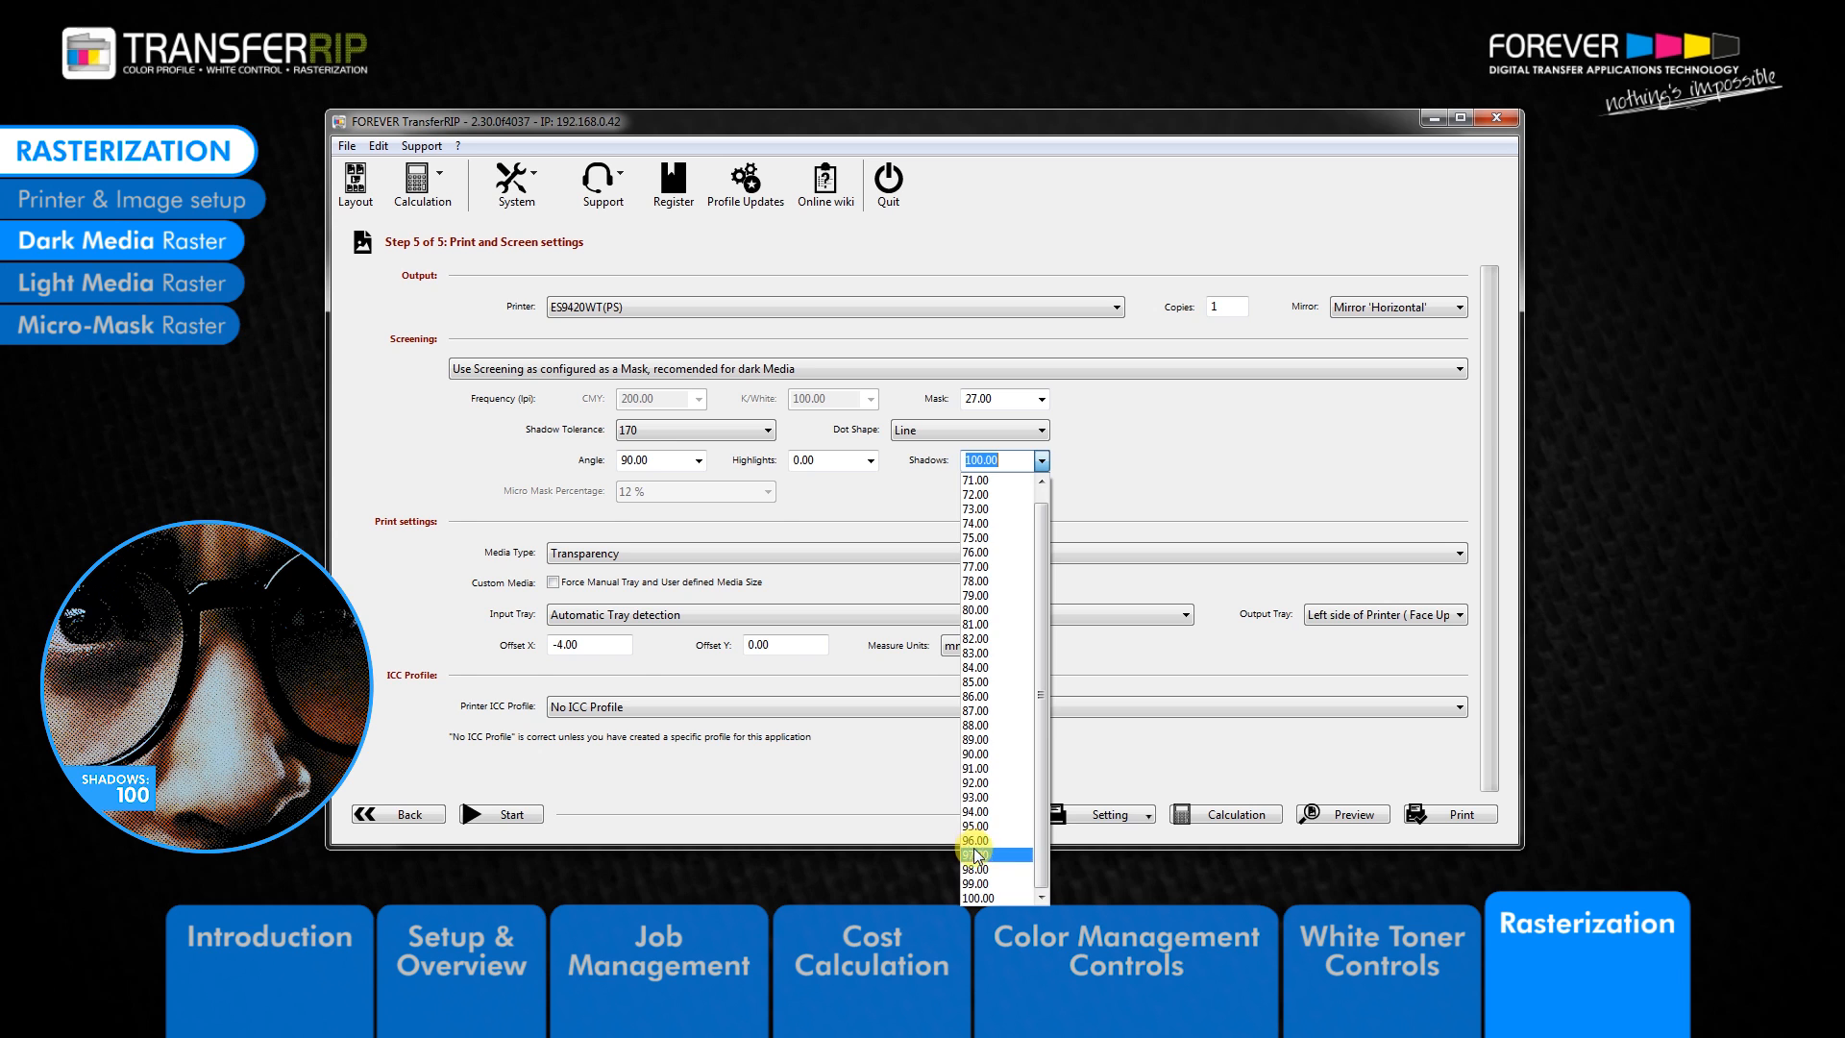
click(975, 480)
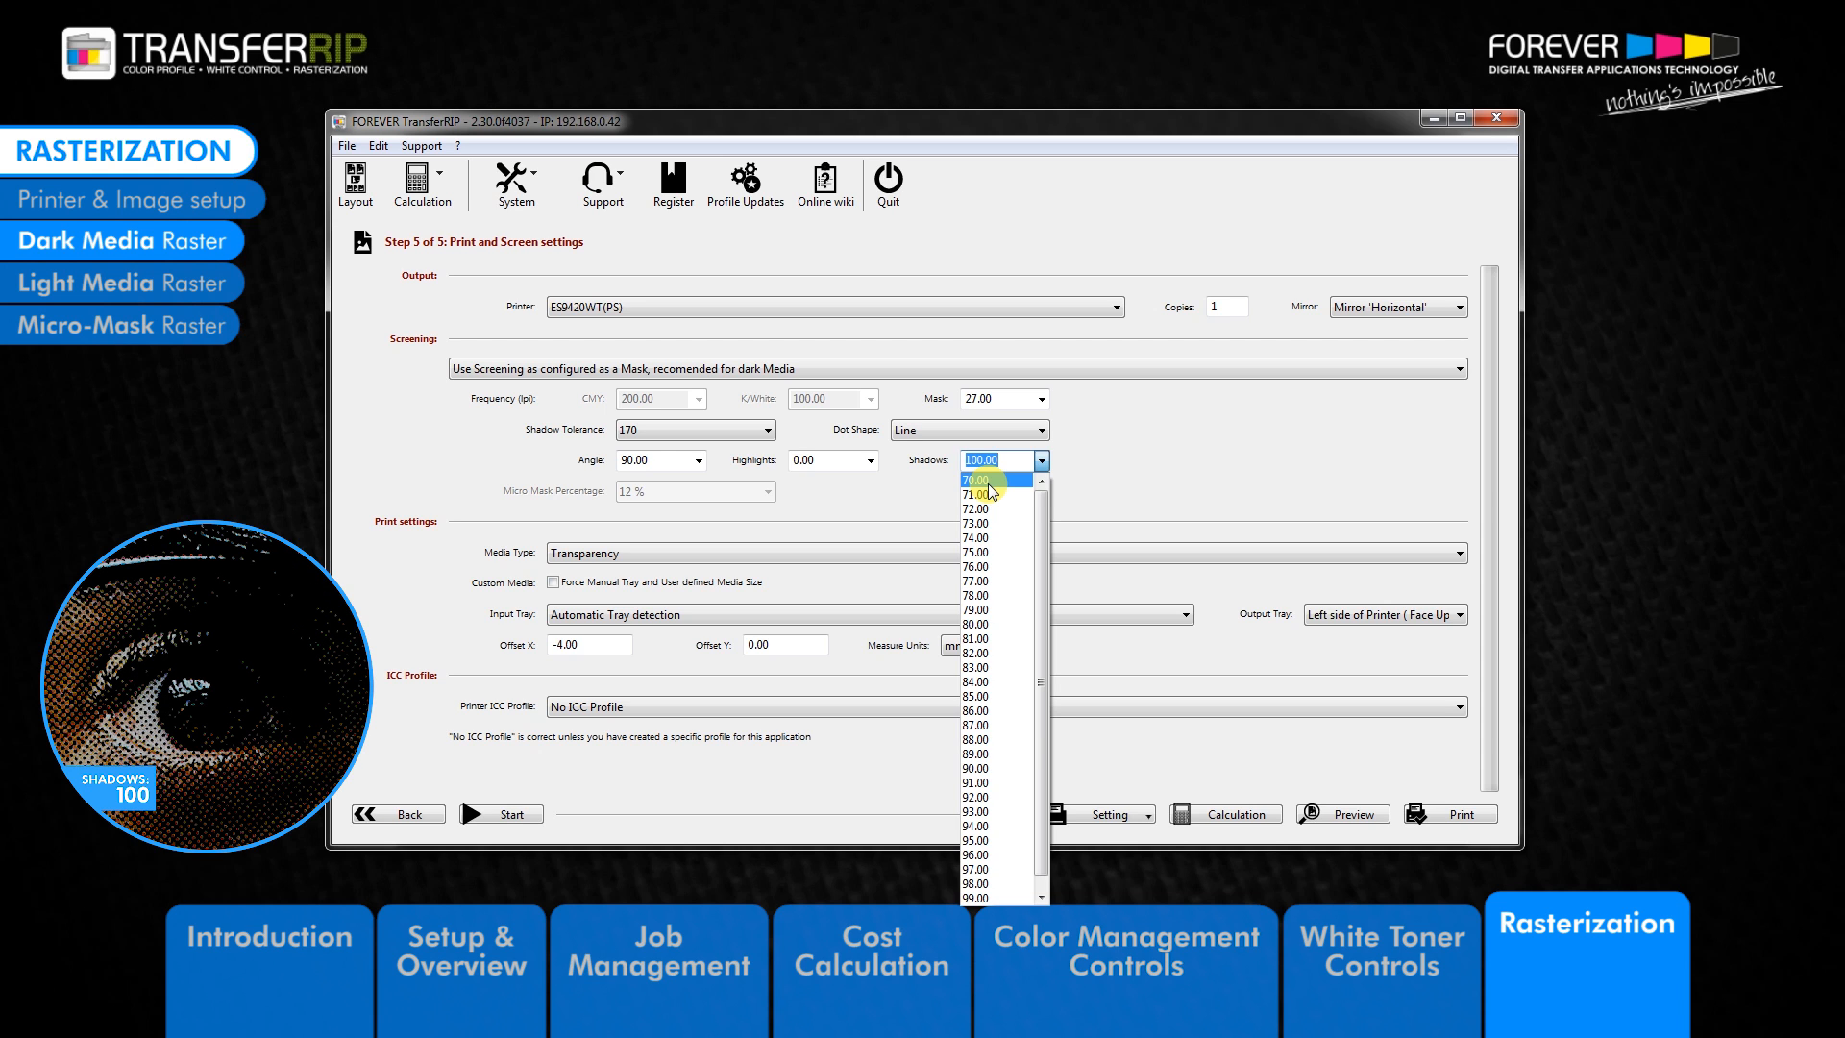
mouse_move(990, 489)
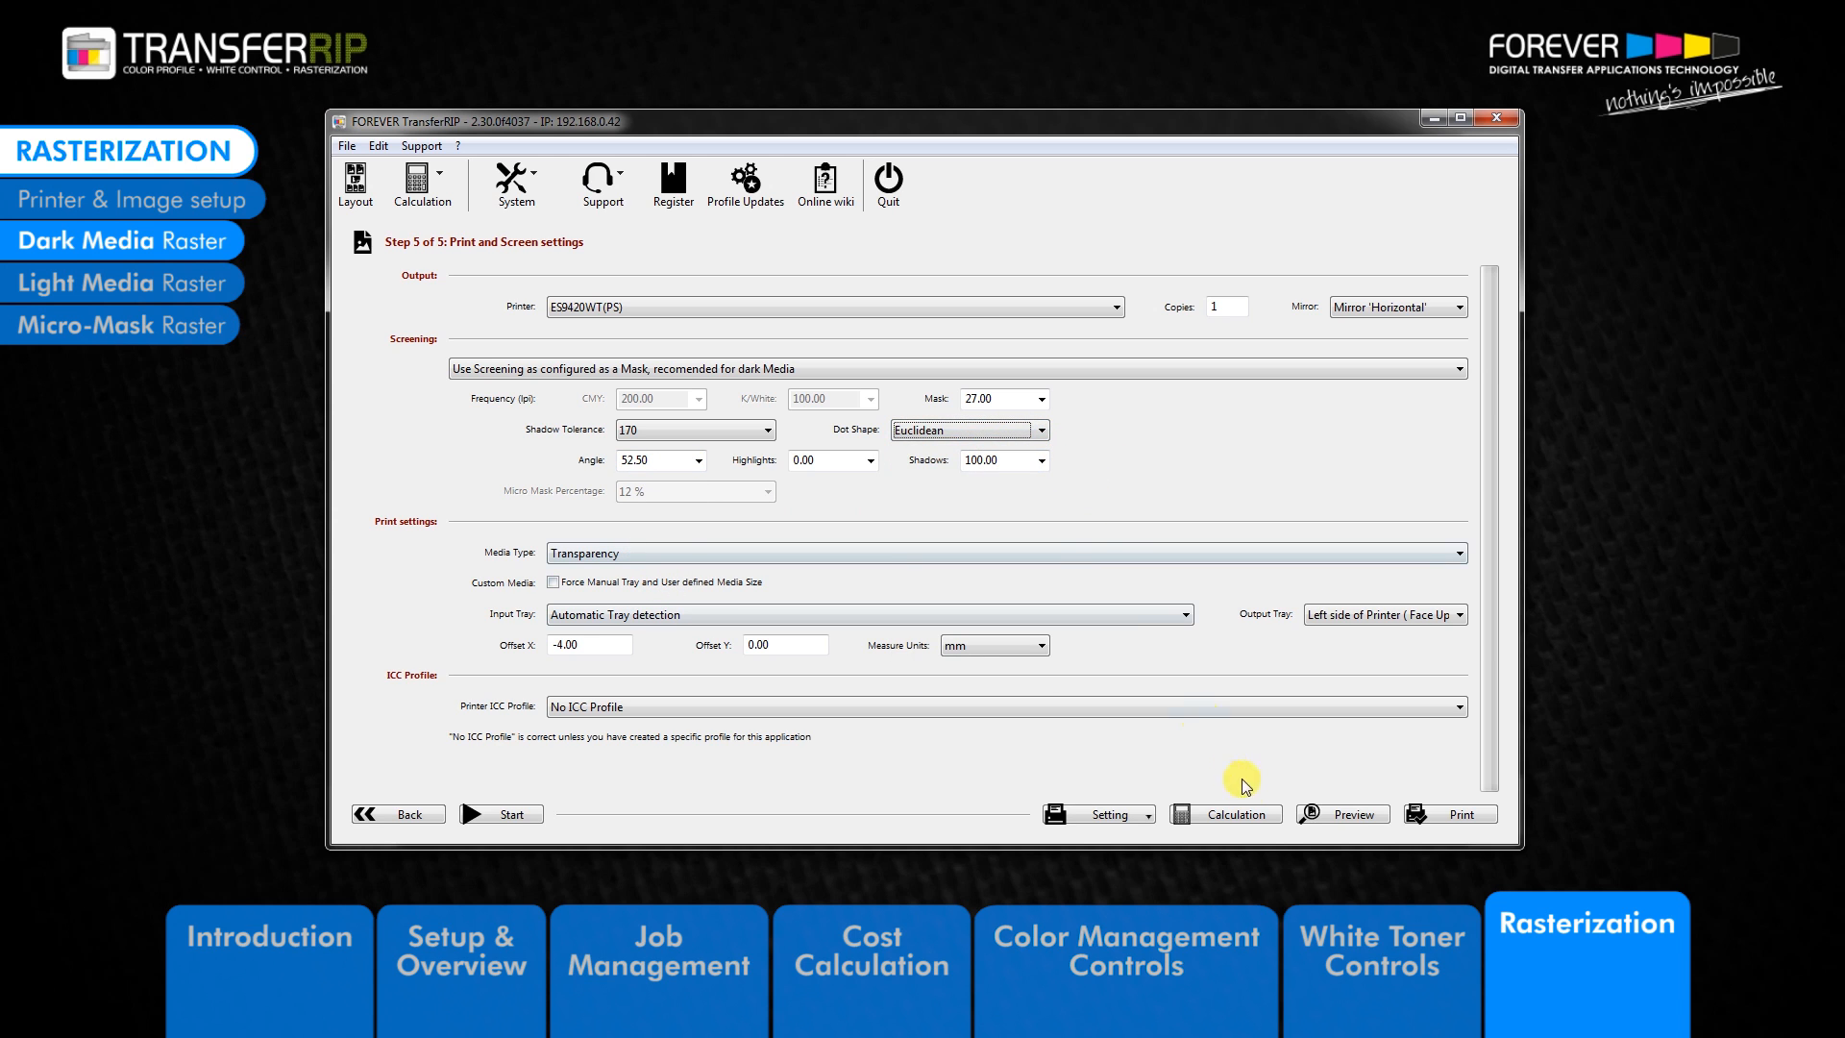
mouse_move(1391, 818)
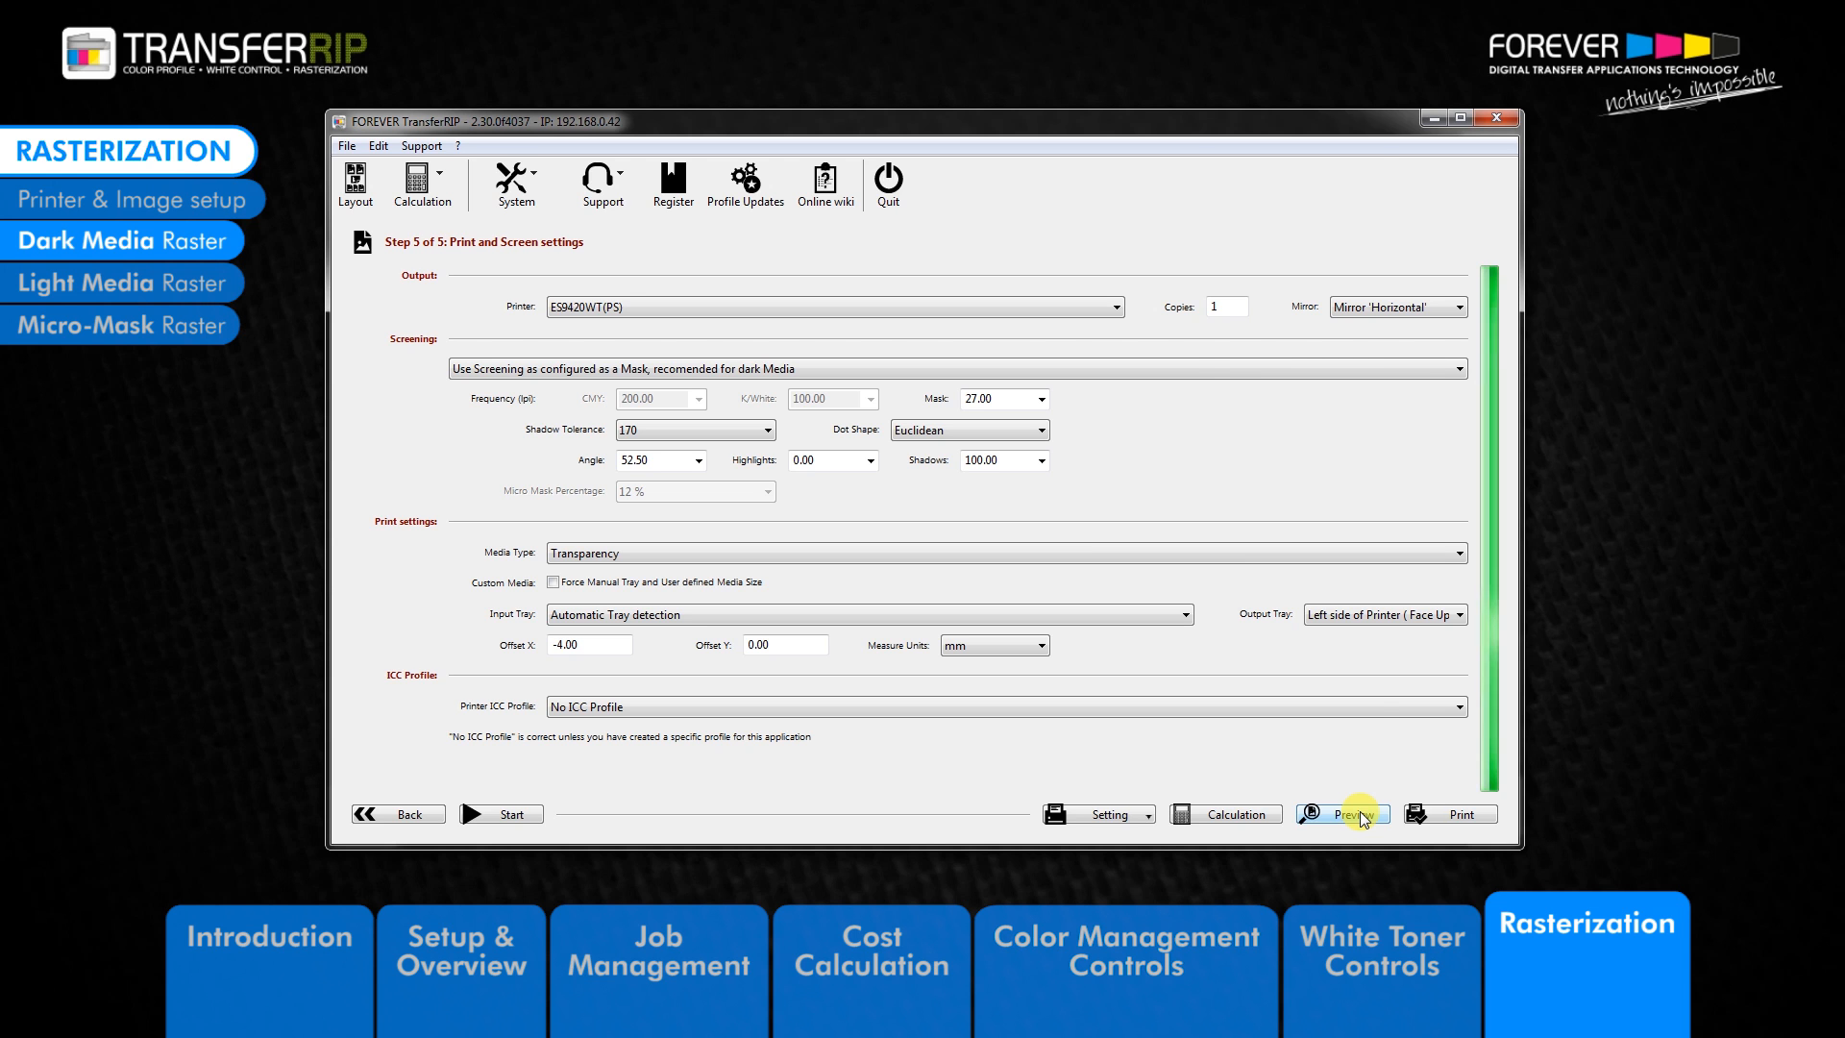
- Generate the HighResolution Preview of the rasterized print
click(1349, 814)
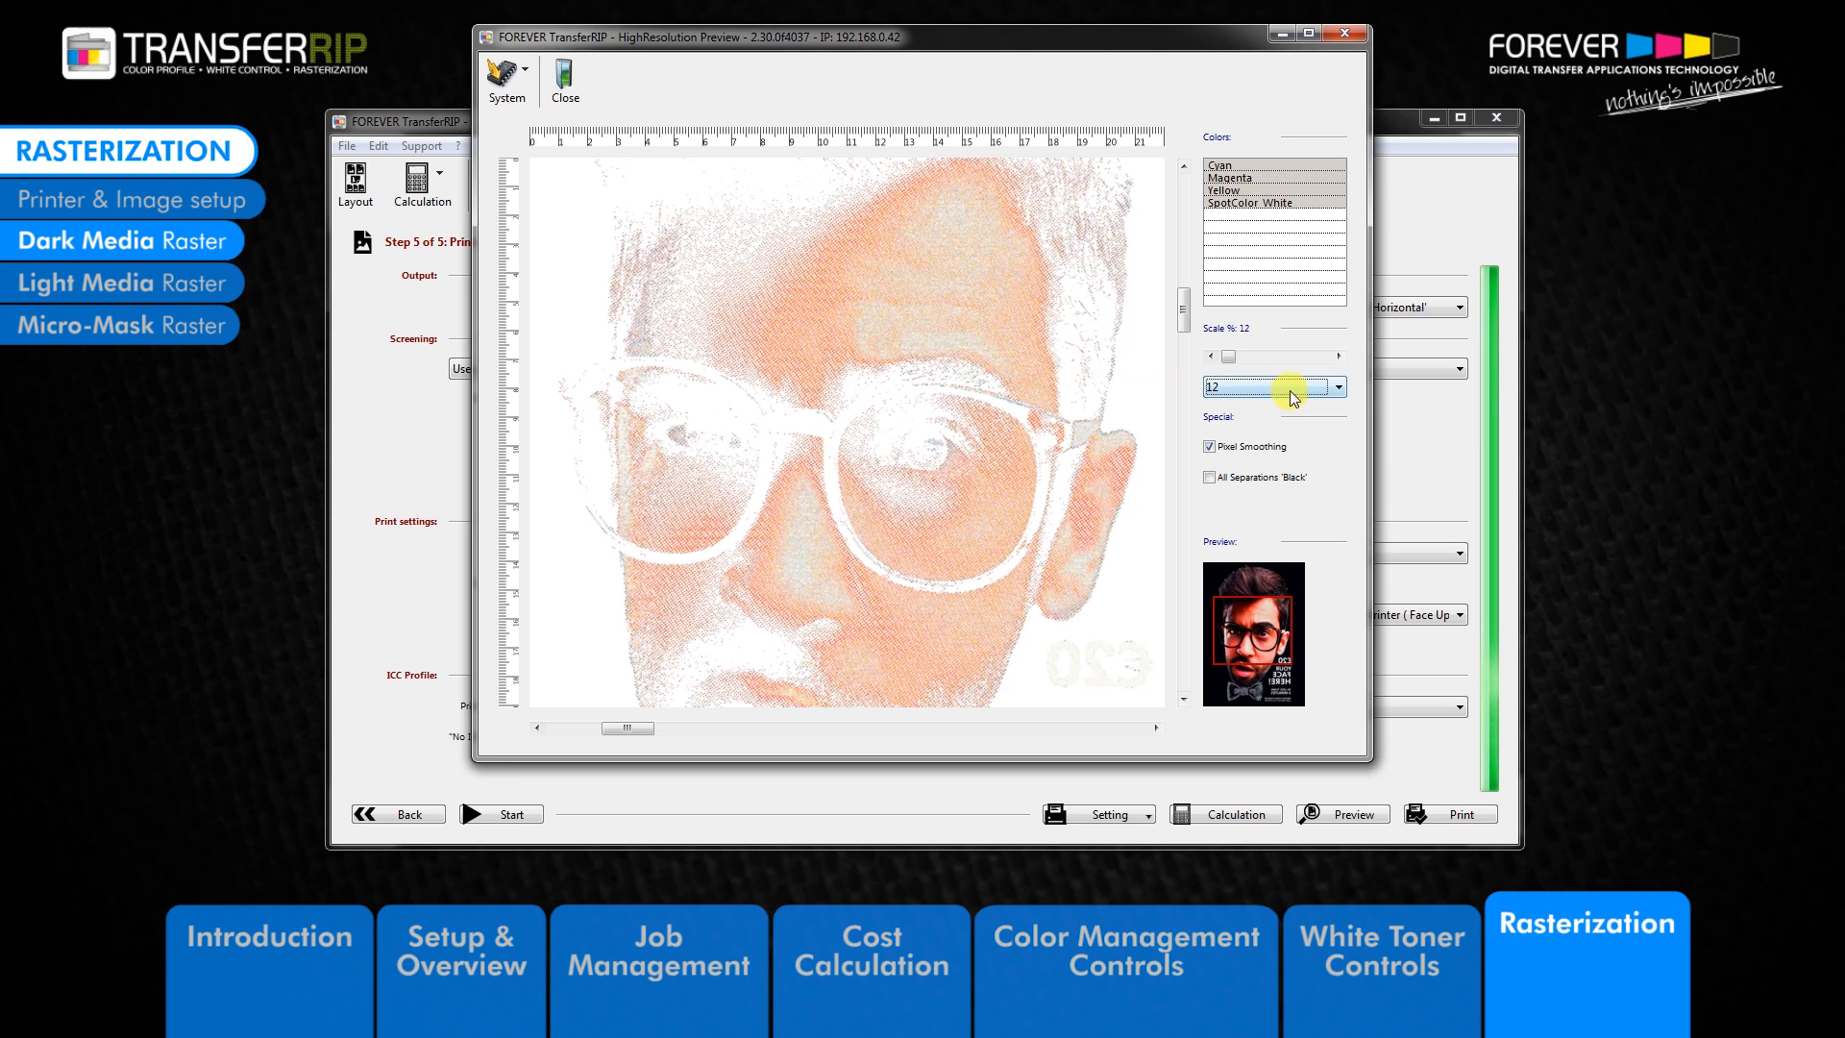
- Set the preview scale to 35 and show all separations in black
click(1338, 387)
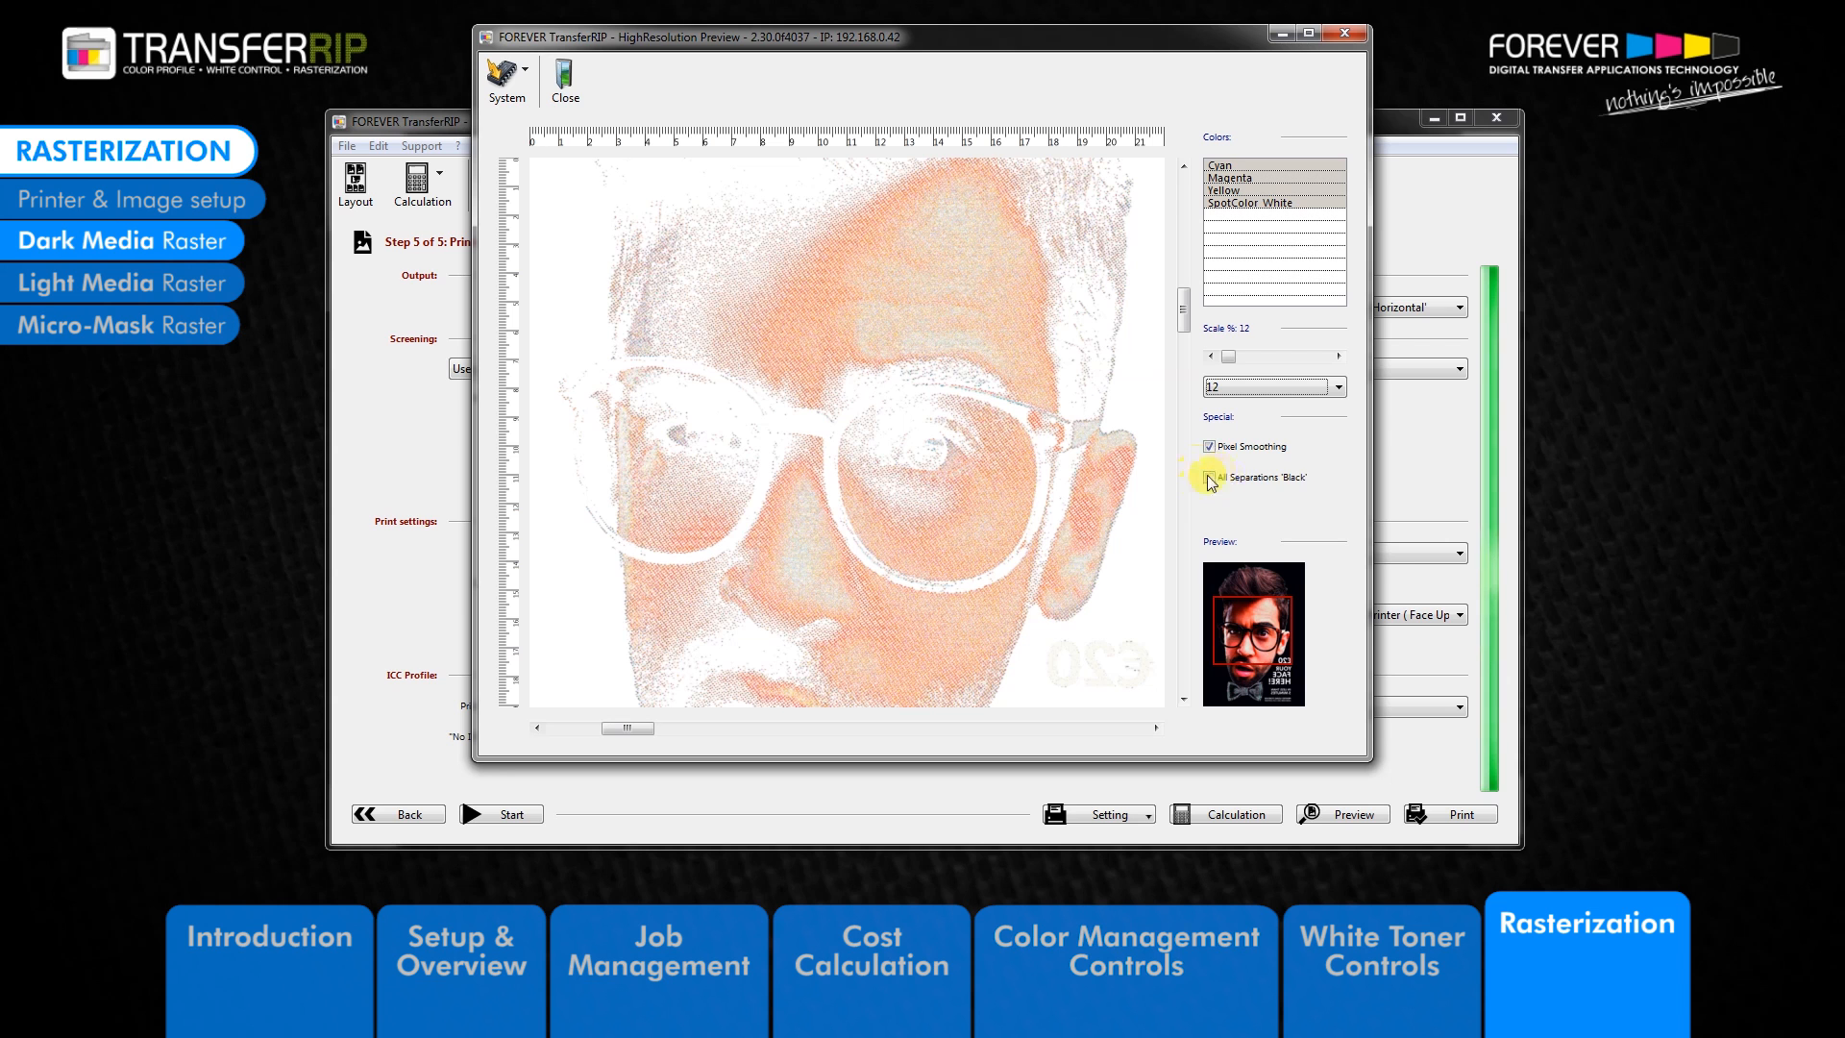
click(1208, 477)
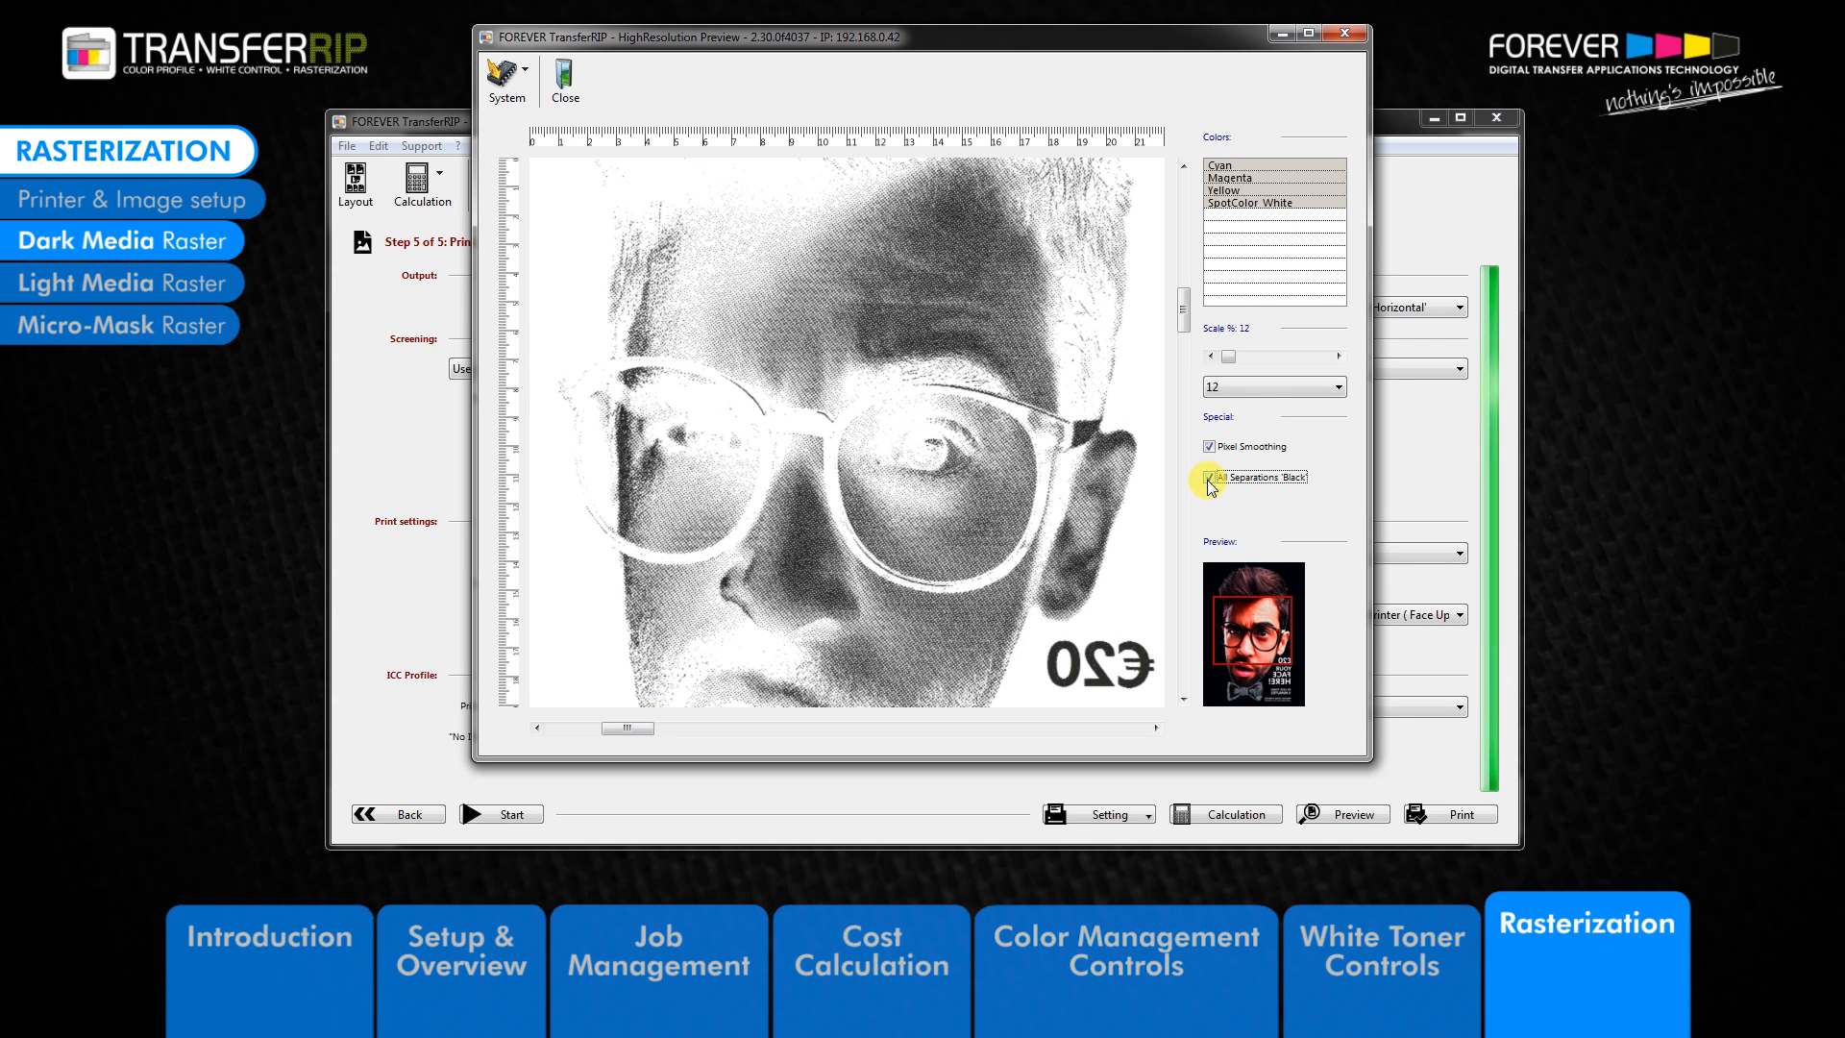
click(1209, 477)
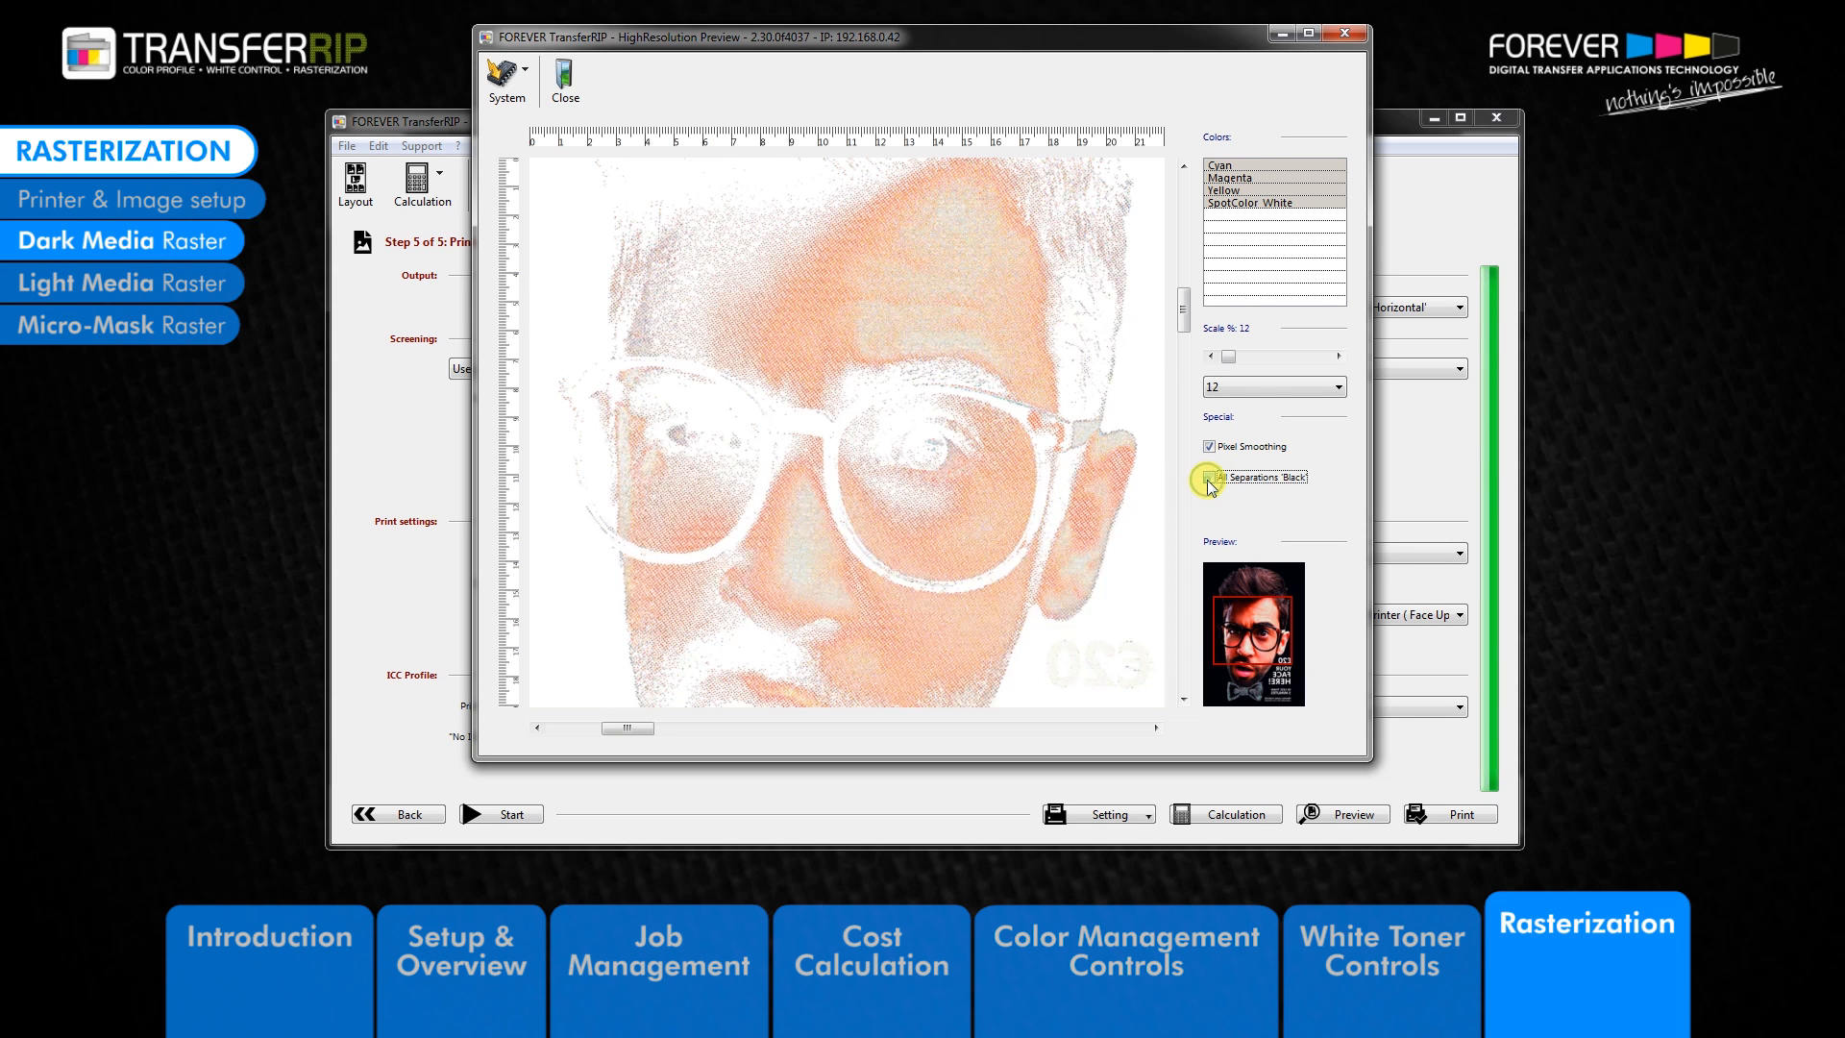
click(1210, 476)
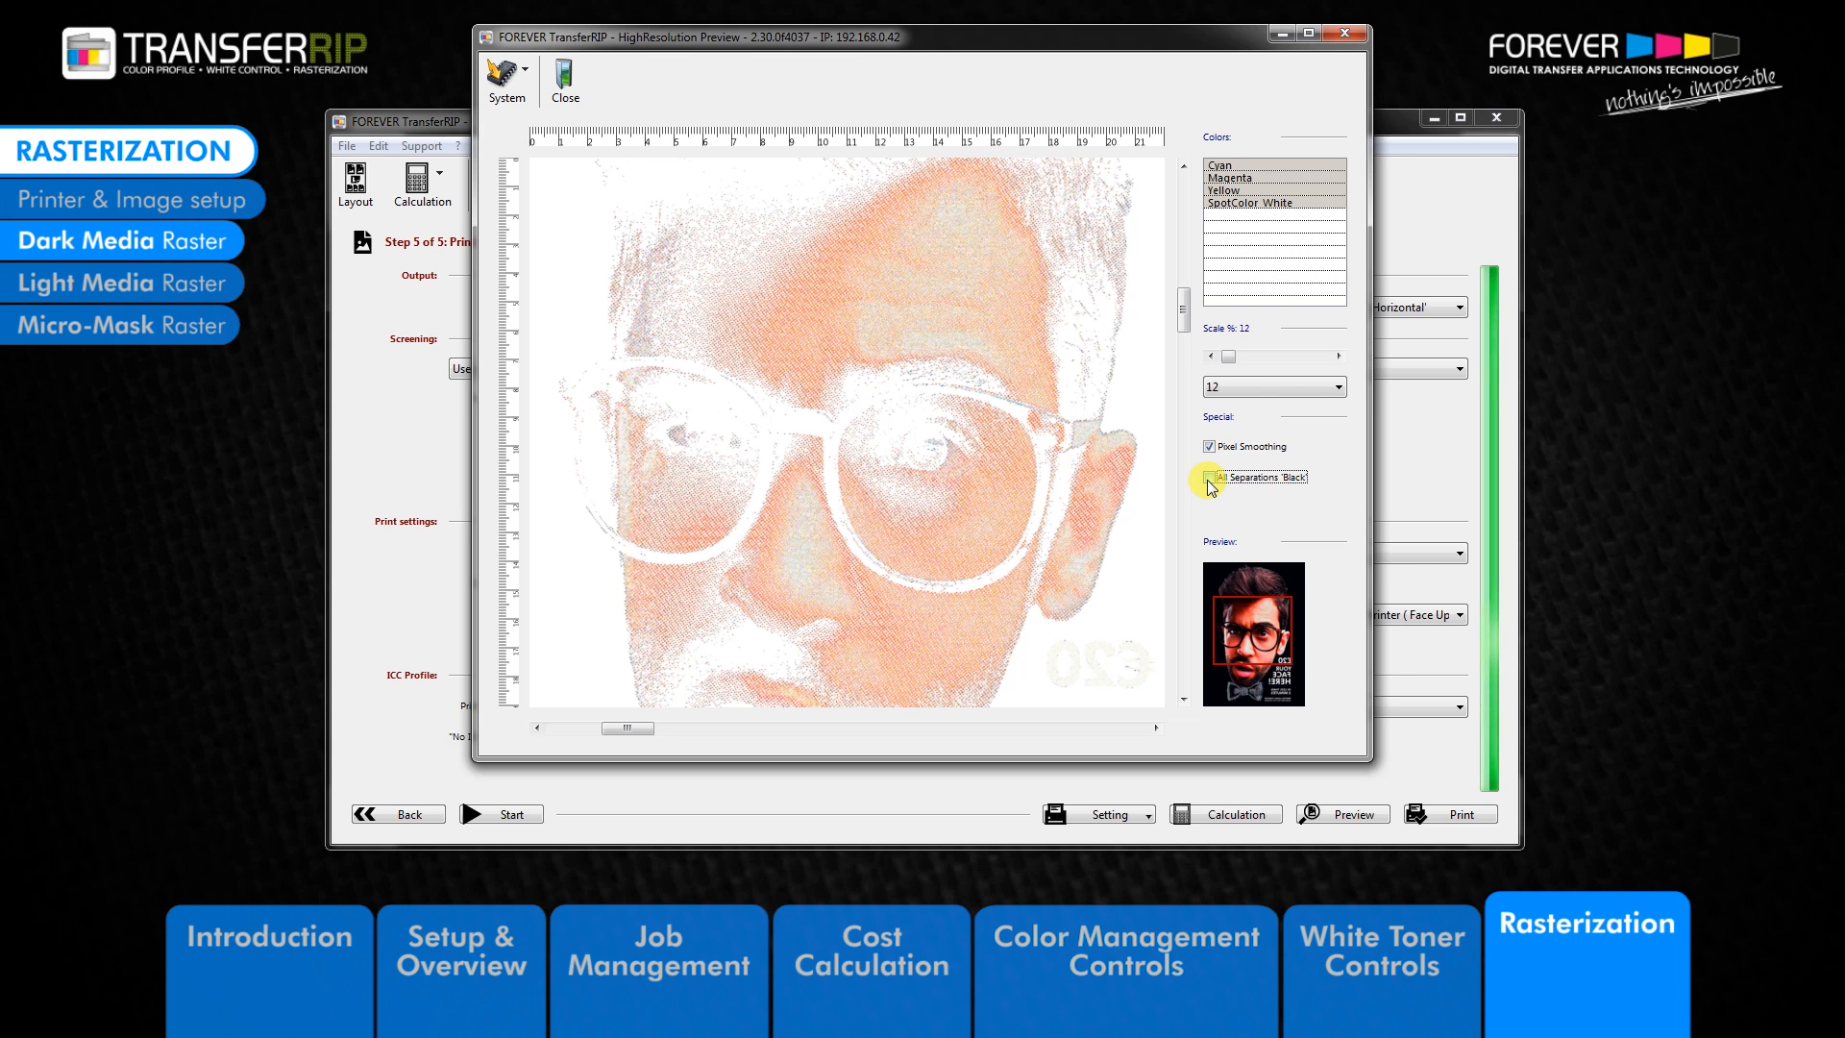
click(1208, 477)
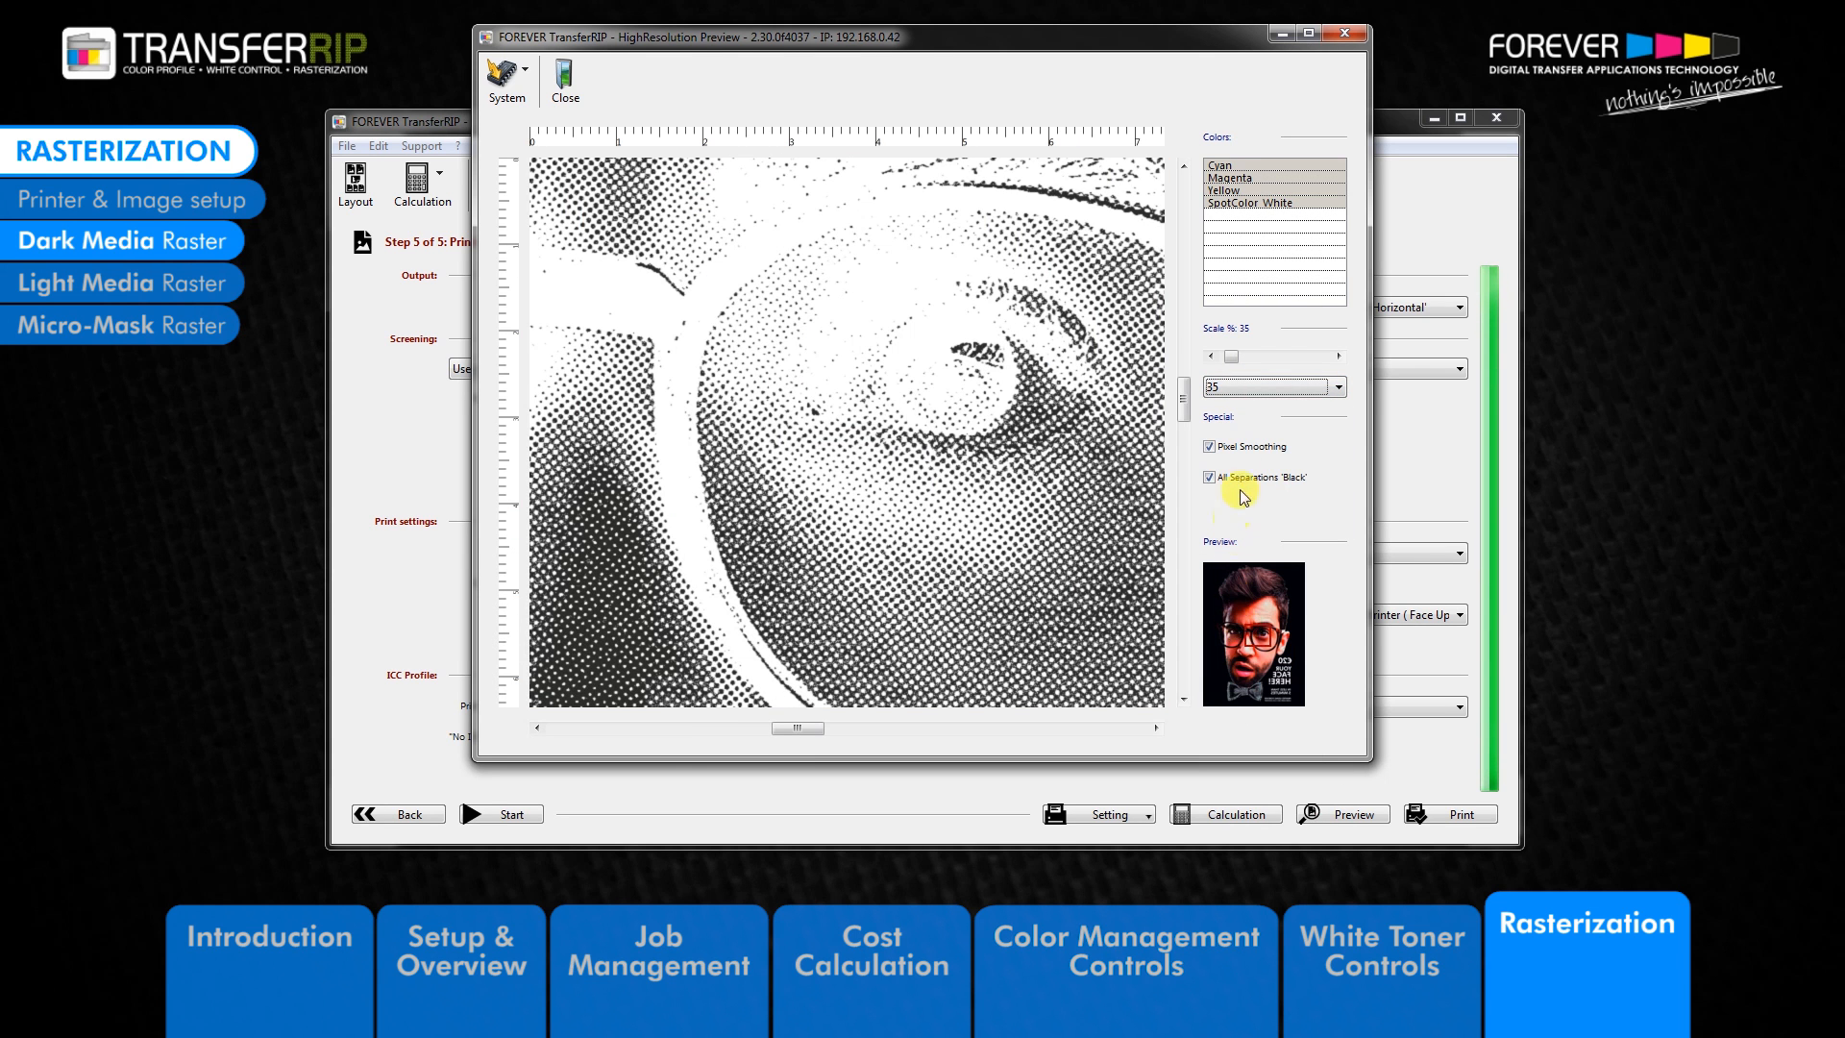
- Turn off Pixel Smoothing in the preview
click(1208, 446)
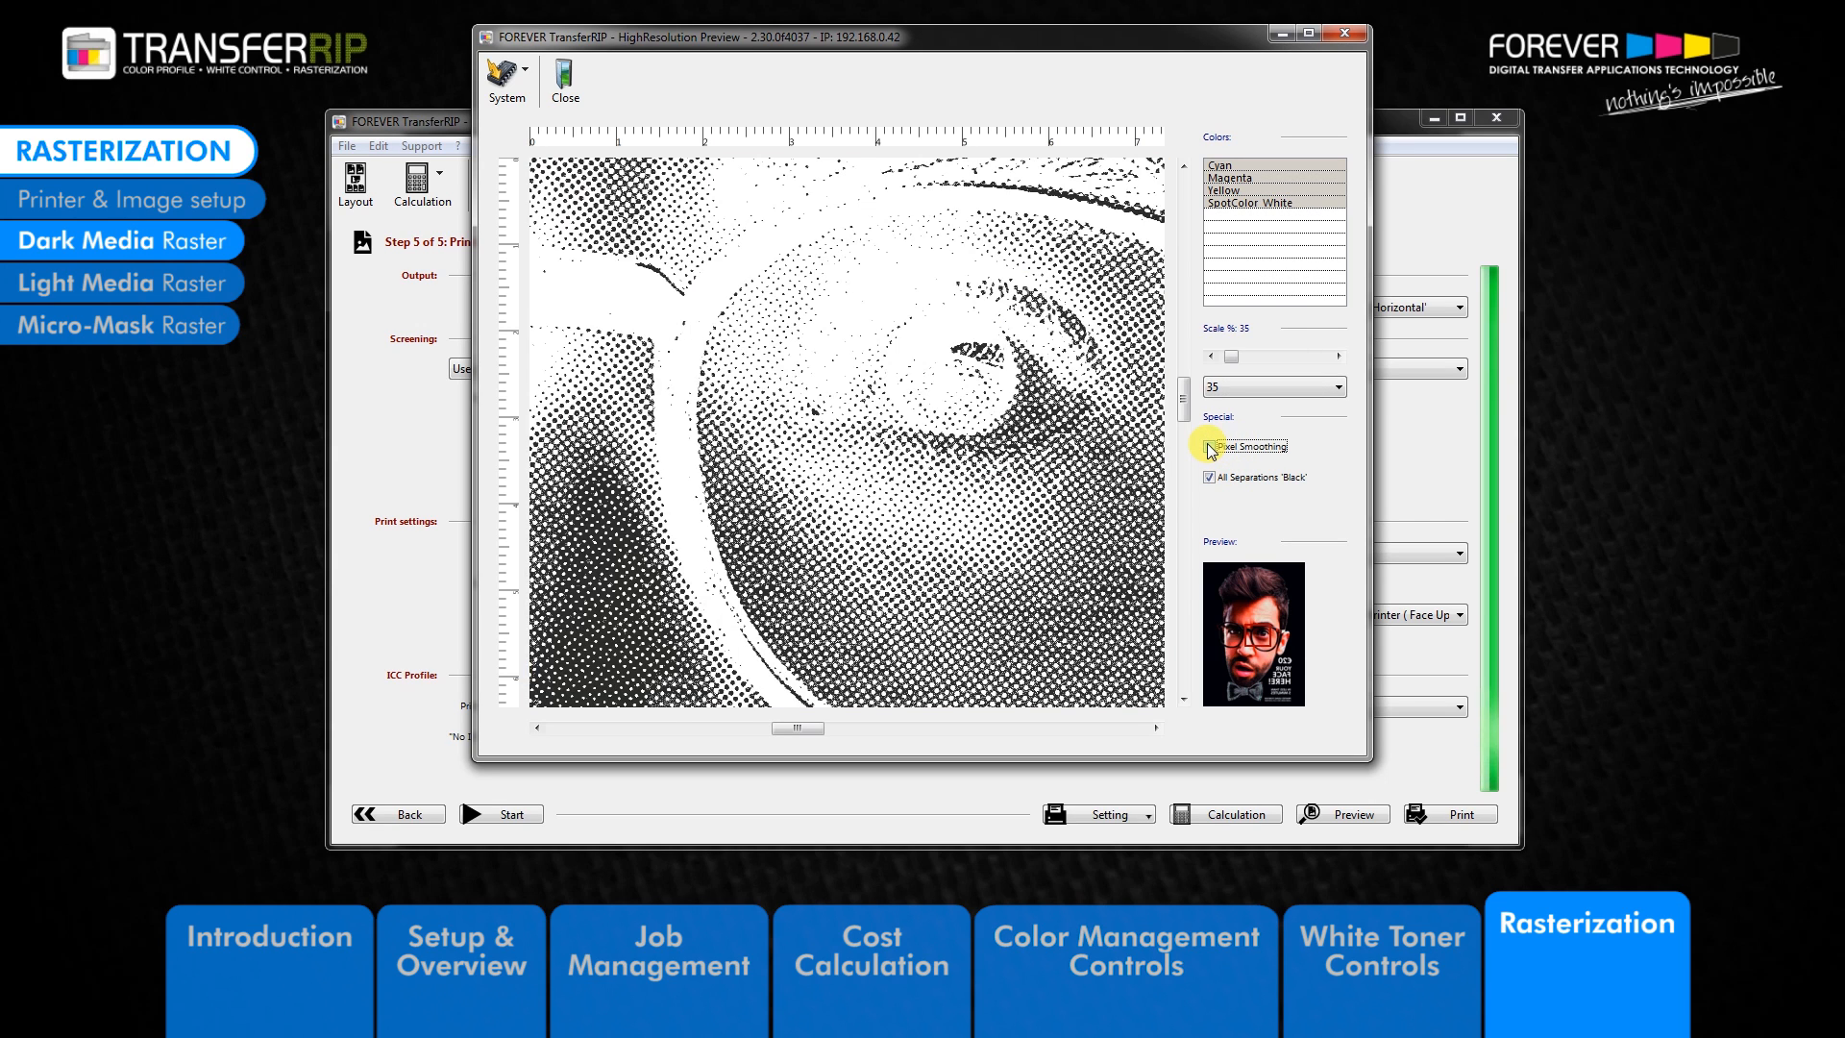
click(1211, 446)
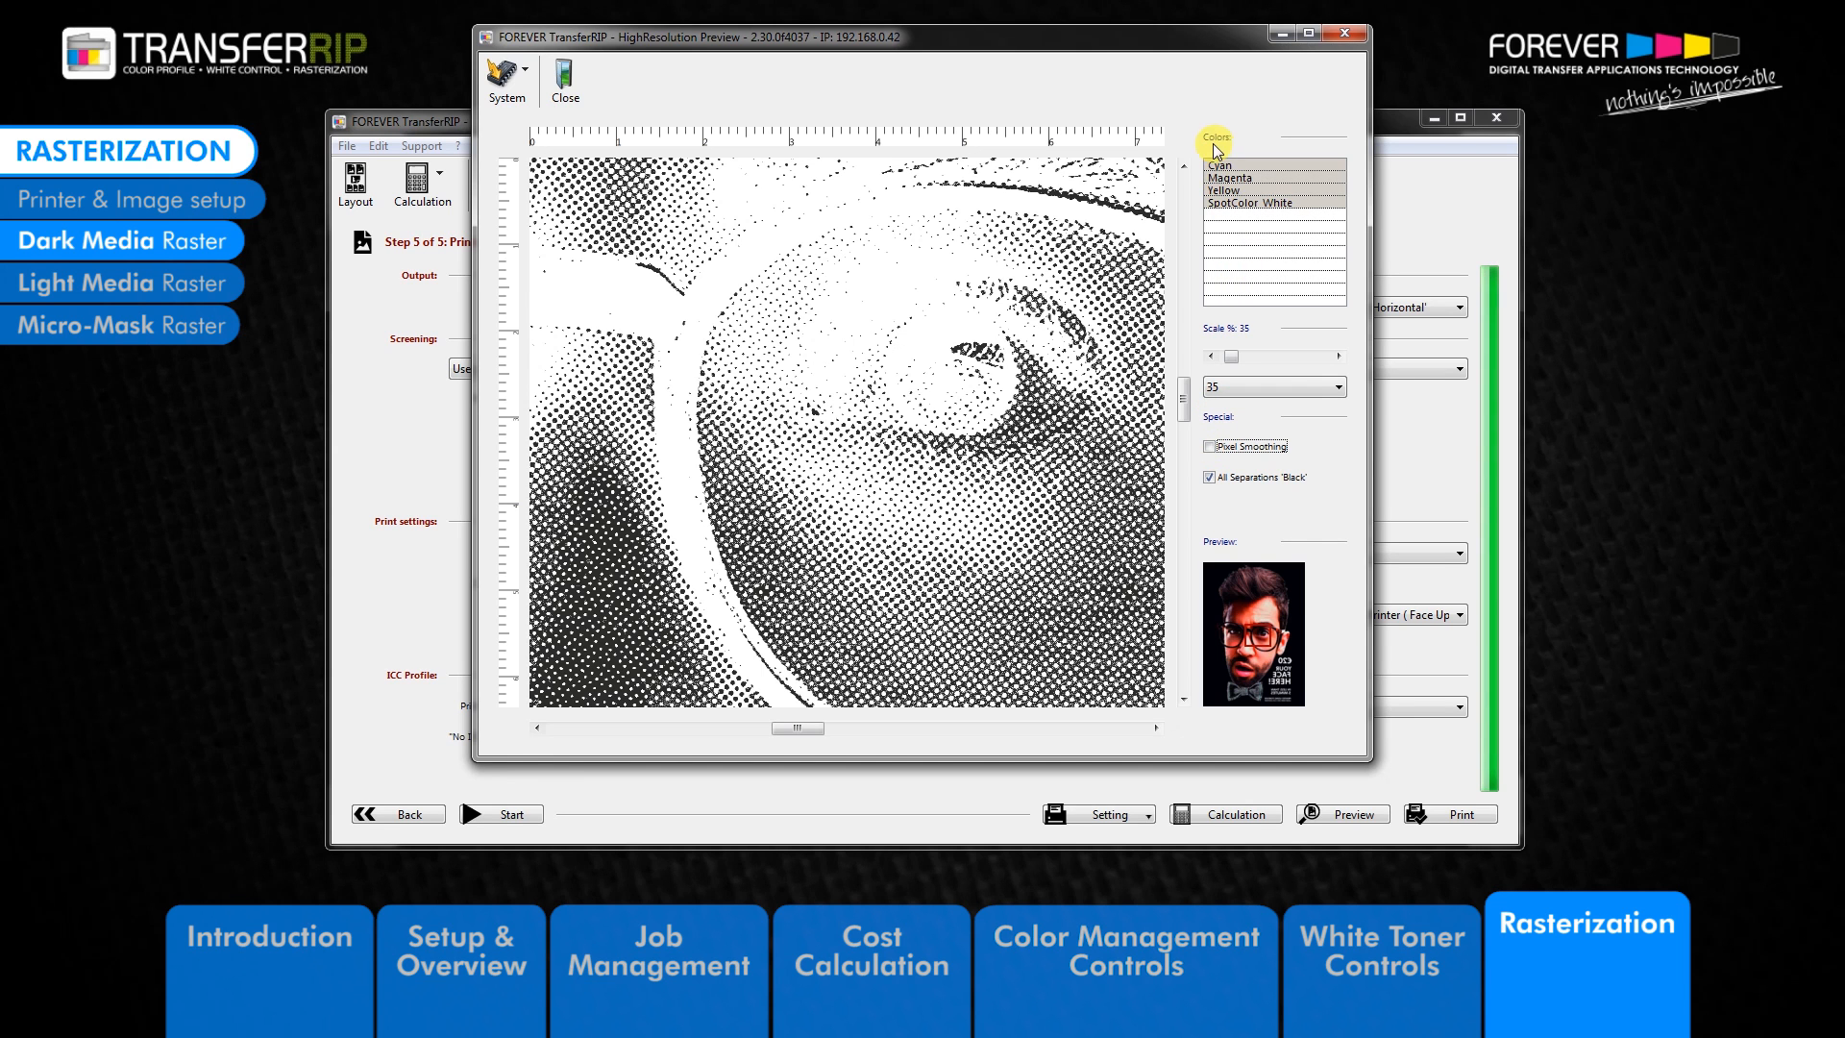
- View the Cyan, Magenta, Yellow and SpotColor White separations individually, then close the preview
click(1226, 165)
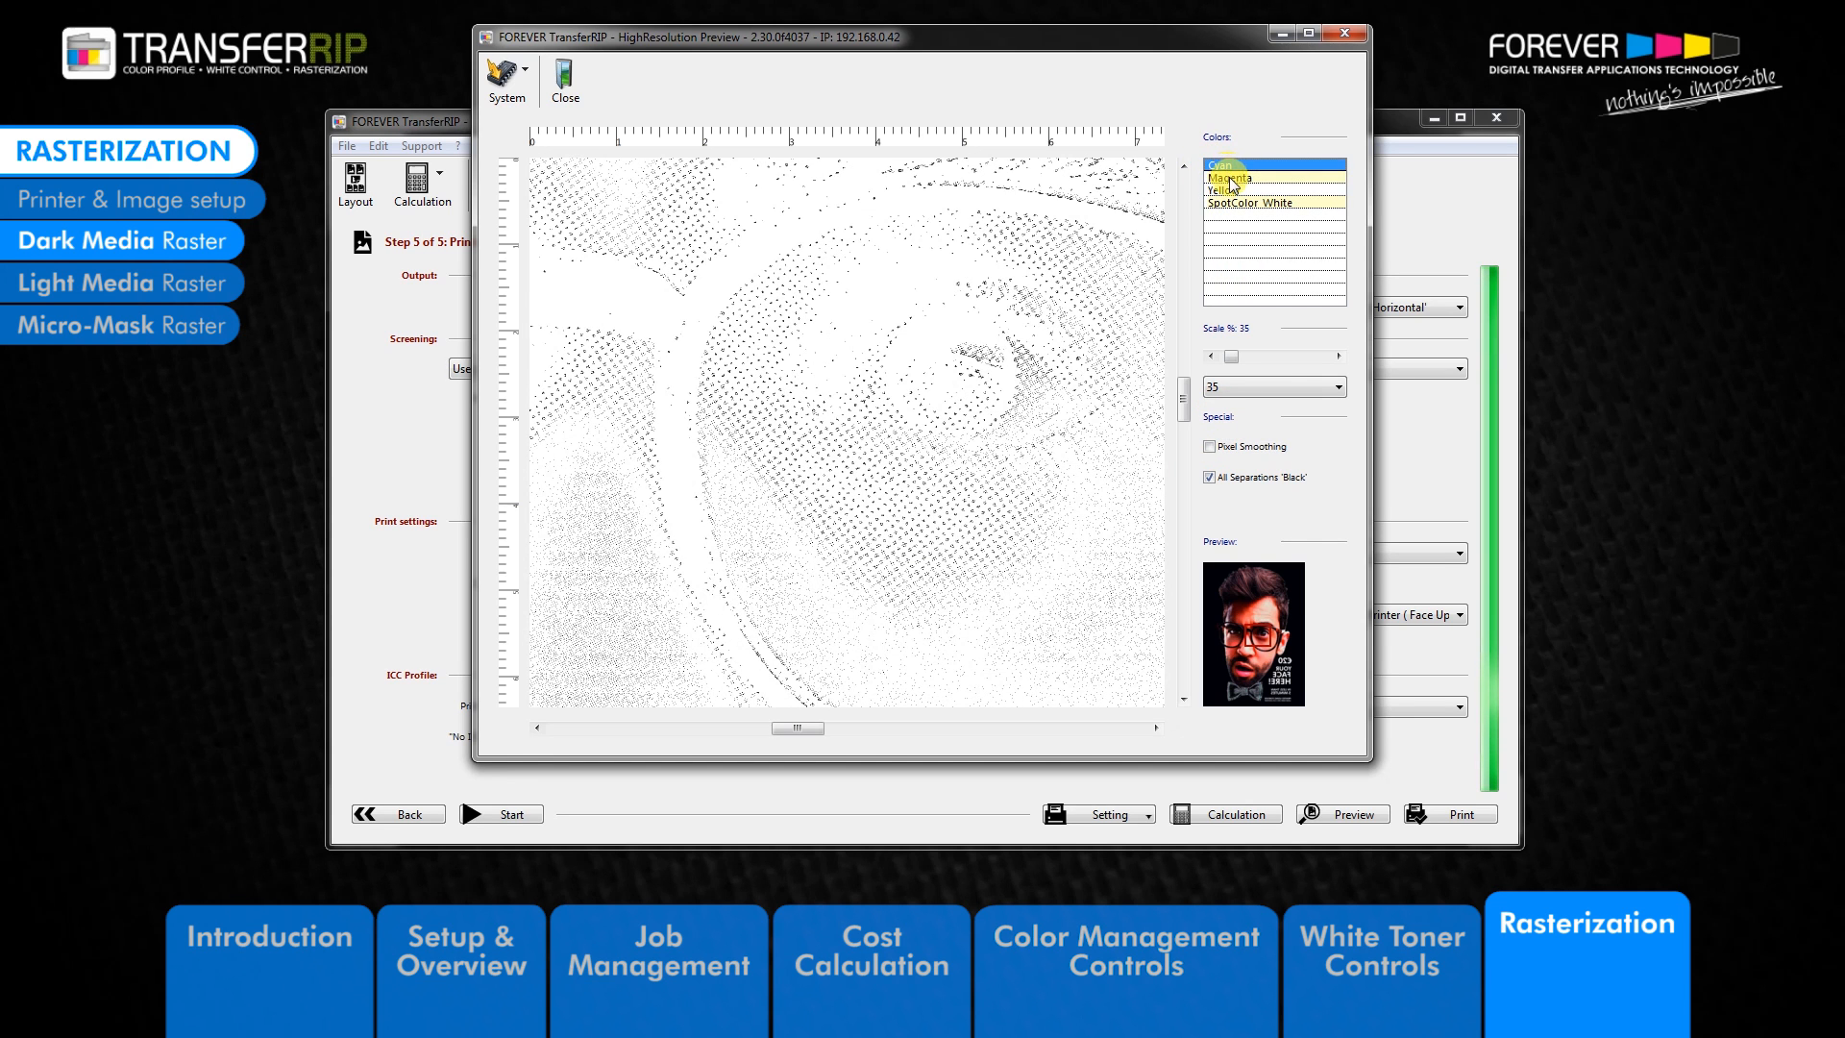
click(1208, 477)
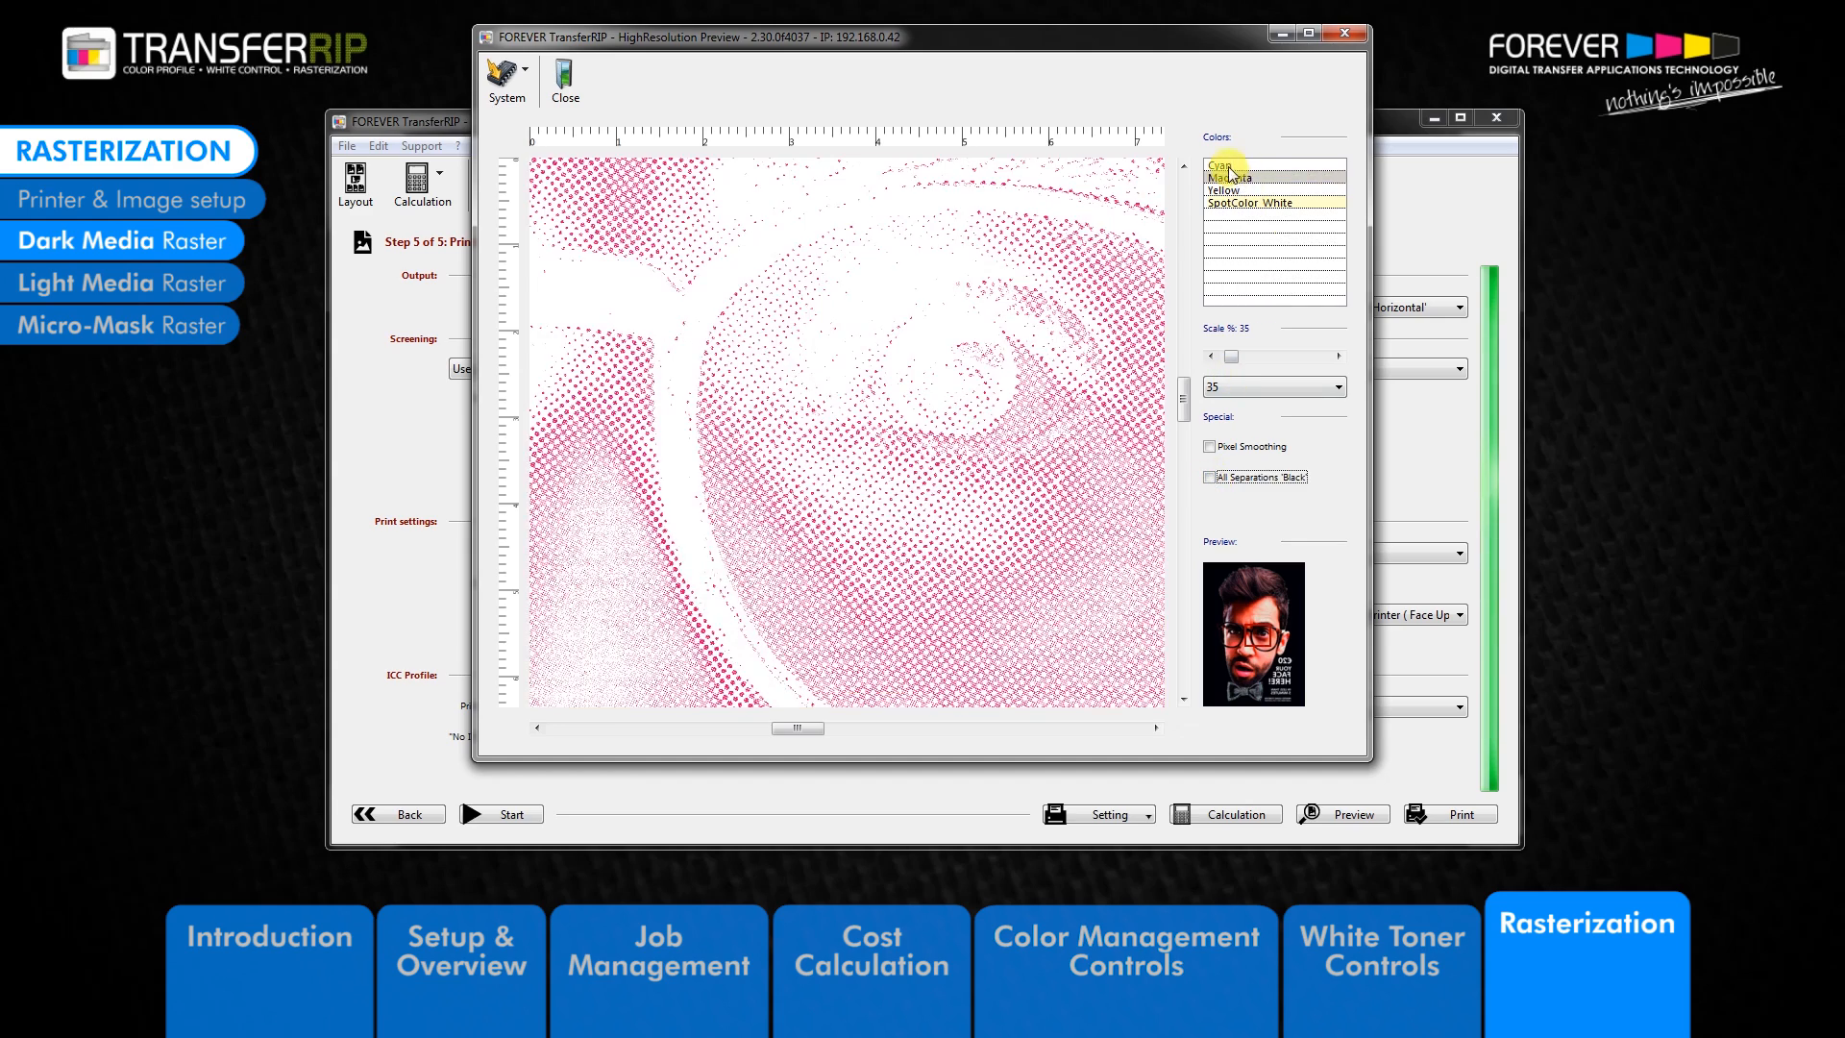
click(1219, 165)
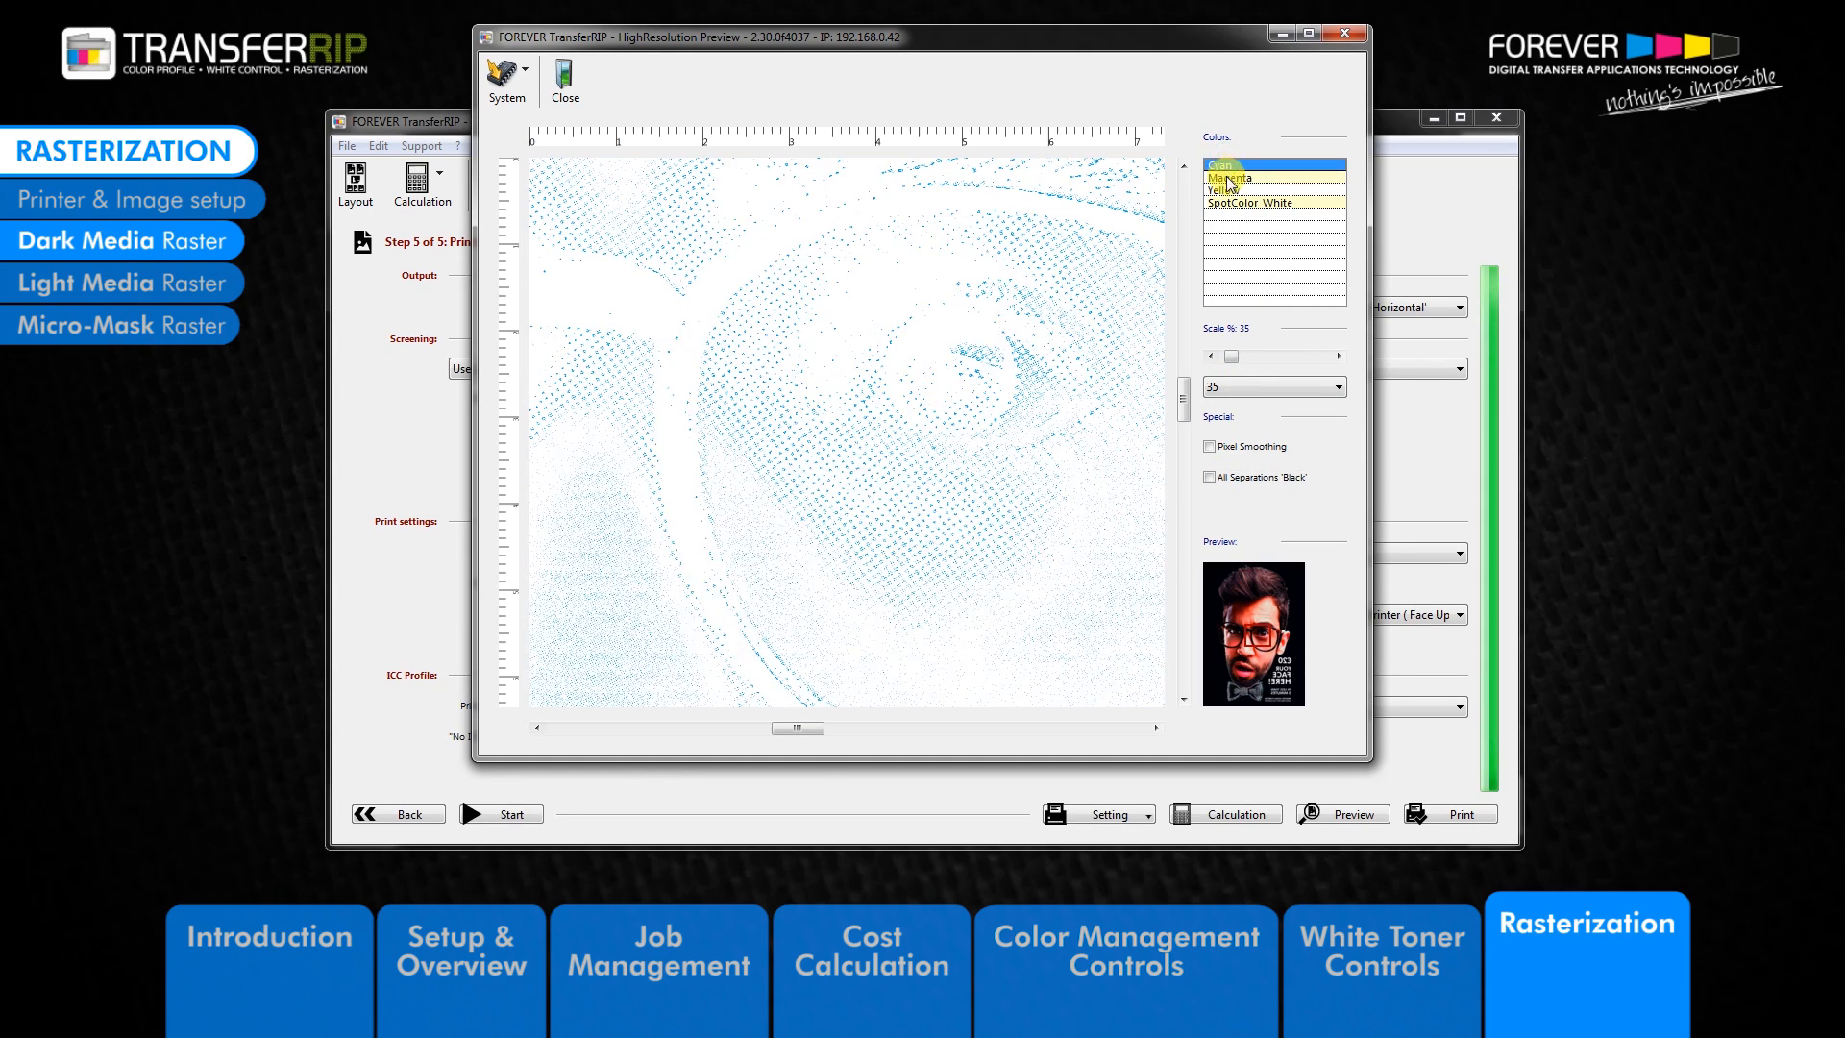
click(1222, 190)
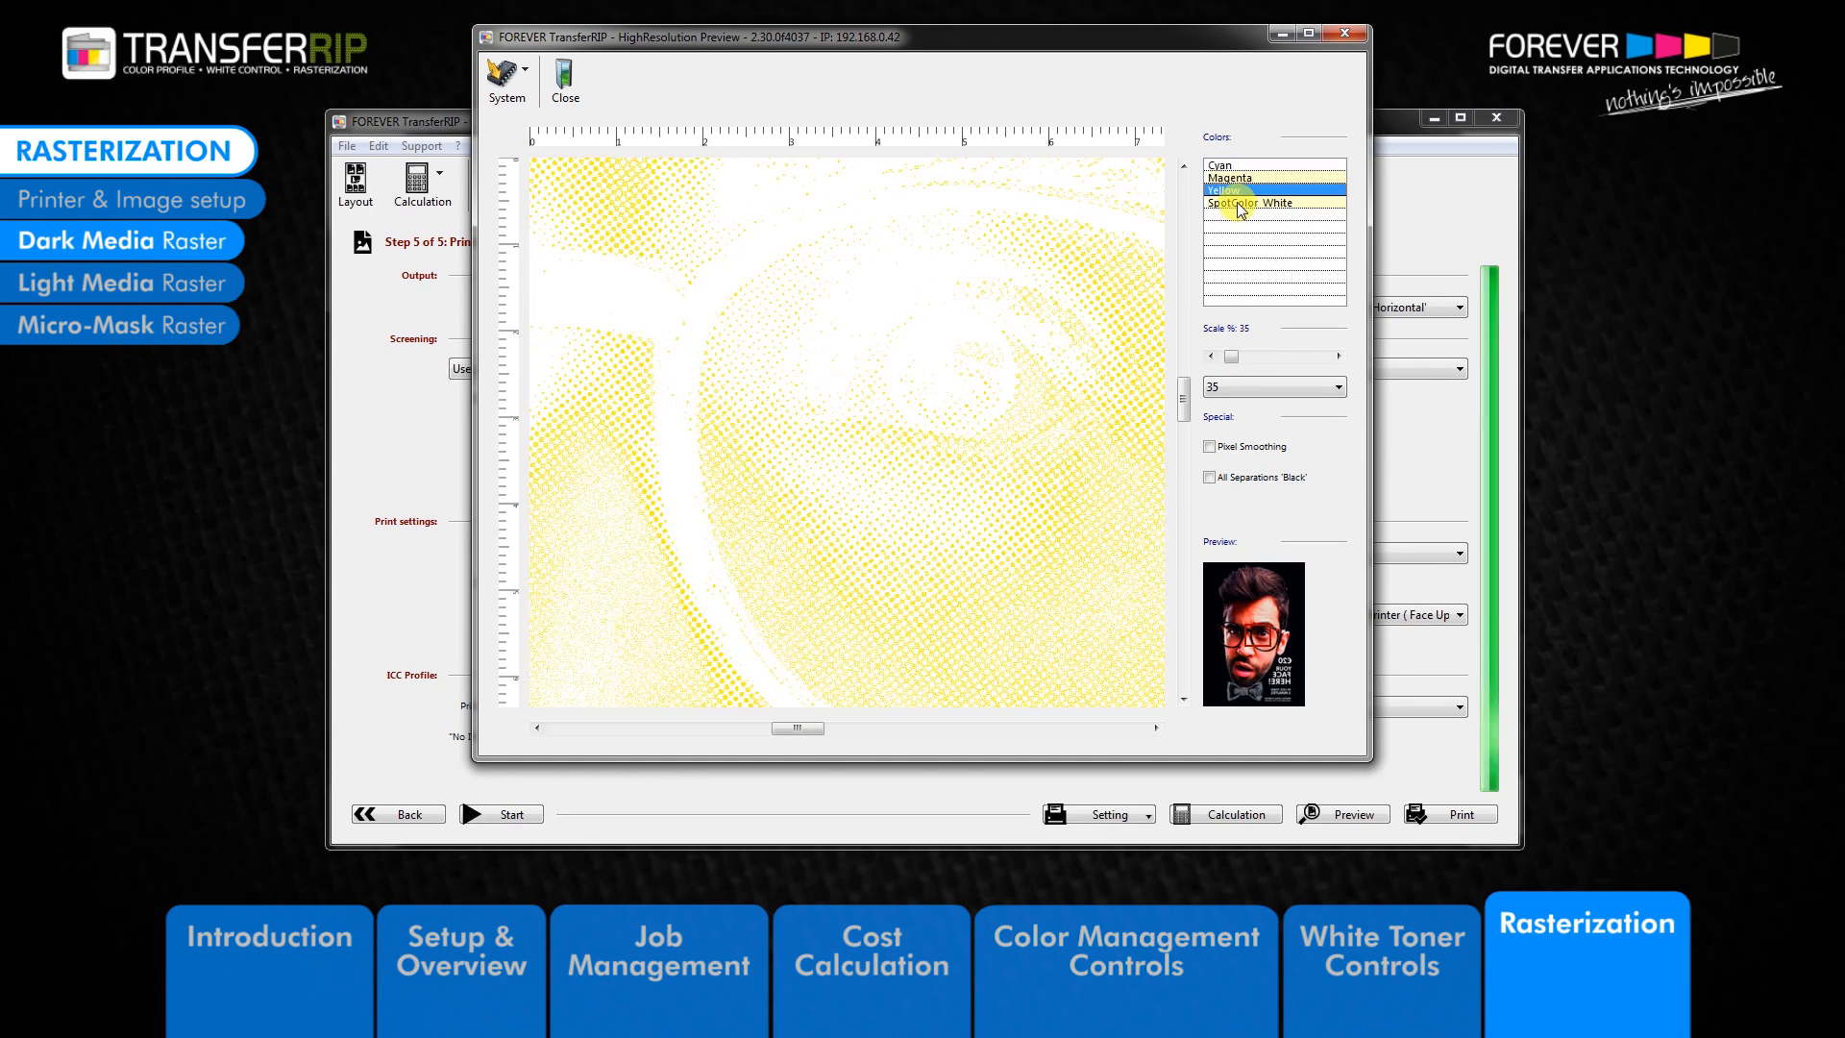
click(1249, 203)
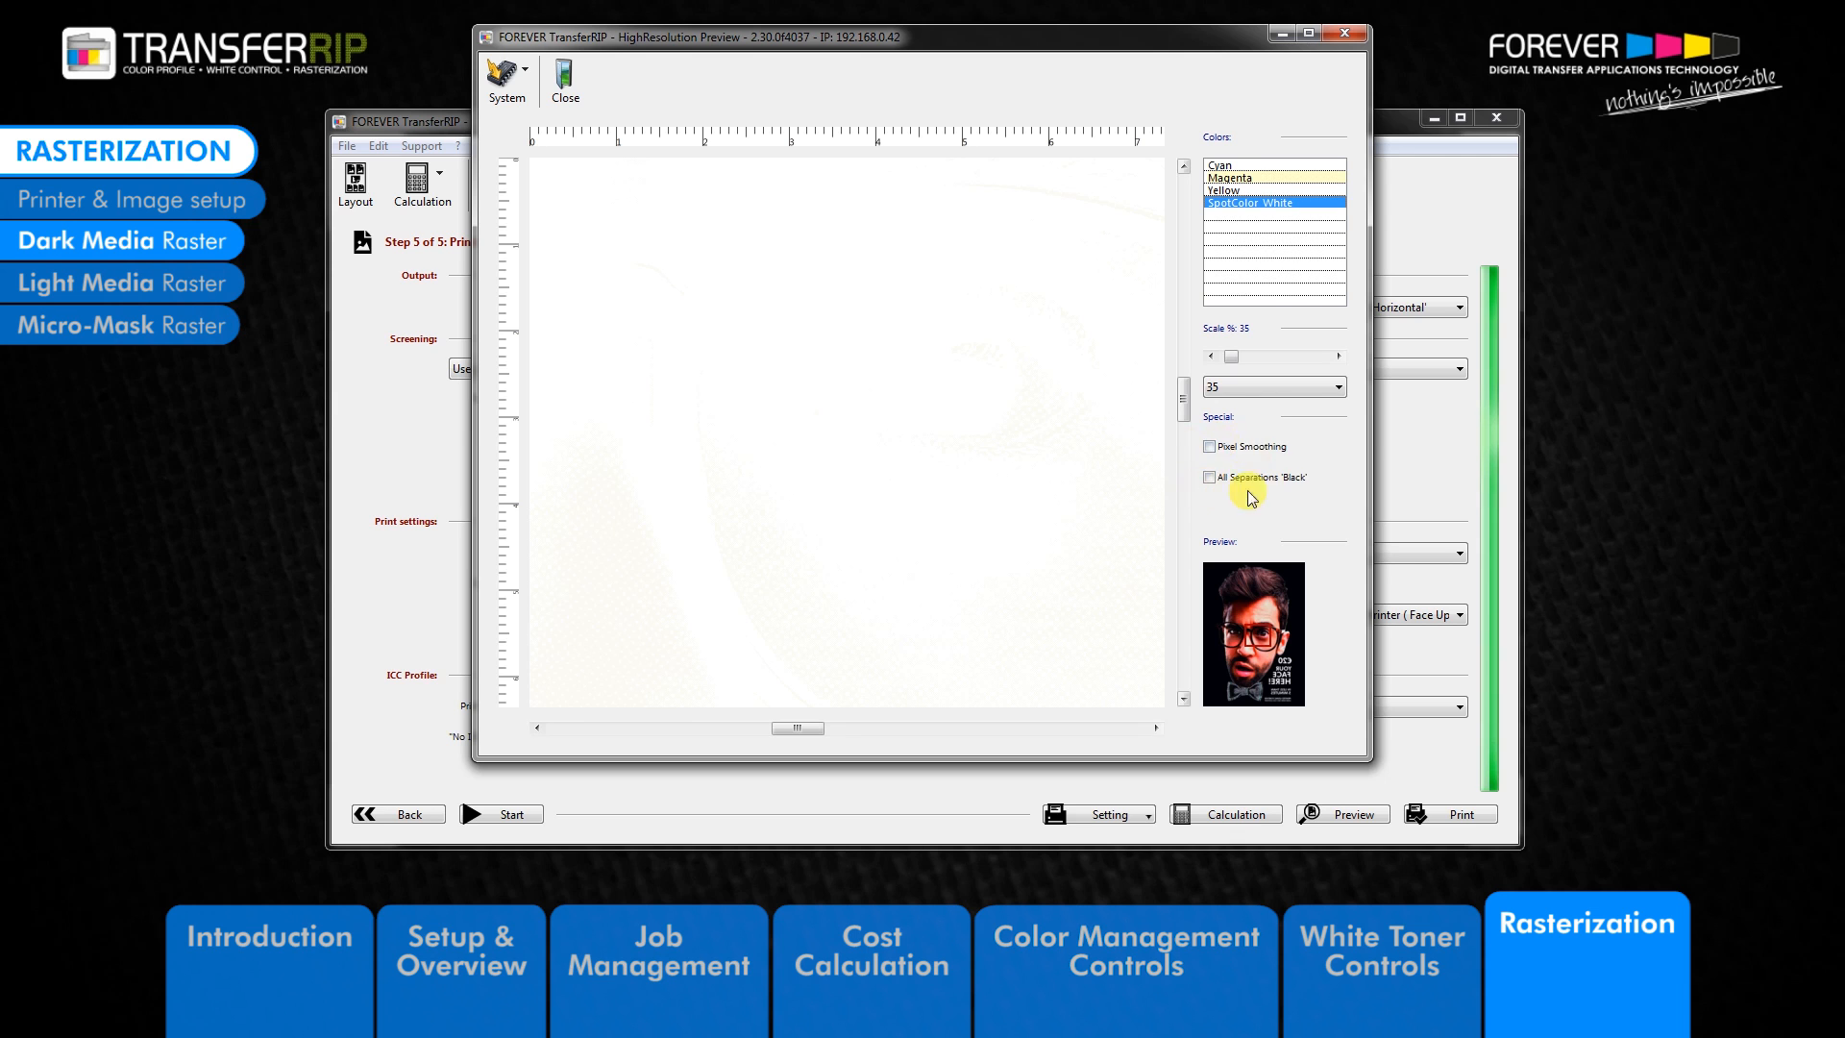
click(1209, 477)
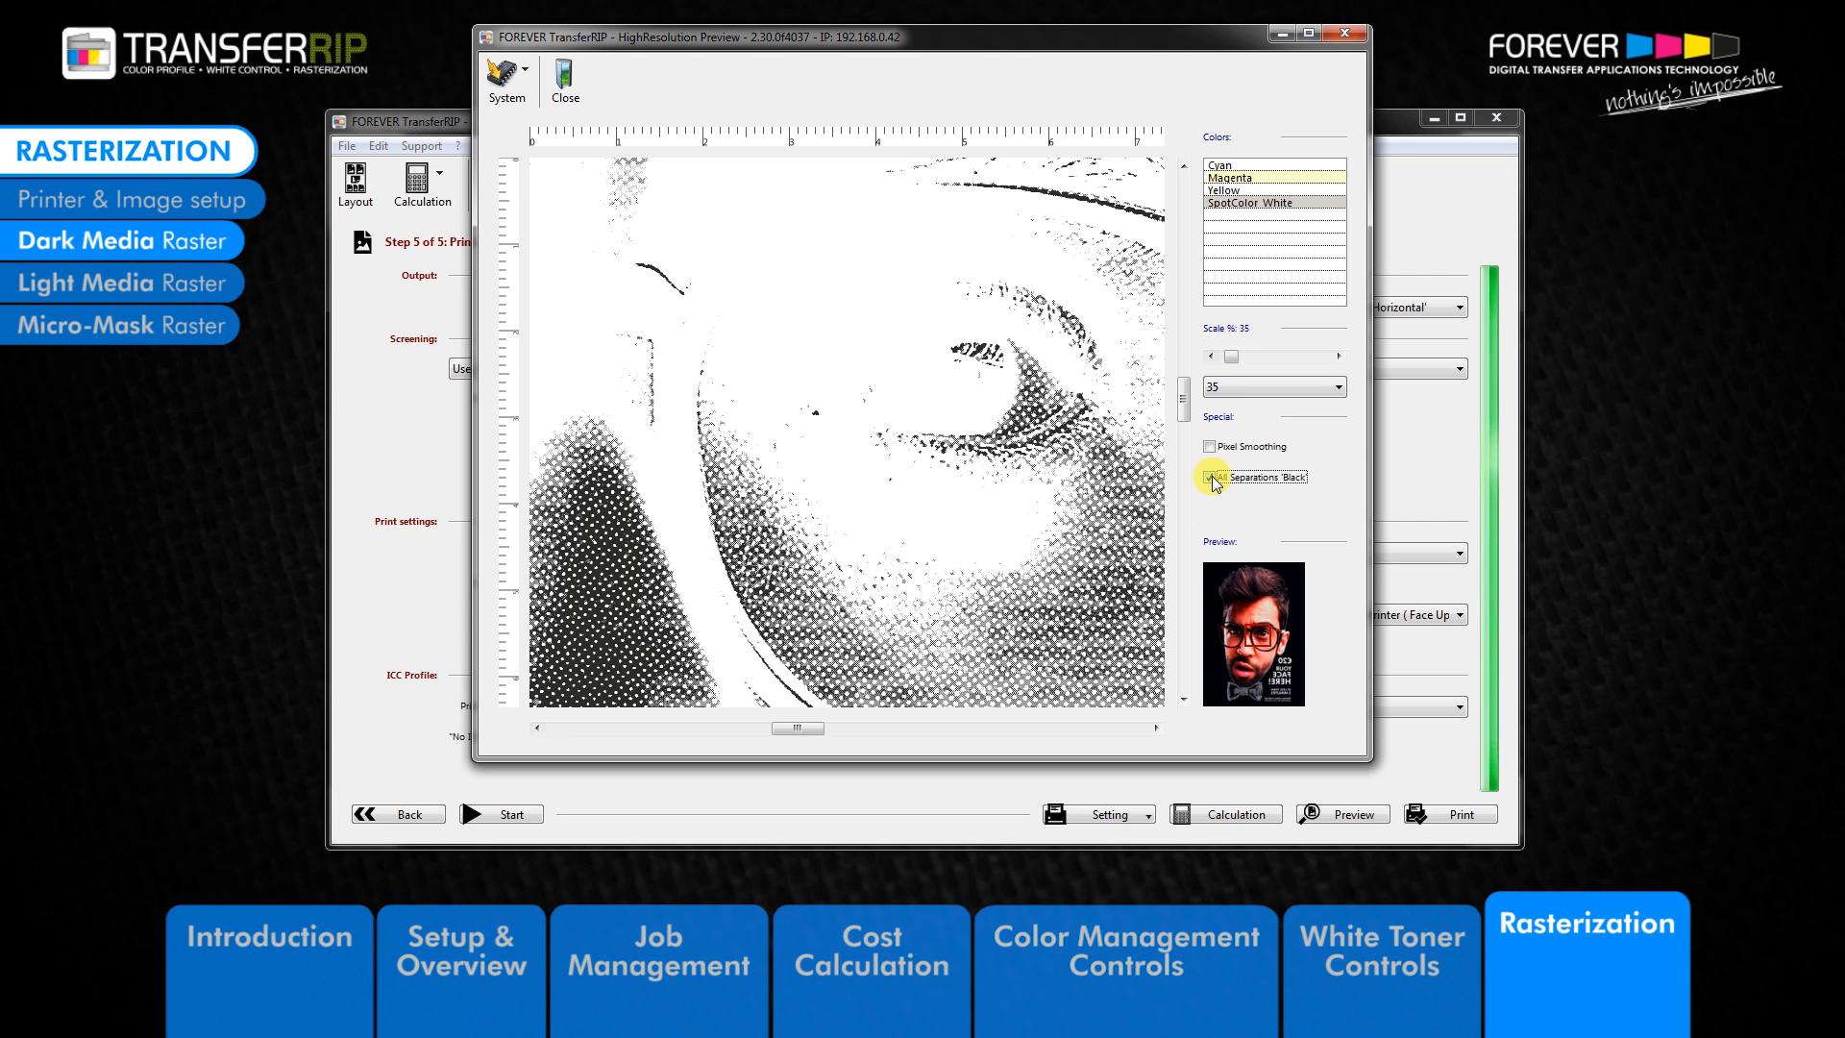
click(1209, 476)
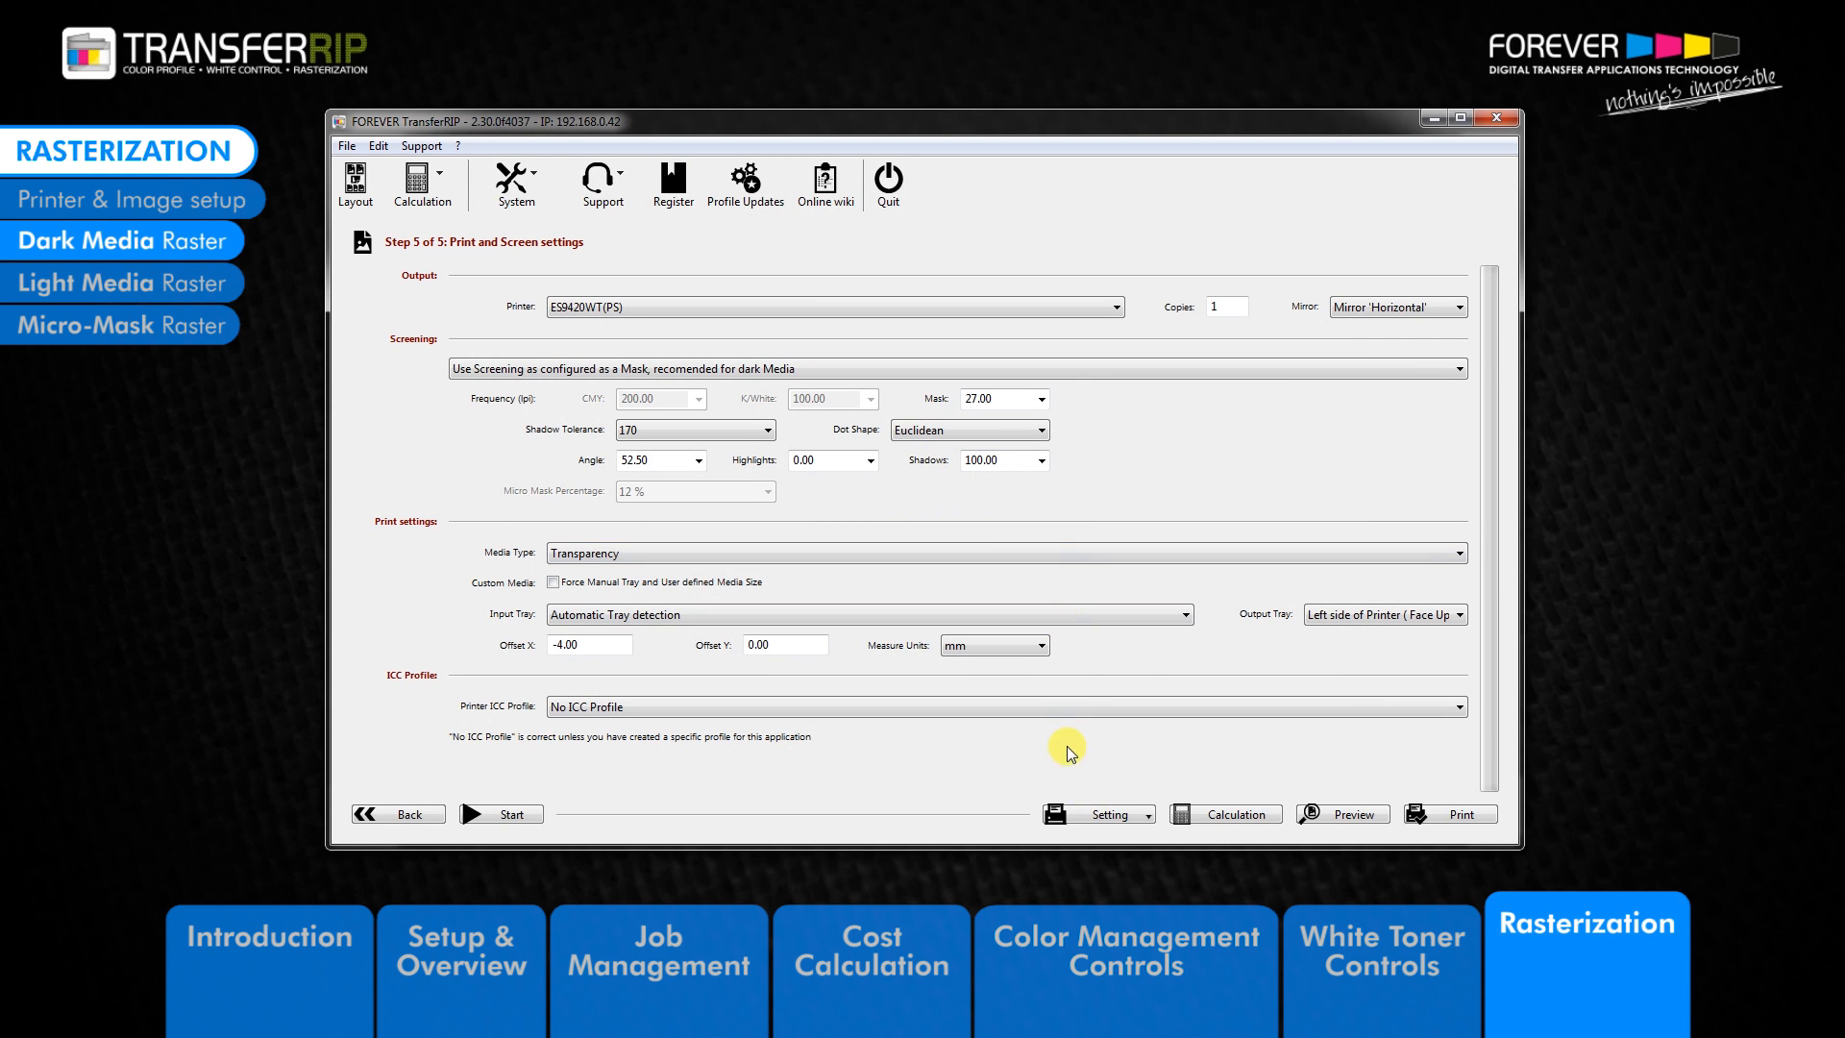
click(996, 547)
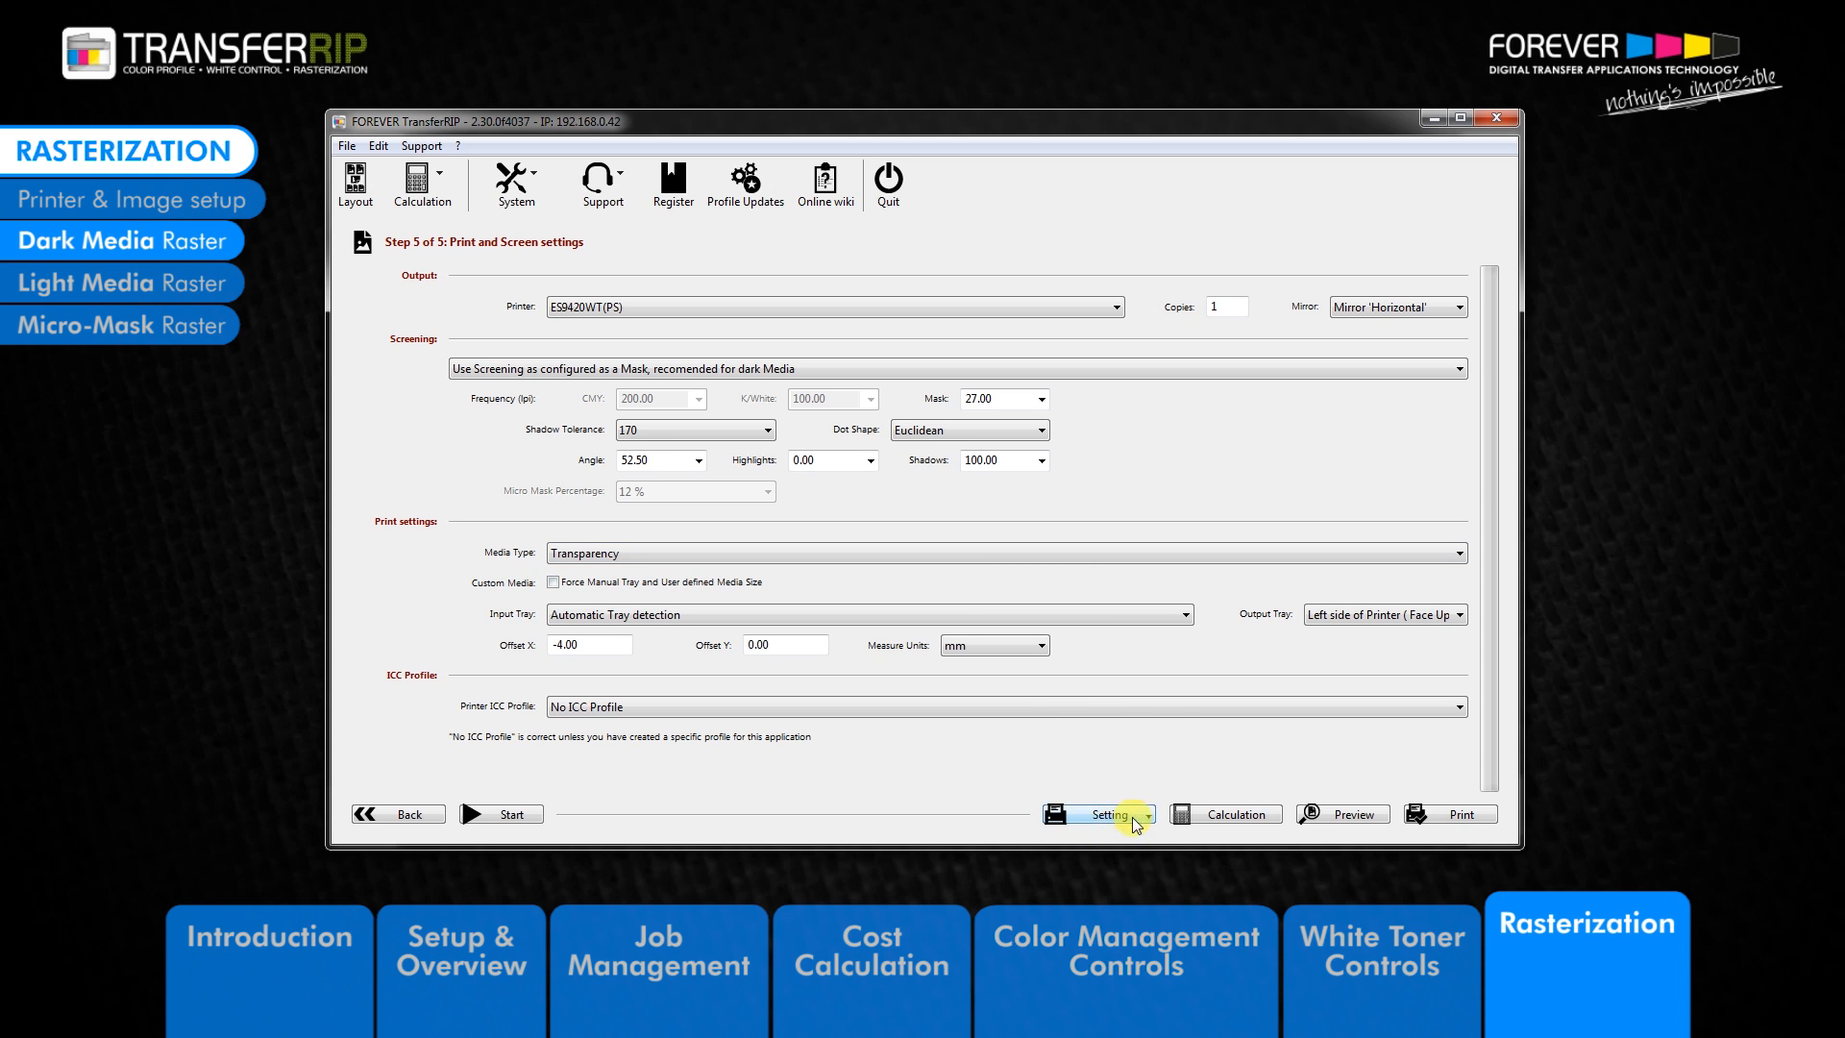
click(1148, 815)
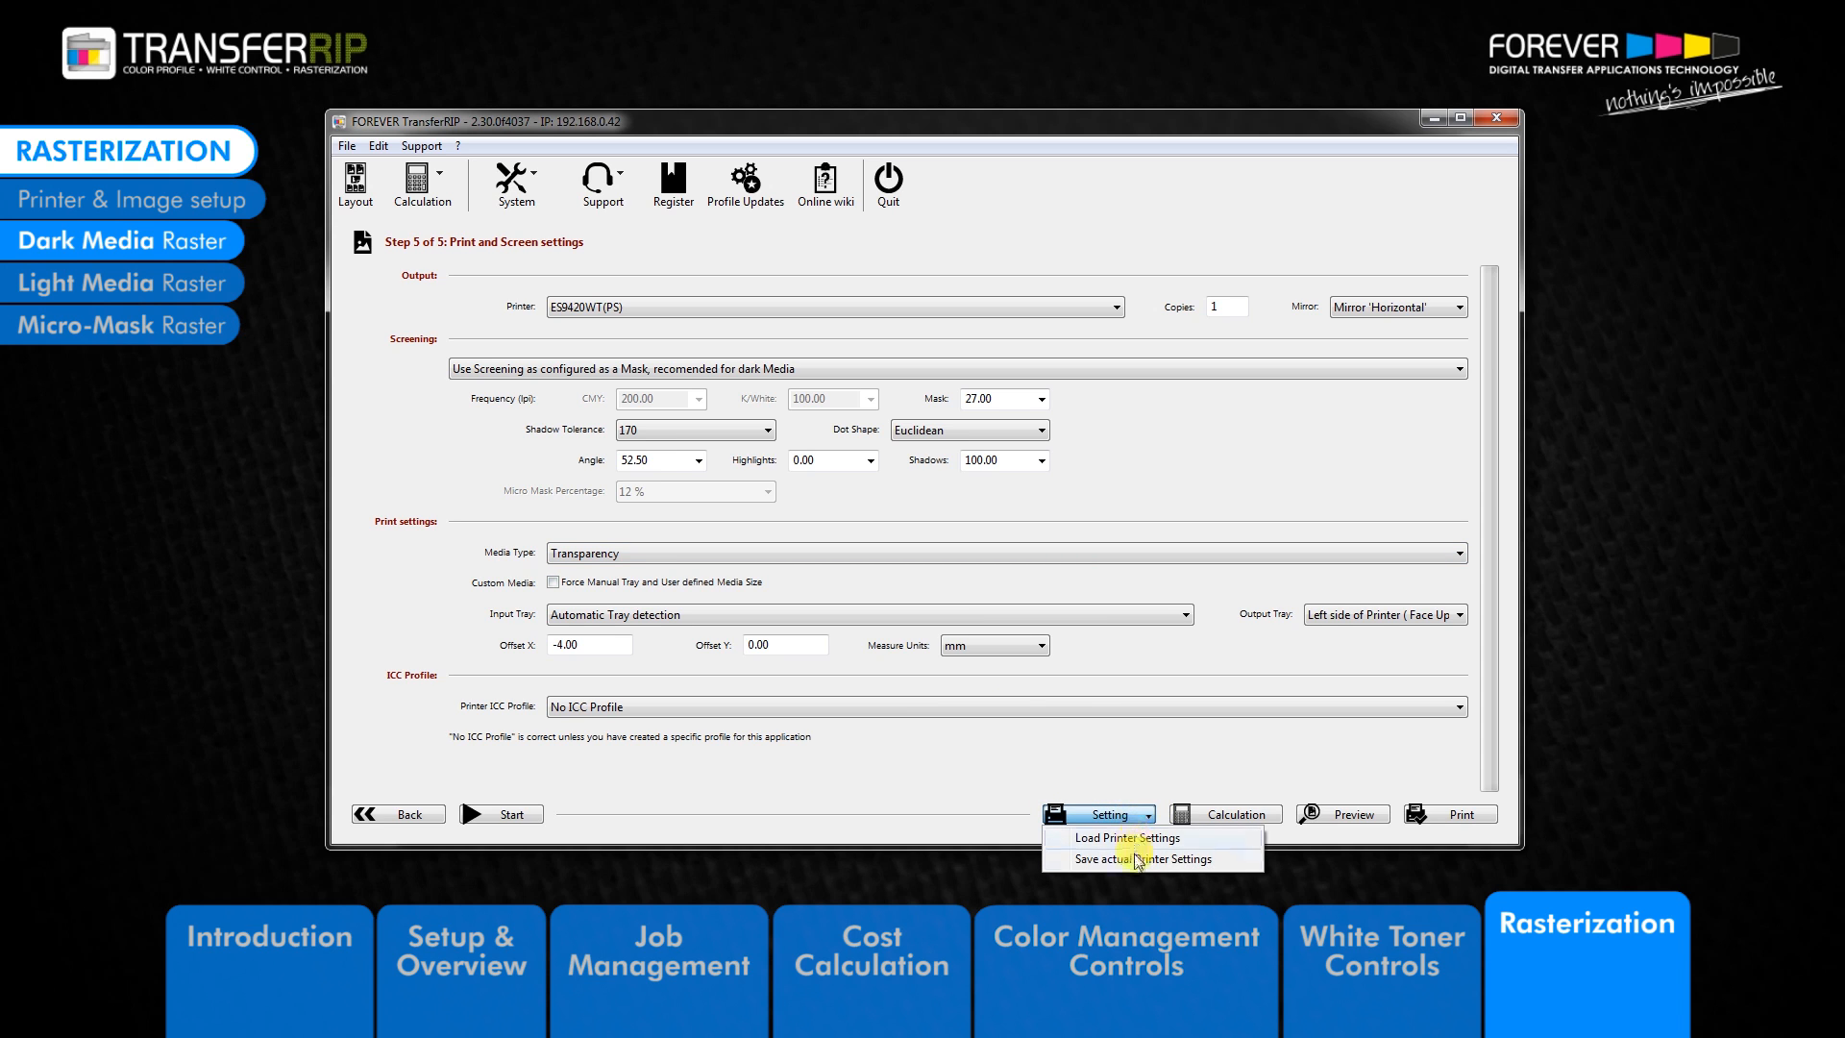
mouse_move(1133, 865)
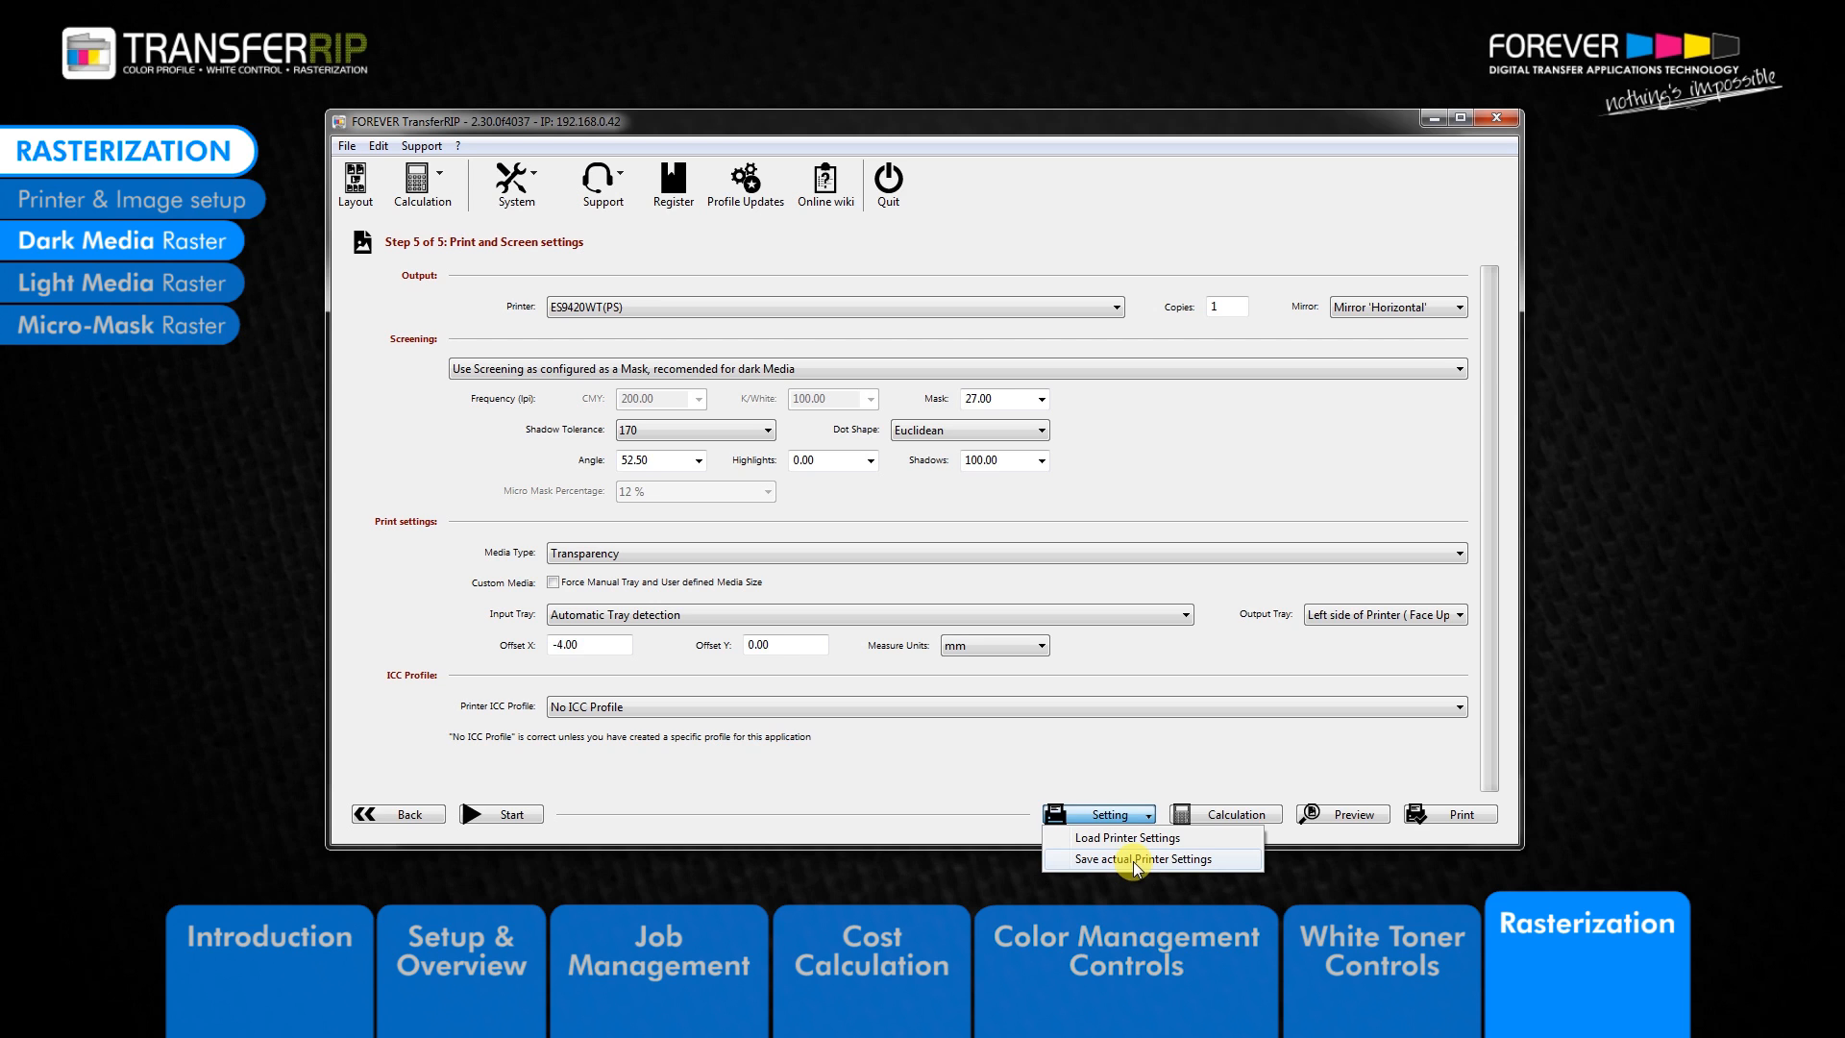
click(1151, 859)
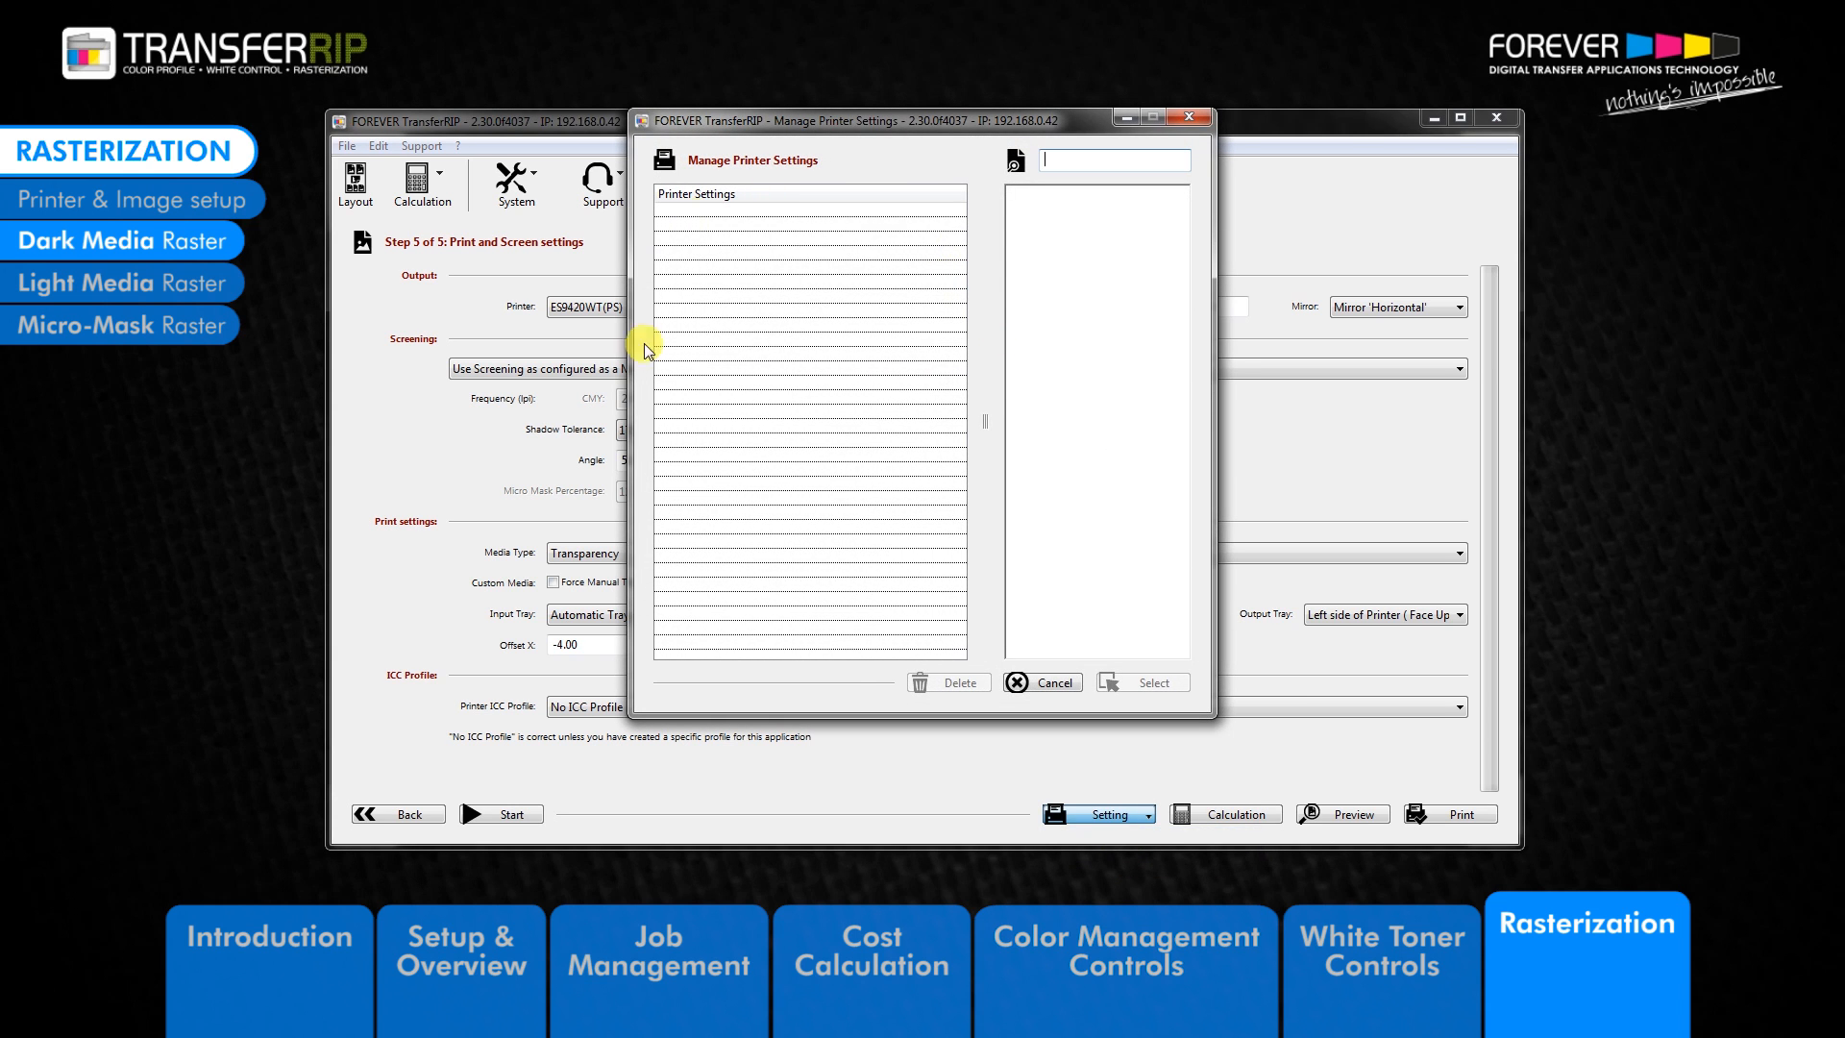
mouse_move(928, 475)
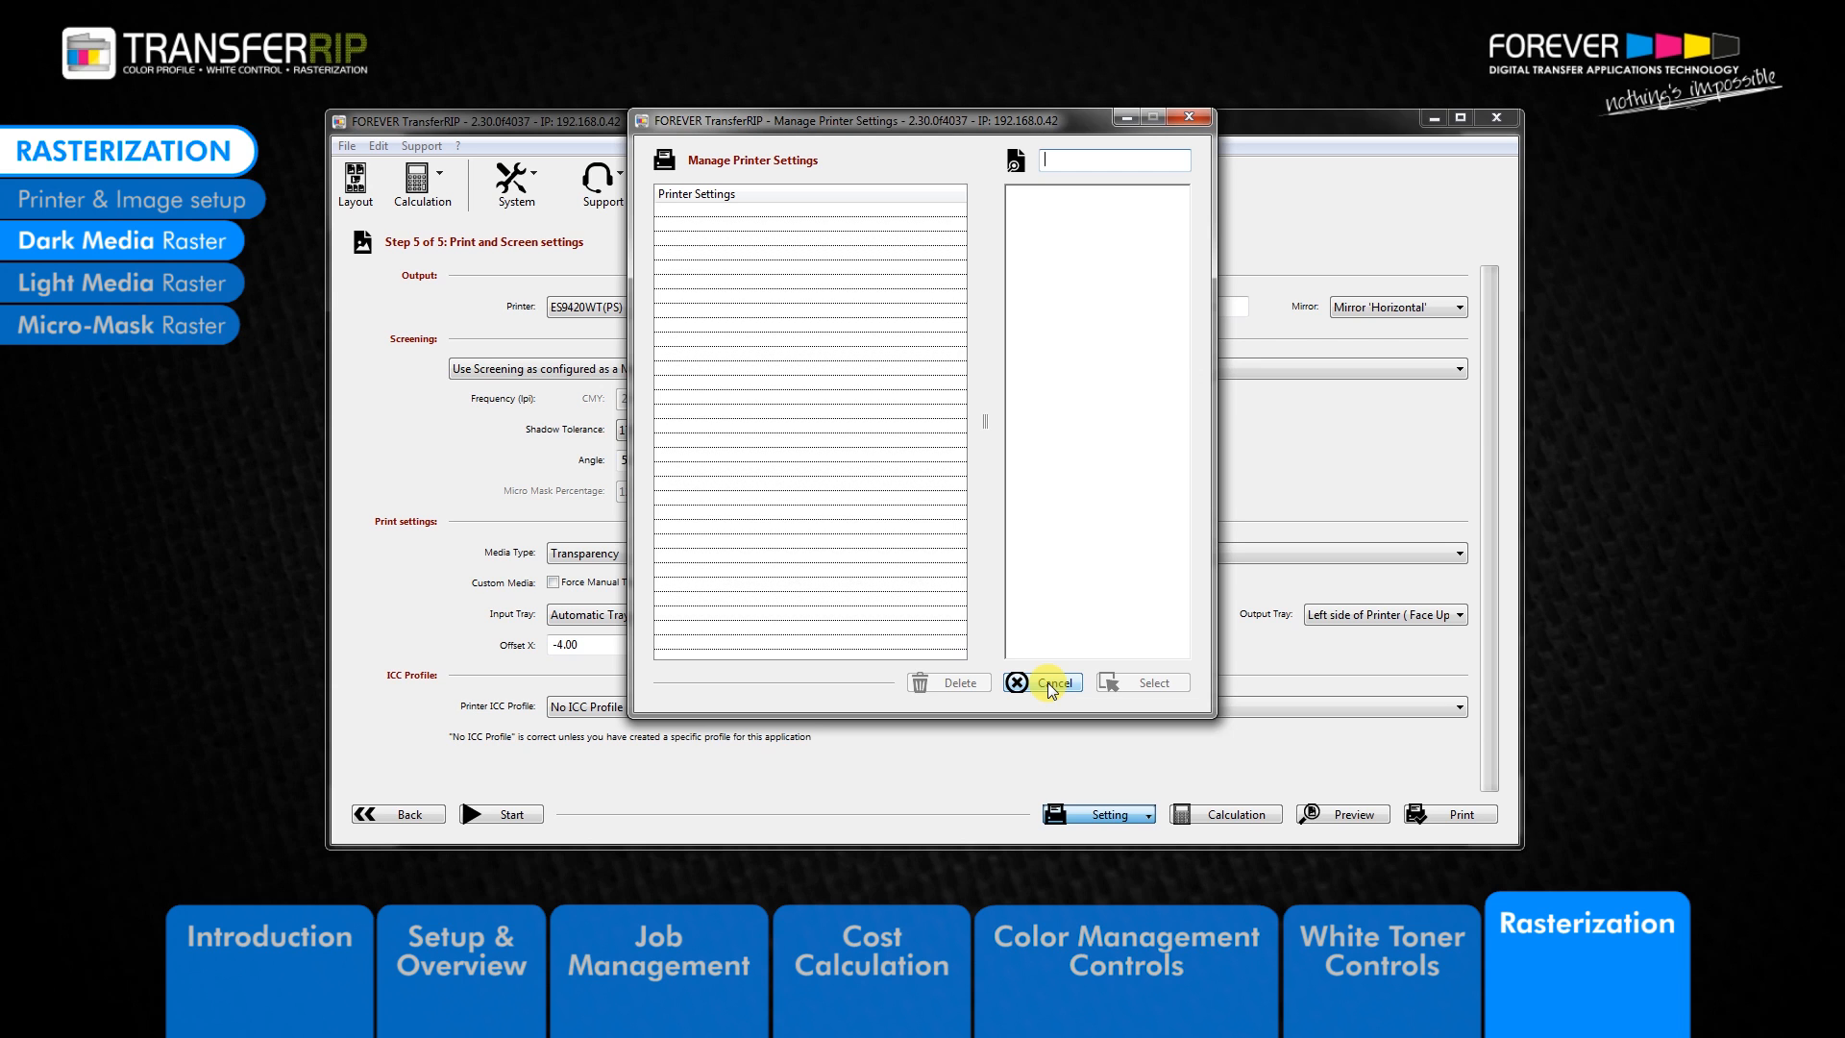
click(1045, 682)
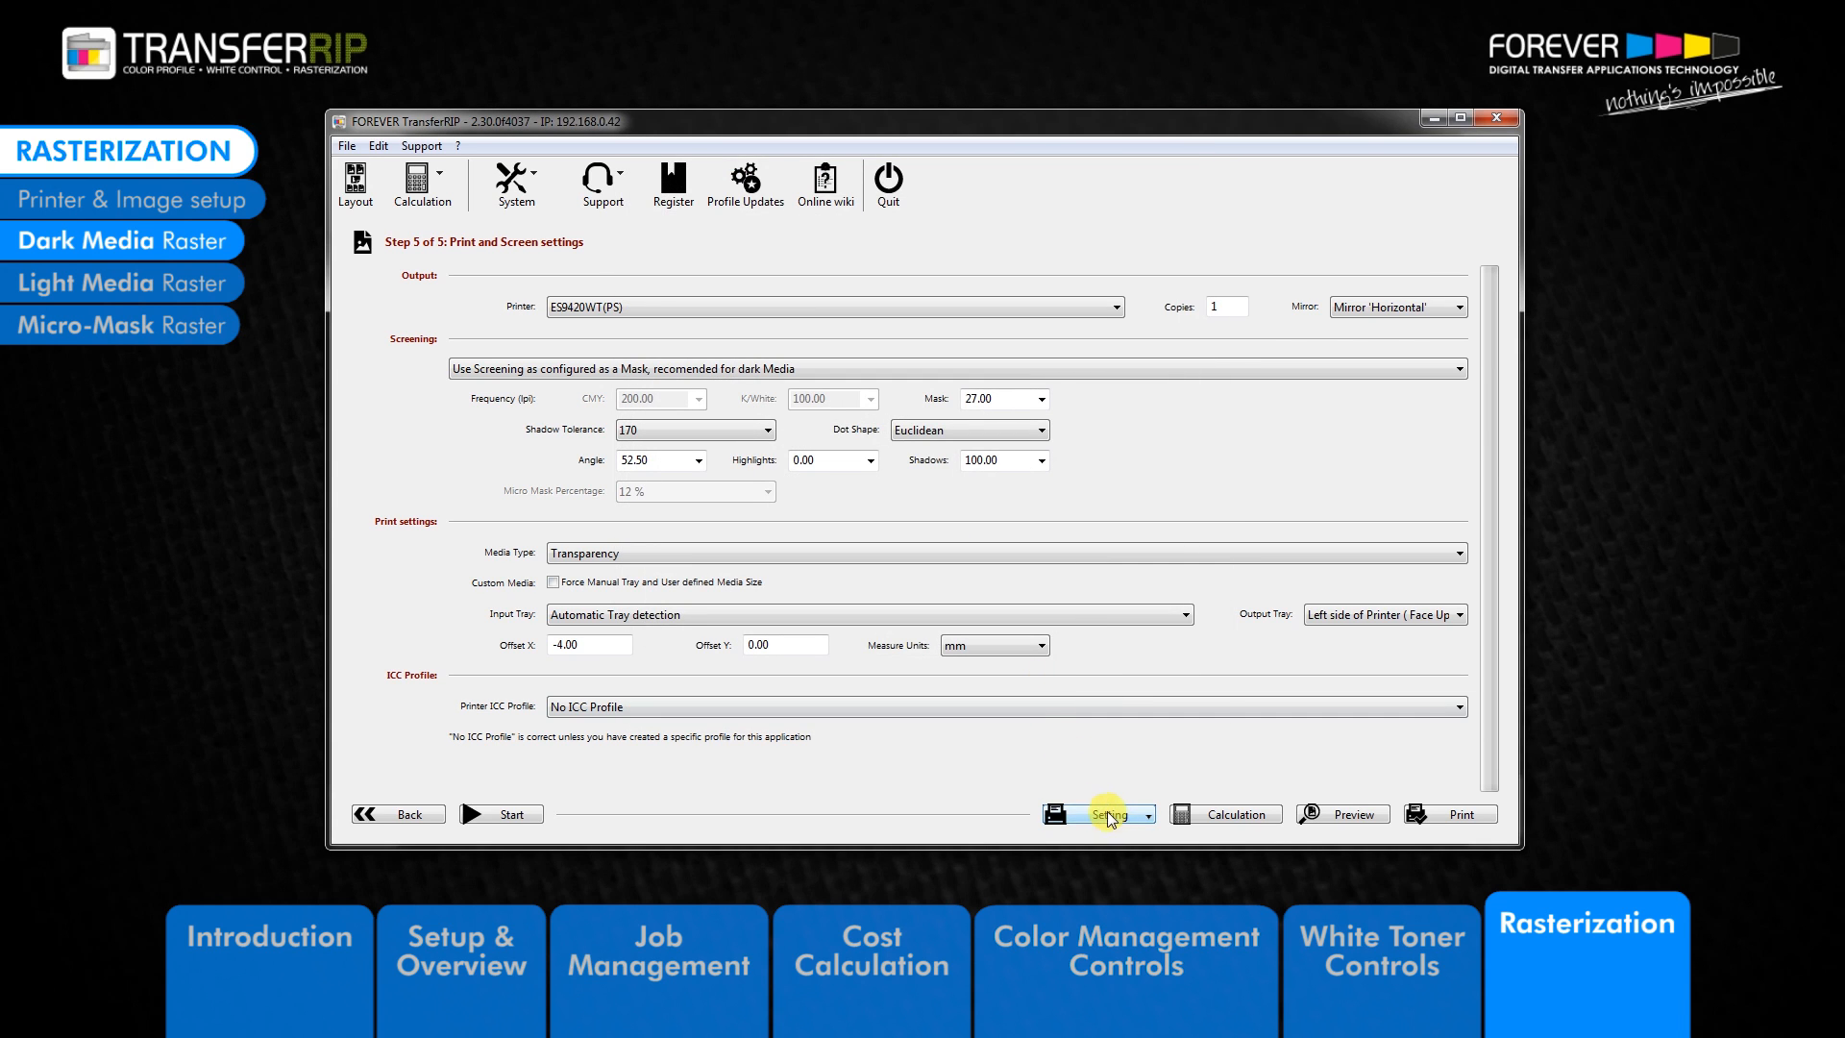
- Save the current printer settings under the name 'dark raster'
click(1147, 815)
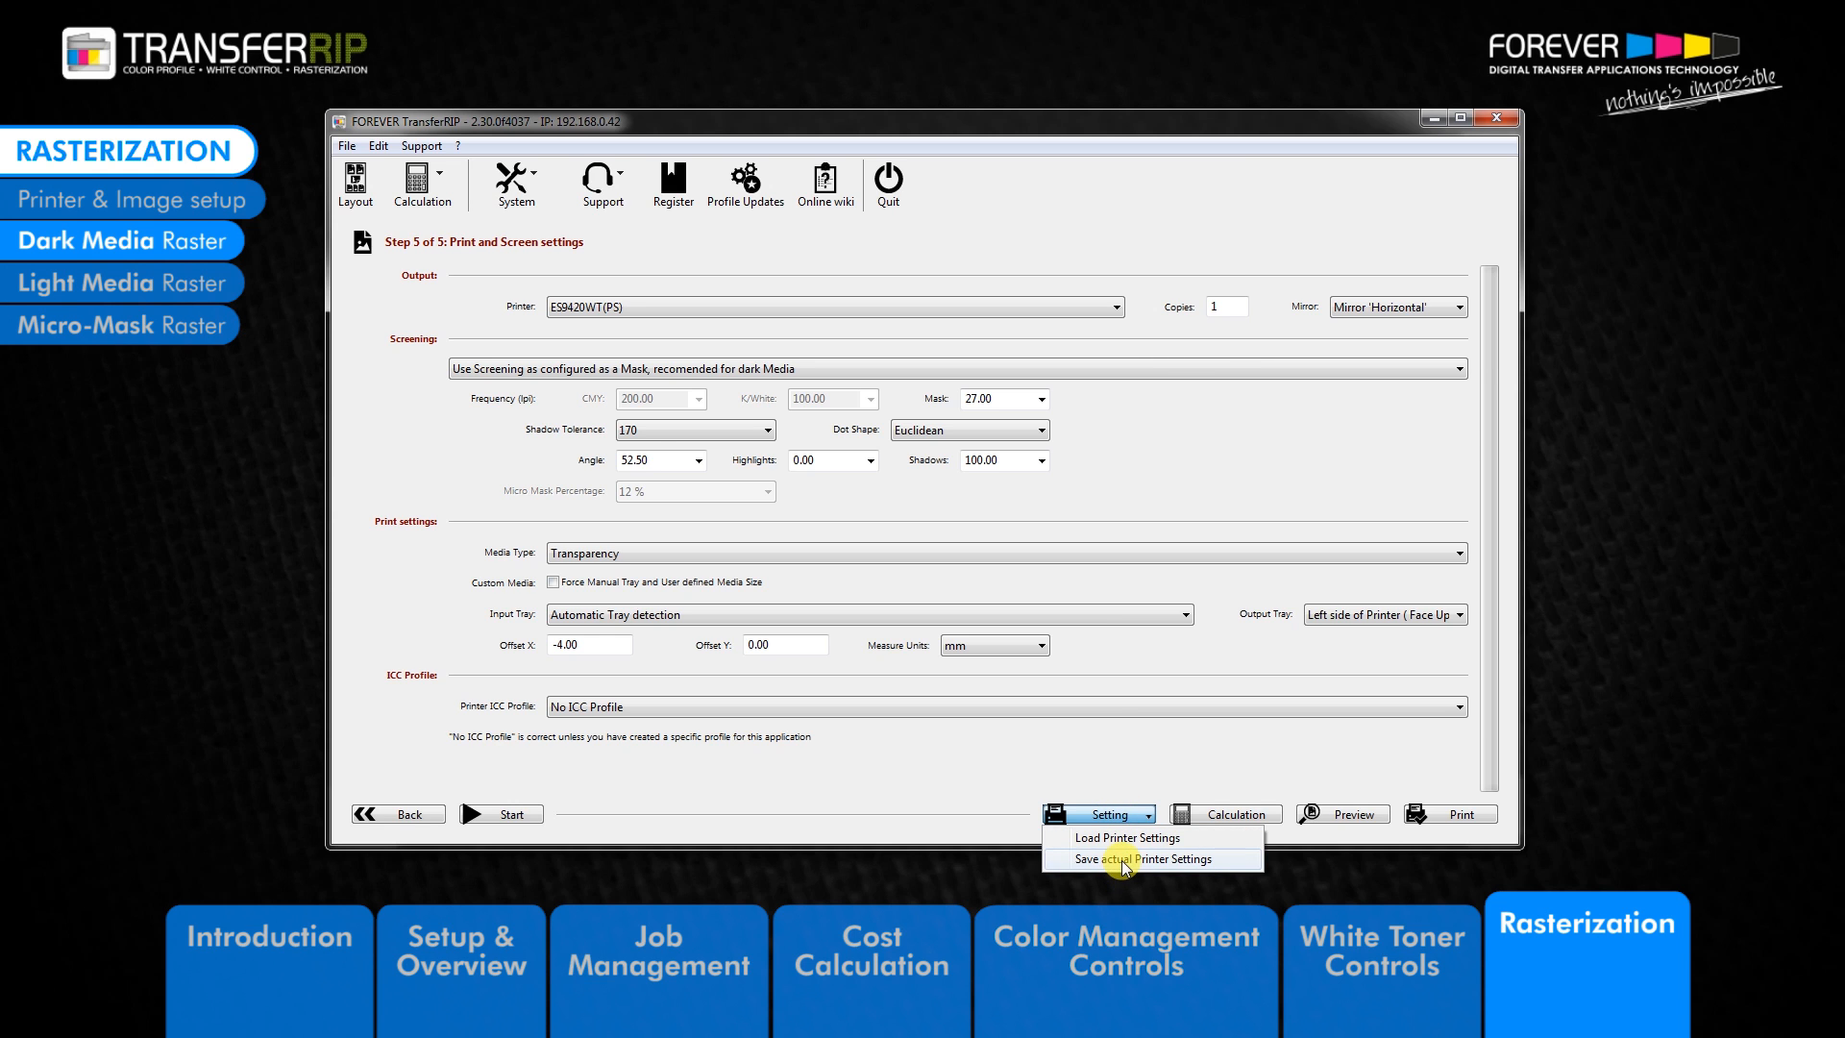
click(1136, 859)
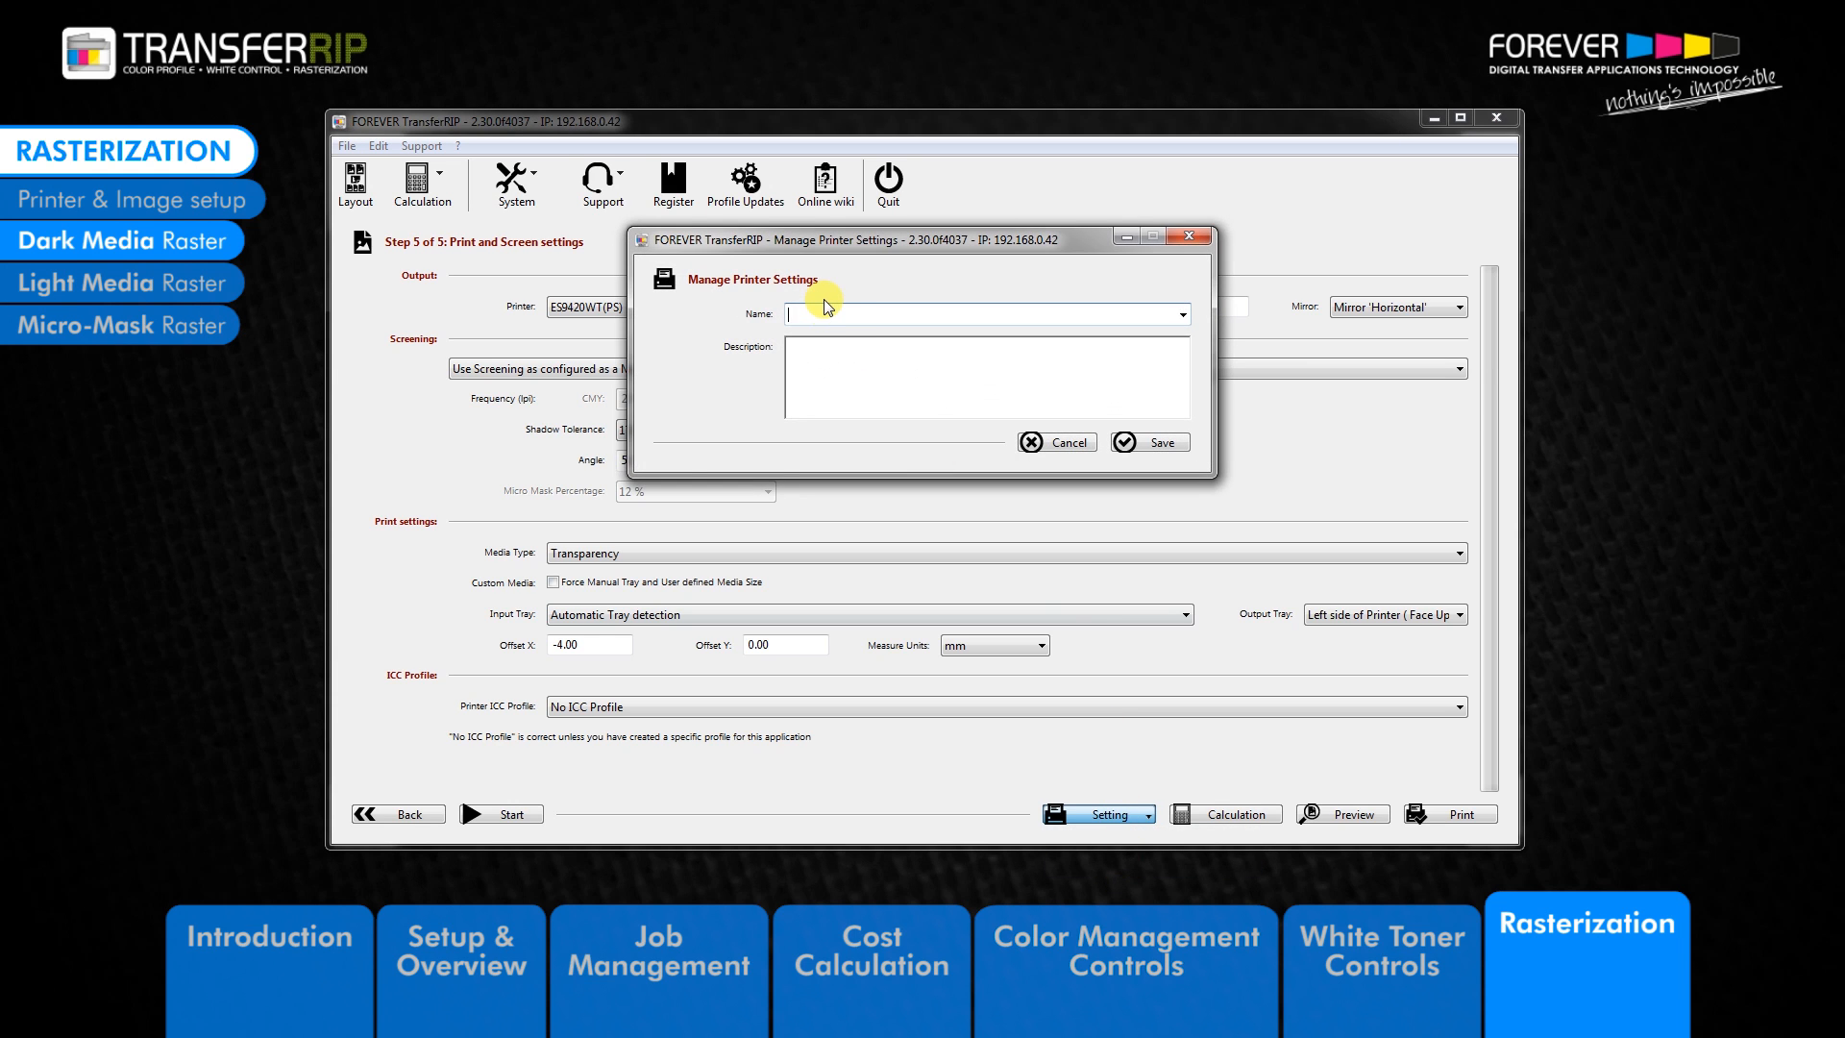
text(dark raster)
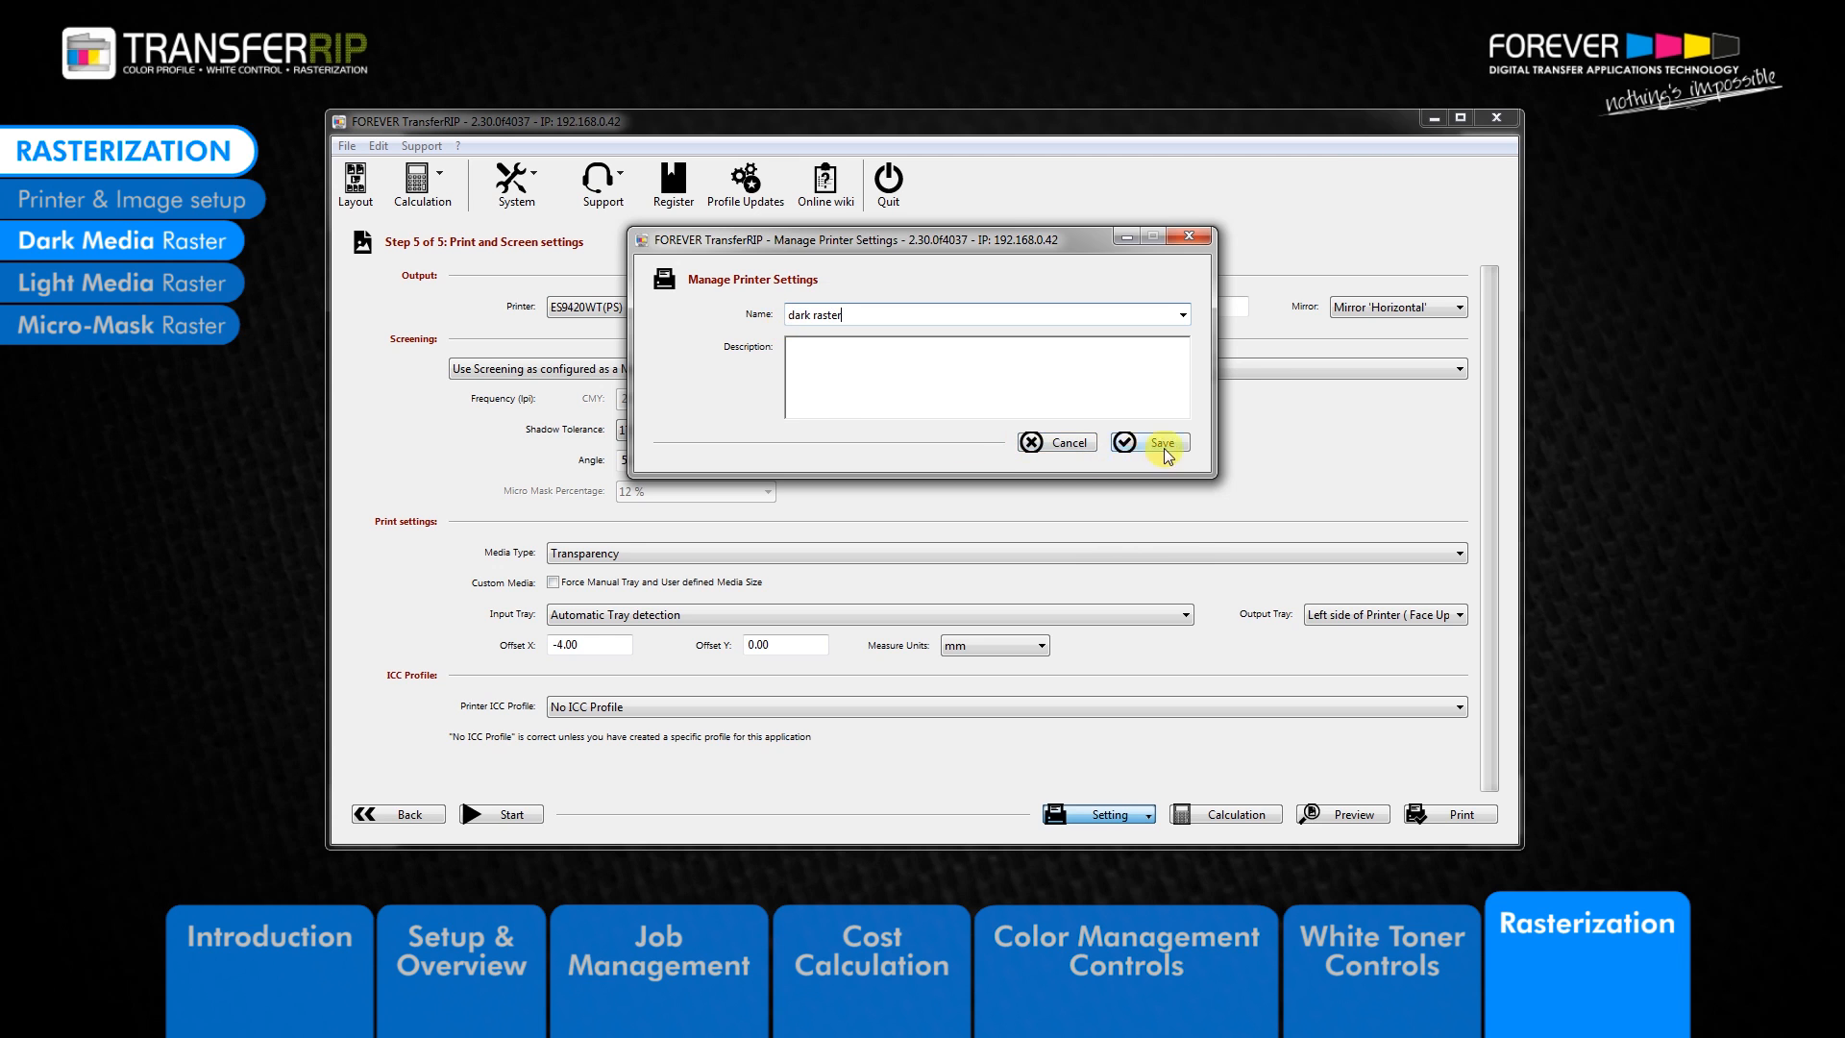
click(1149, 442)
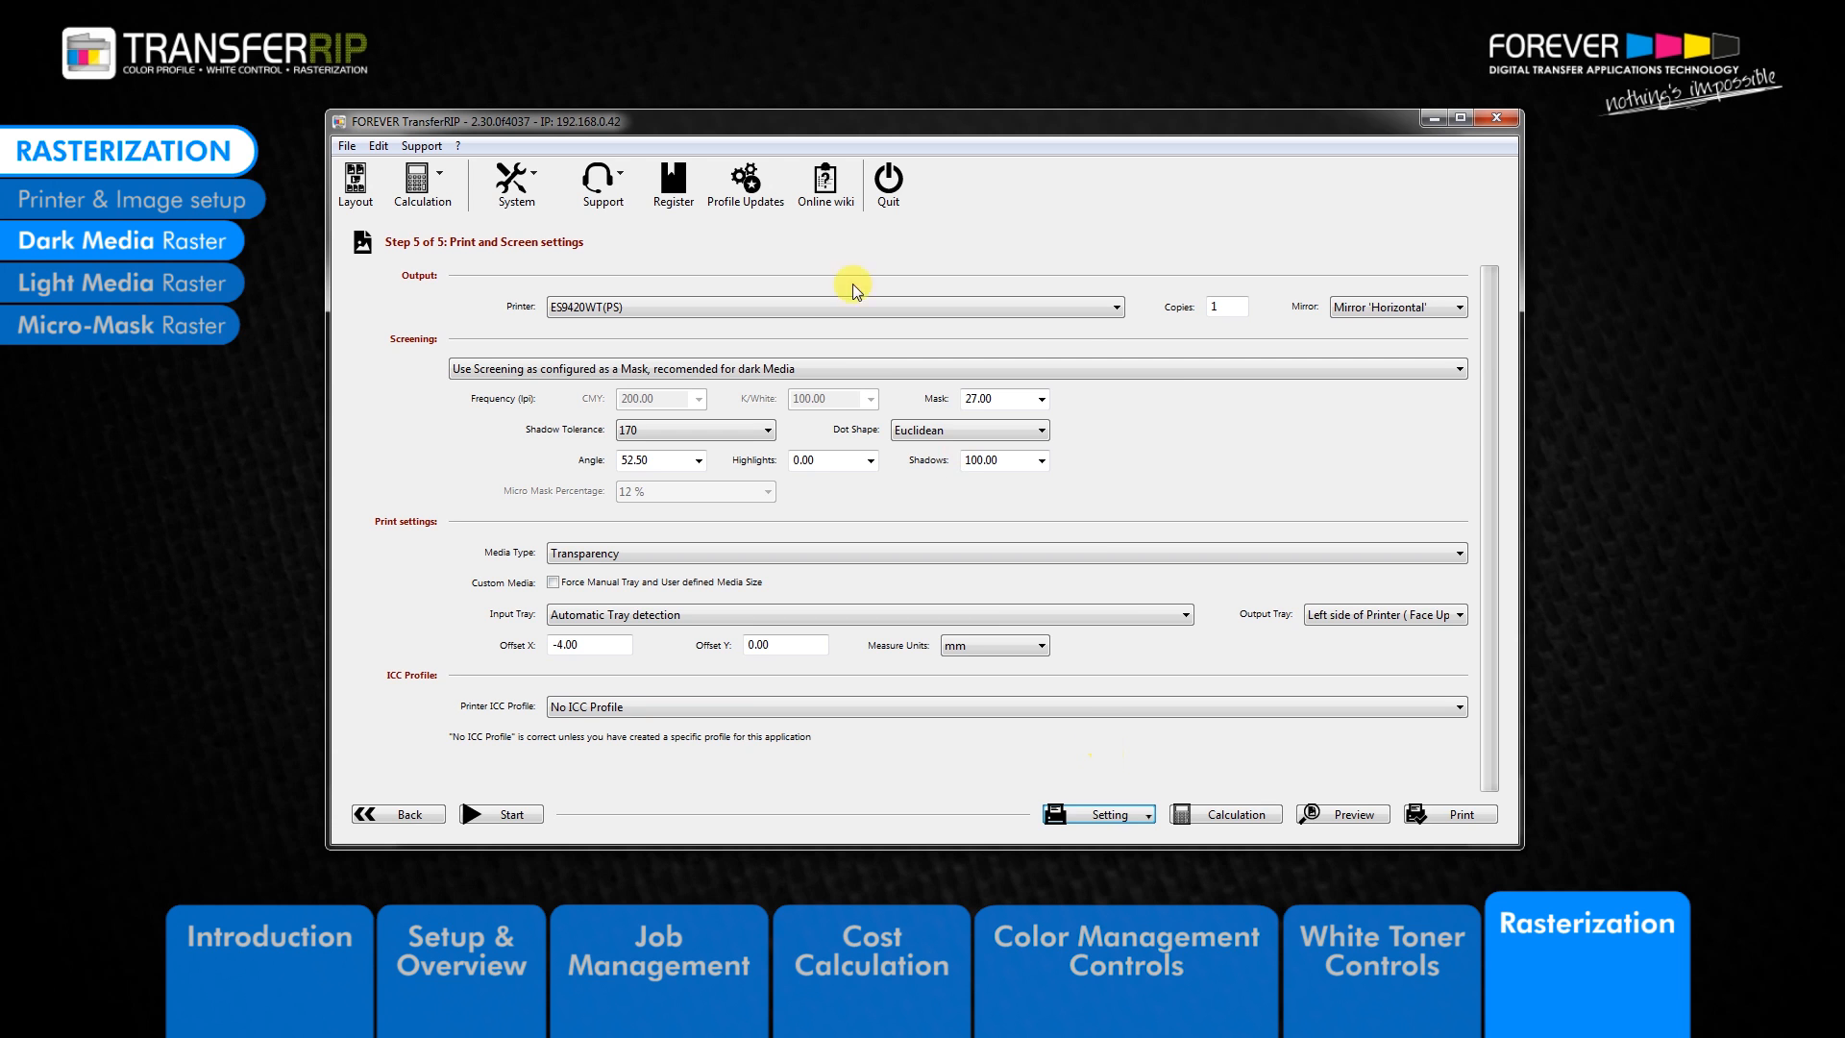
click(1147, 814)
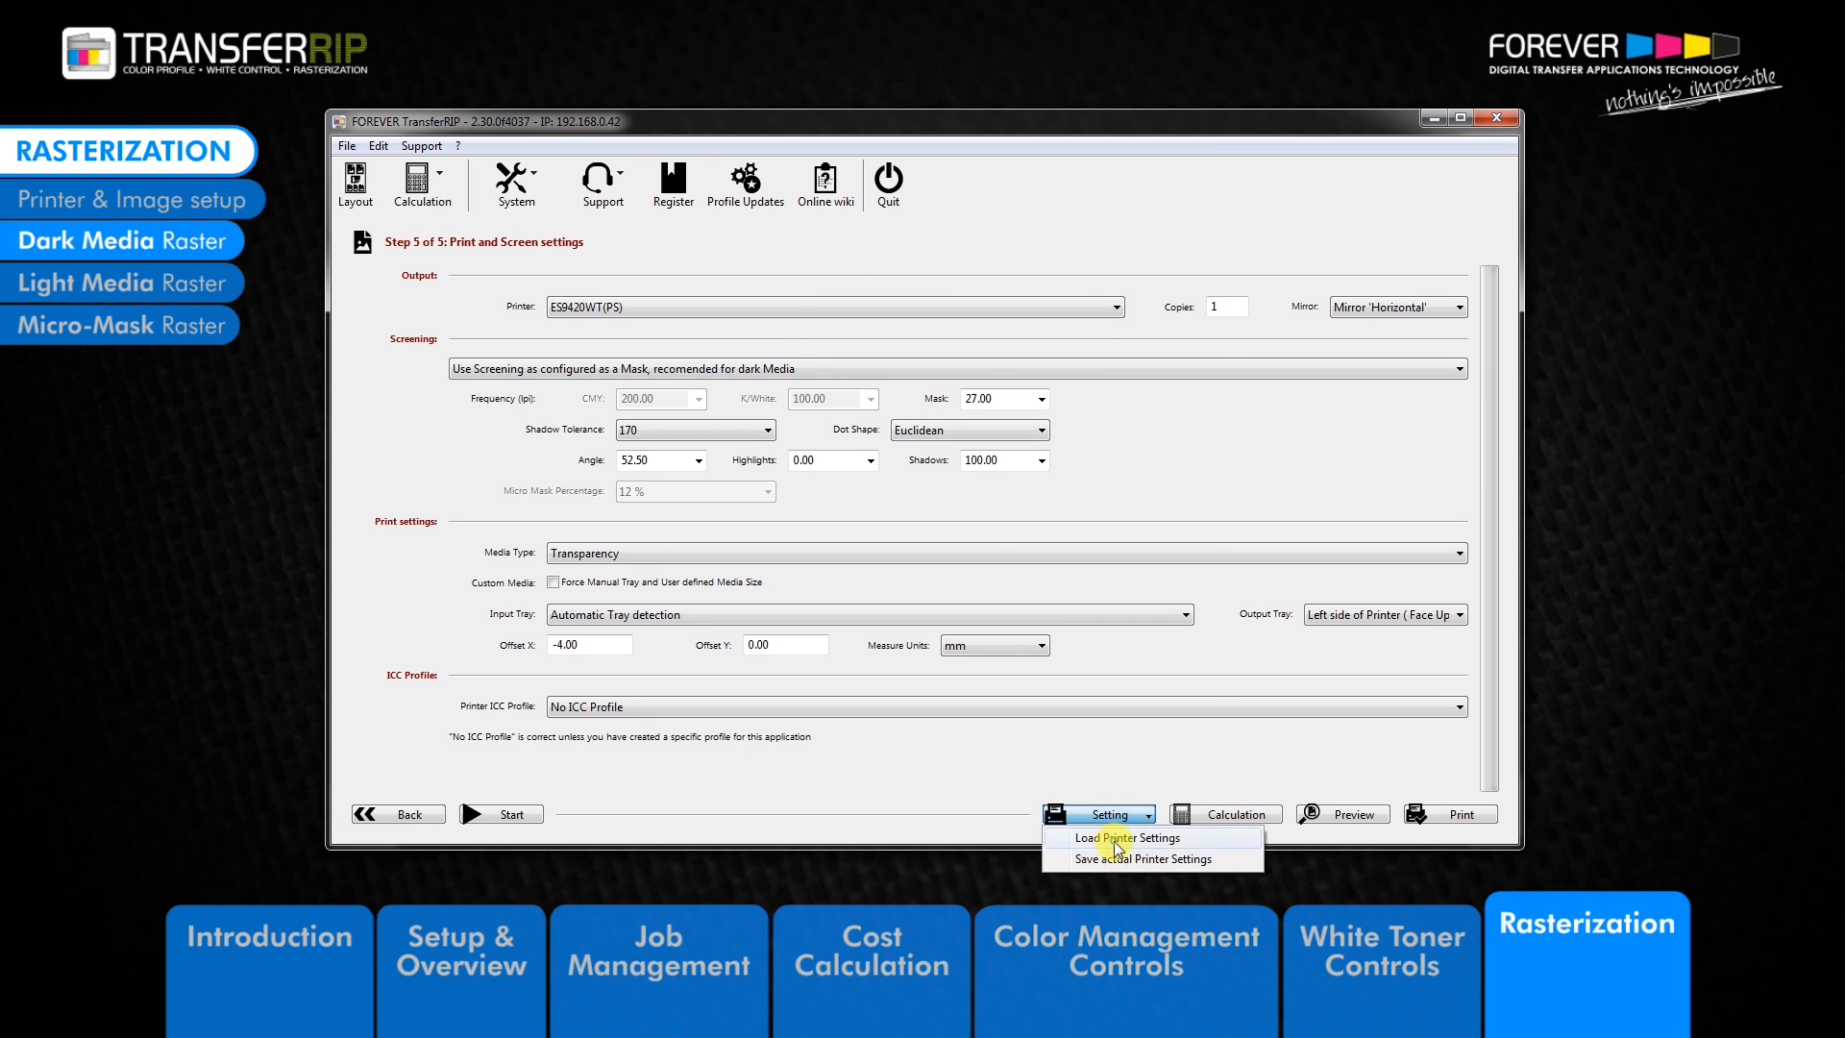